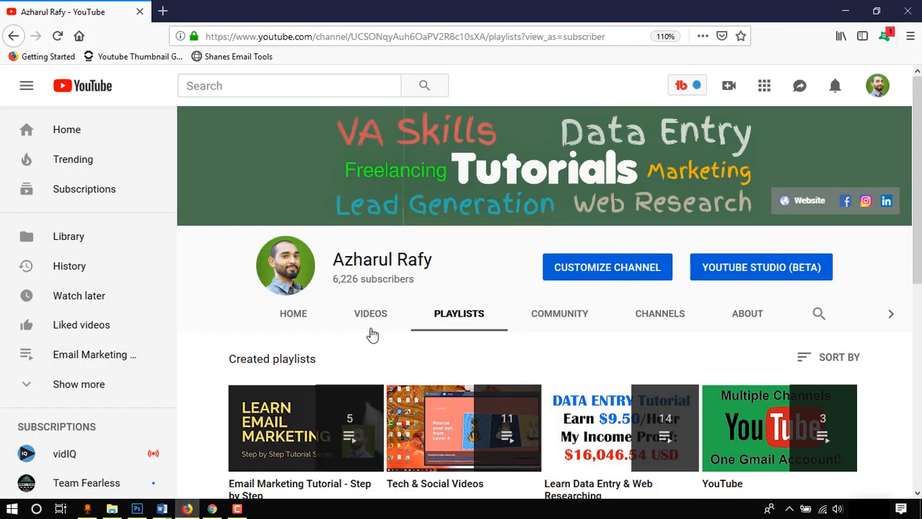
- Go to the Mailchimp Campaigns page for the Azharul Rafy YouTube Channel account
scroll("down", 3)
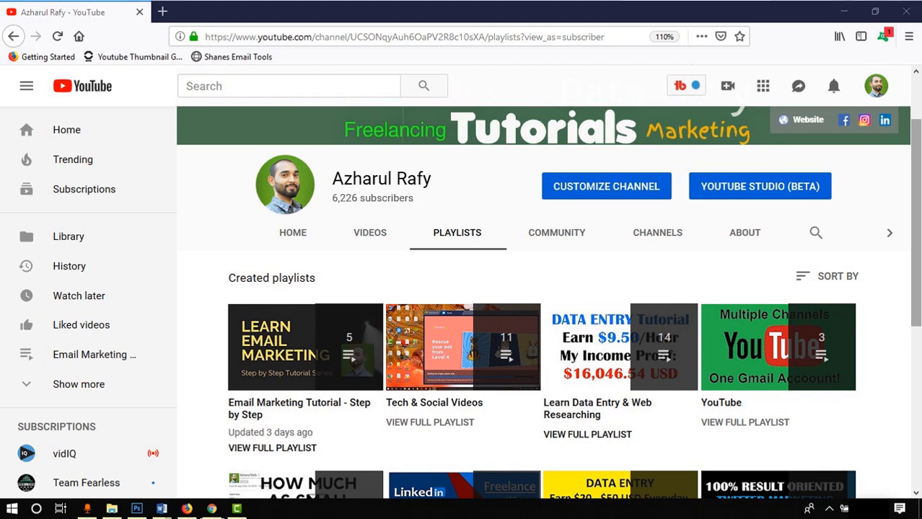
left_click(692, 11)
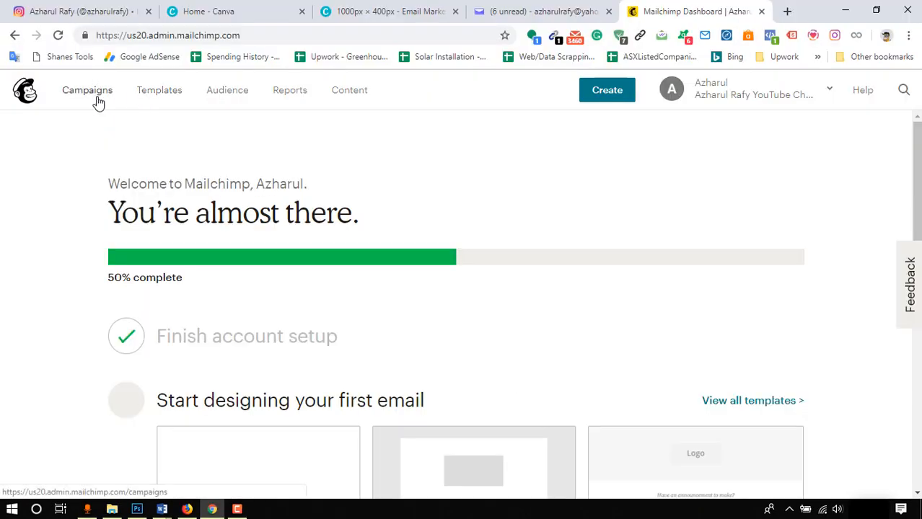
left_click(87, 90)
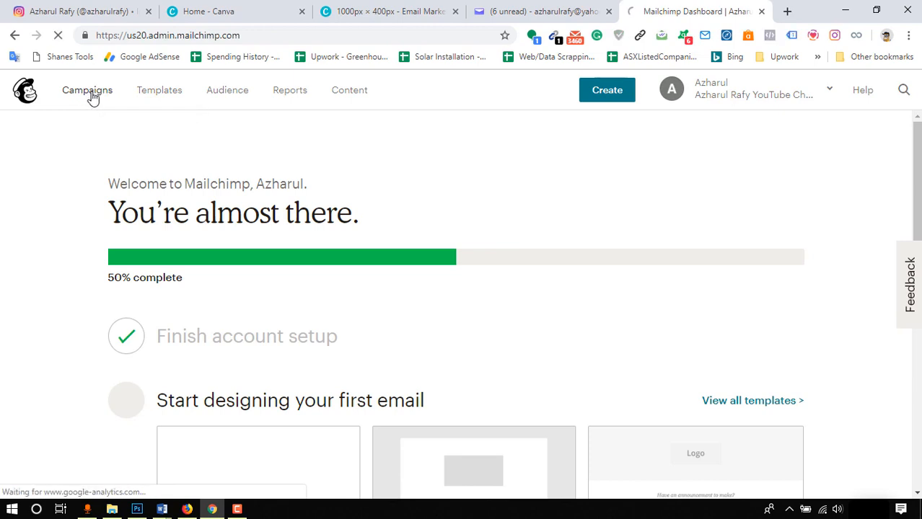
left_click(88, 89)
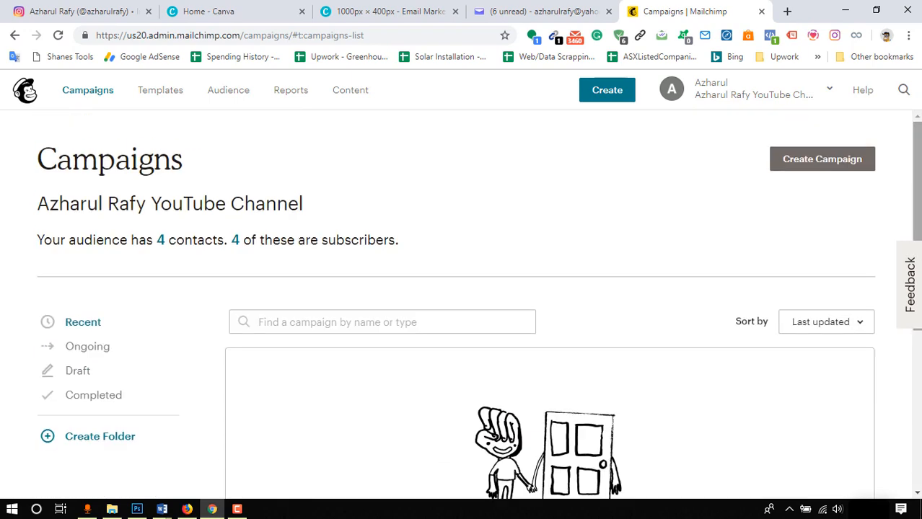
mouse_move(436, 216)
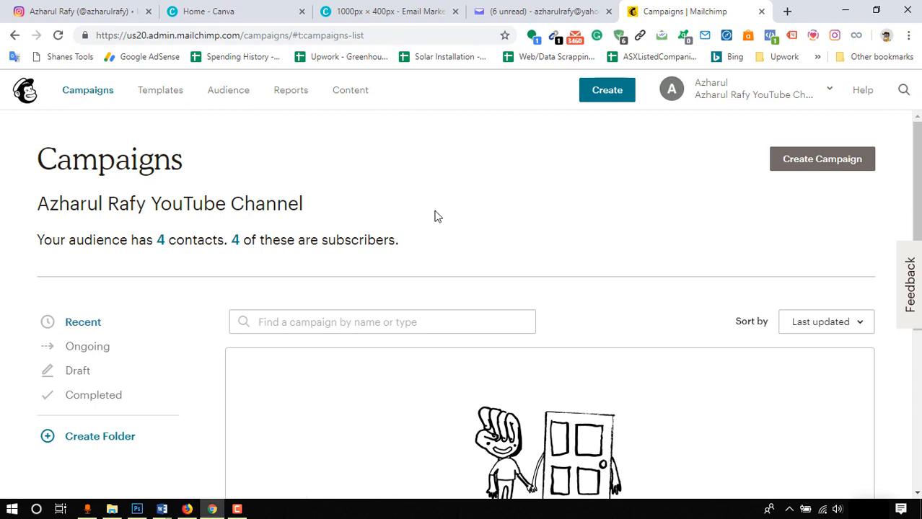
mouse_move(440, 219)
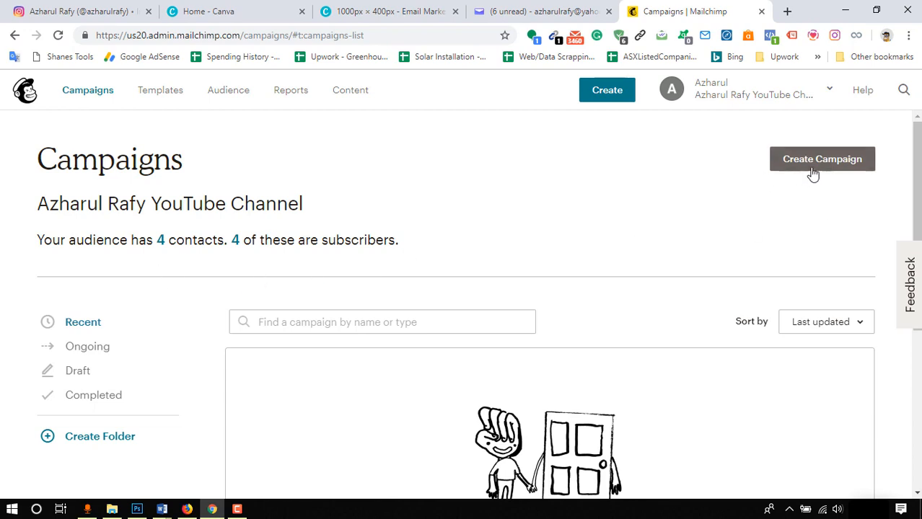
- Create a new campaign of type Email, landing on the Regular email setup form
left_click(822, 158)
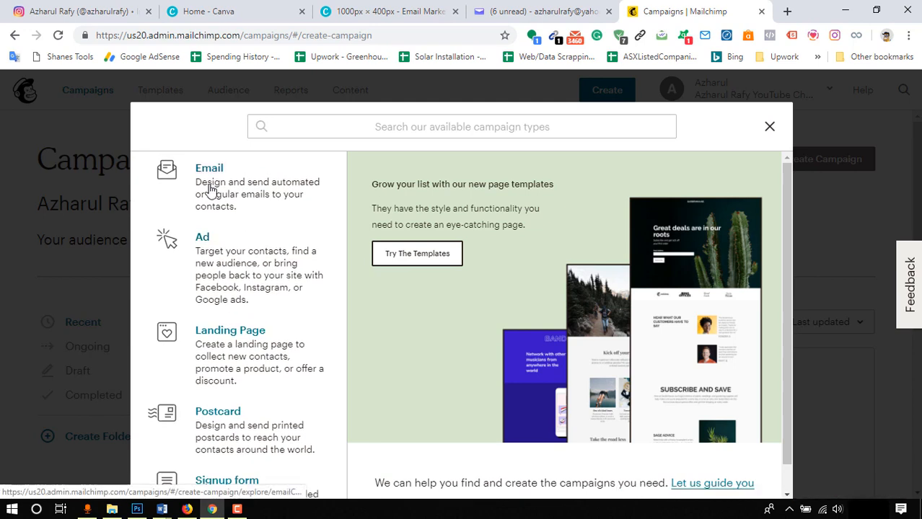
mouse_move(239, 197)
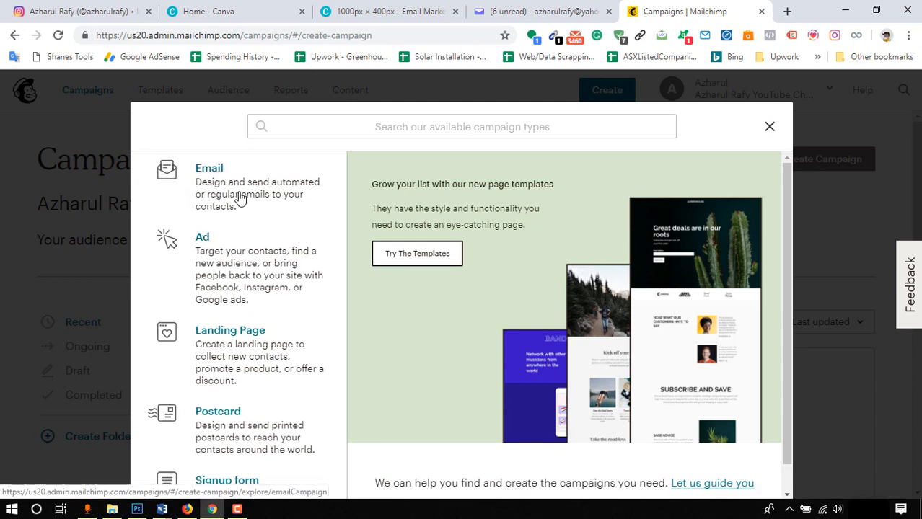
left_click(209, 186)
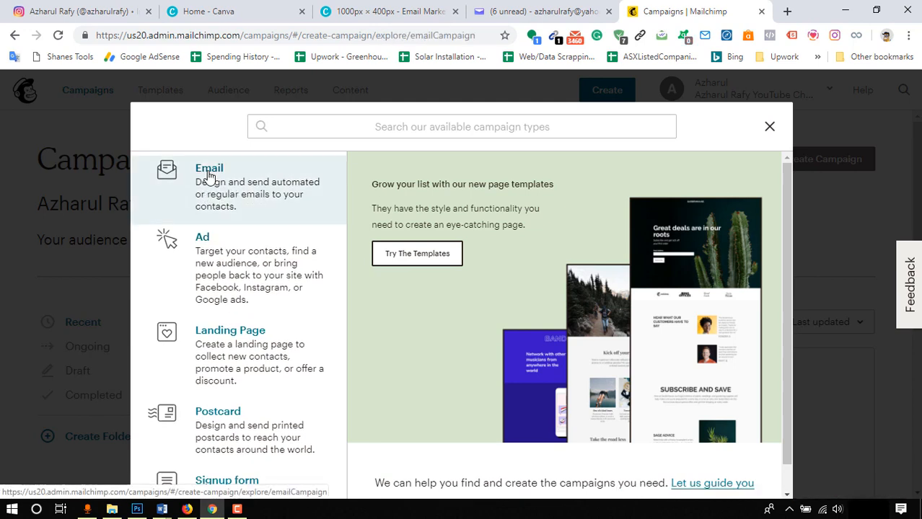
left_click(209, 168)
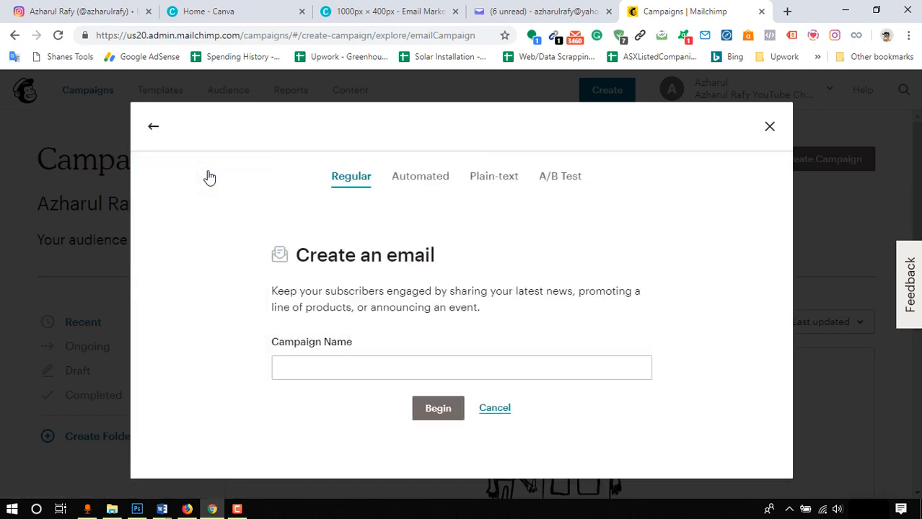
mouse_move(346, 220)
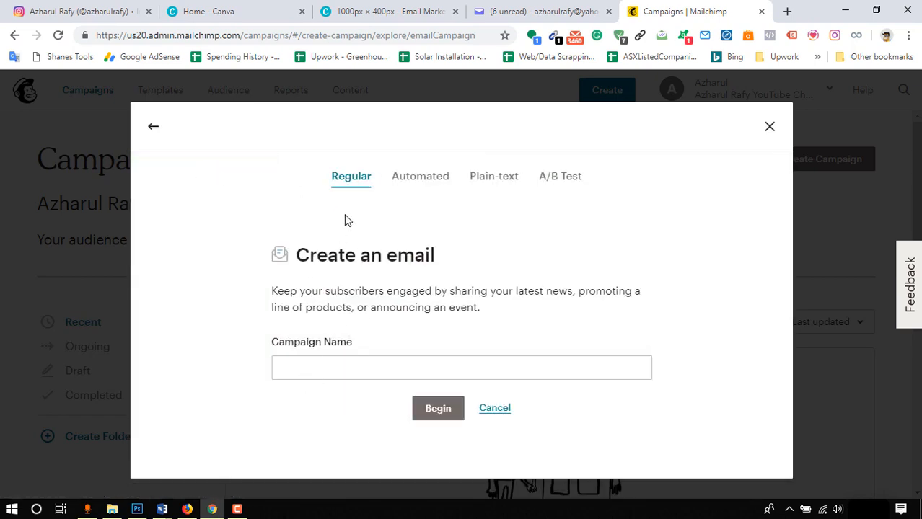
mouse_move(368, 185)
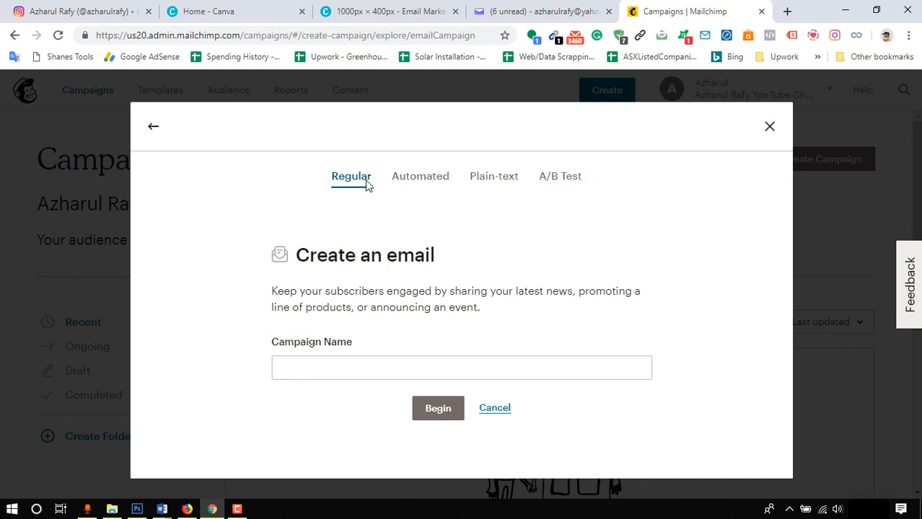
mouse_move(585, 181)
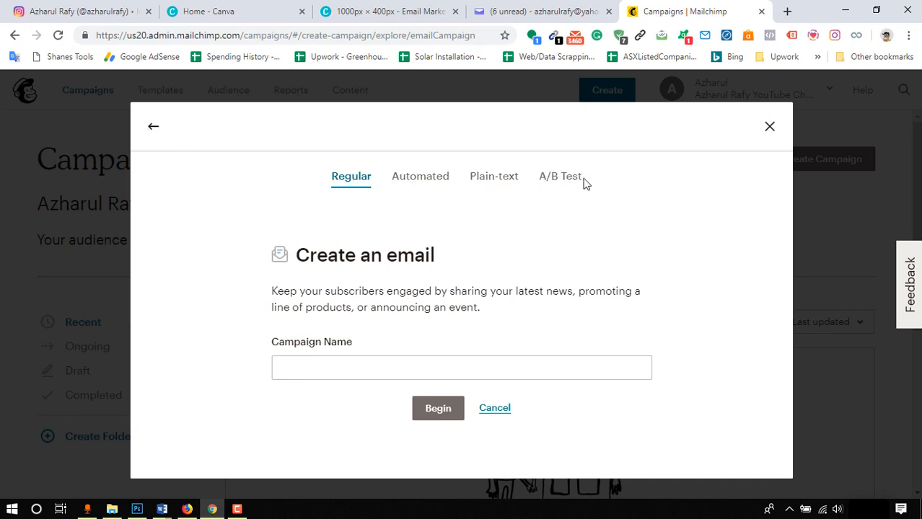
mouse_move(560, 176)
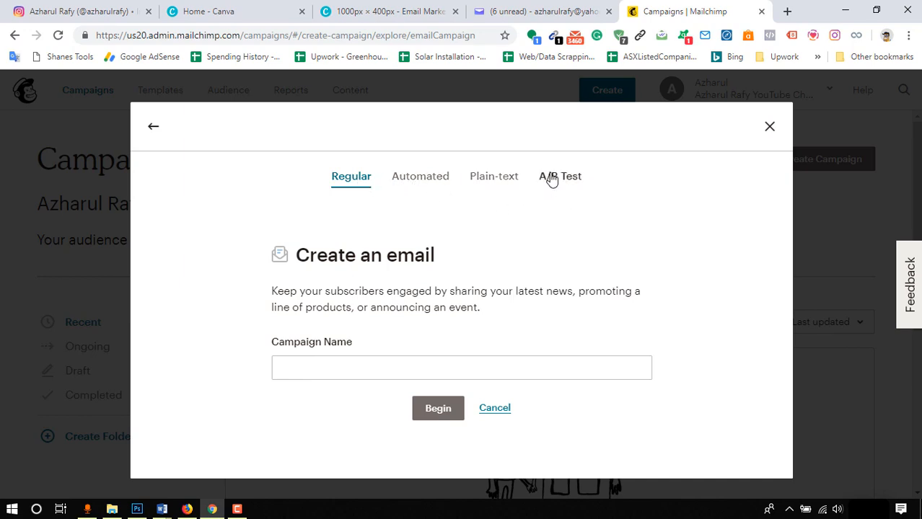
mouse_move(596, 204)
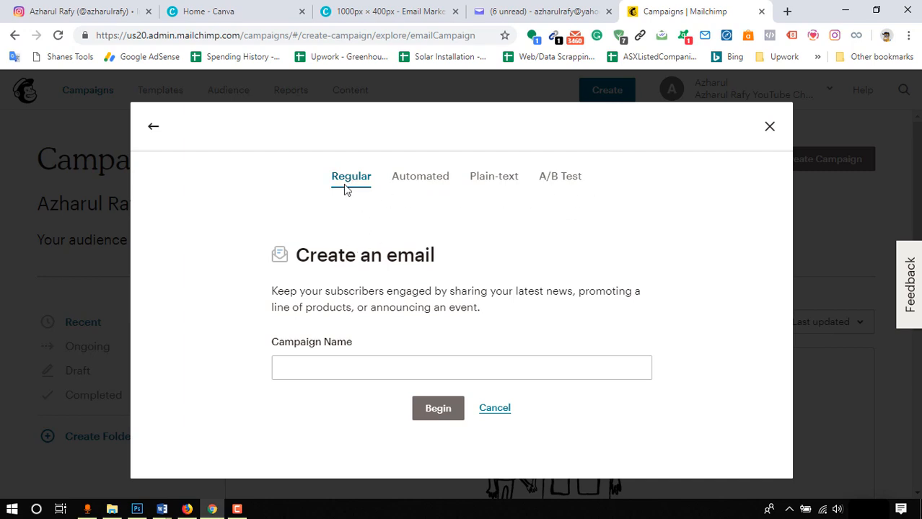
- Name the campaign 'Email Marketing Tutorial' and begin the draft
left_click(461, 368)
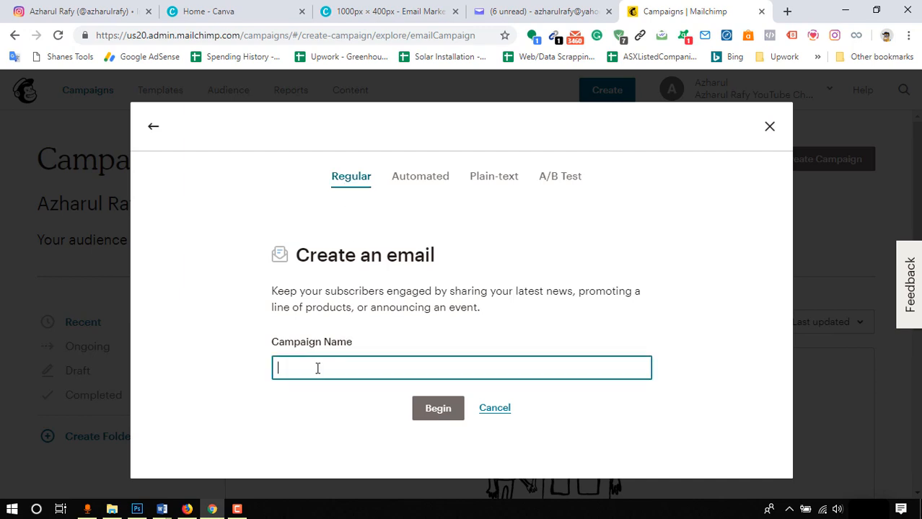
type("Email Marketing Tutorial")
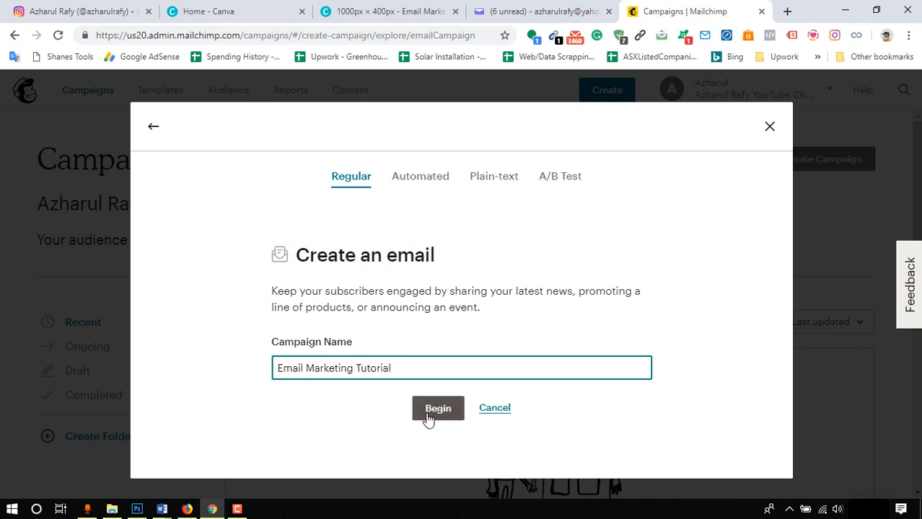
left_click(439, 406)
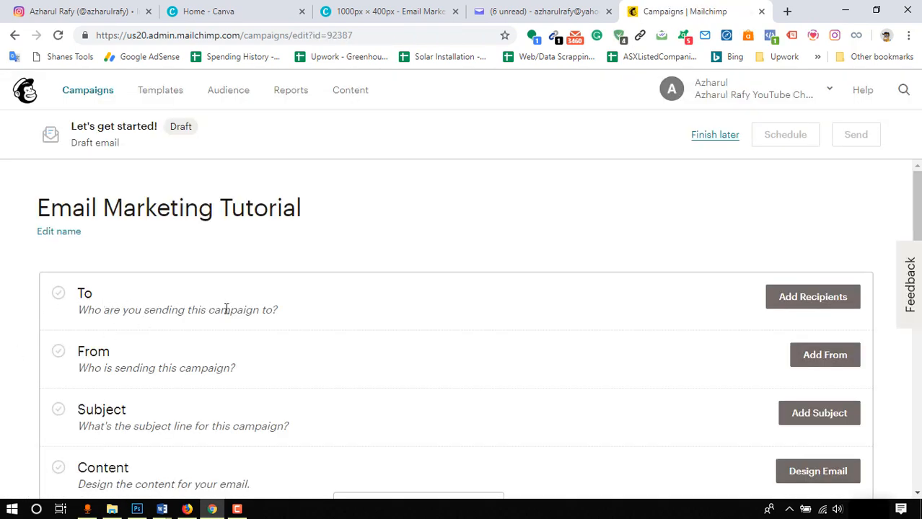
mouse_move(797, 312)
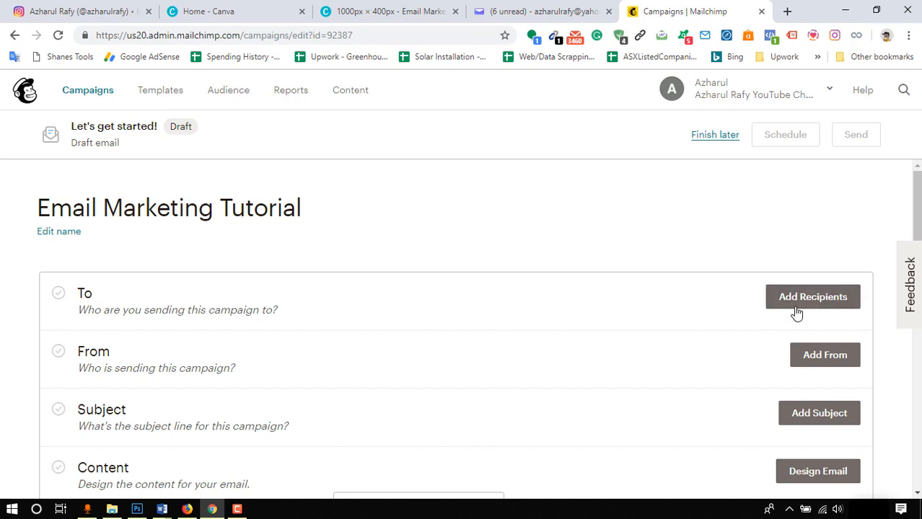
- Set recipients to all subscribers of the YouTube channel audience
left_click(813, 298)
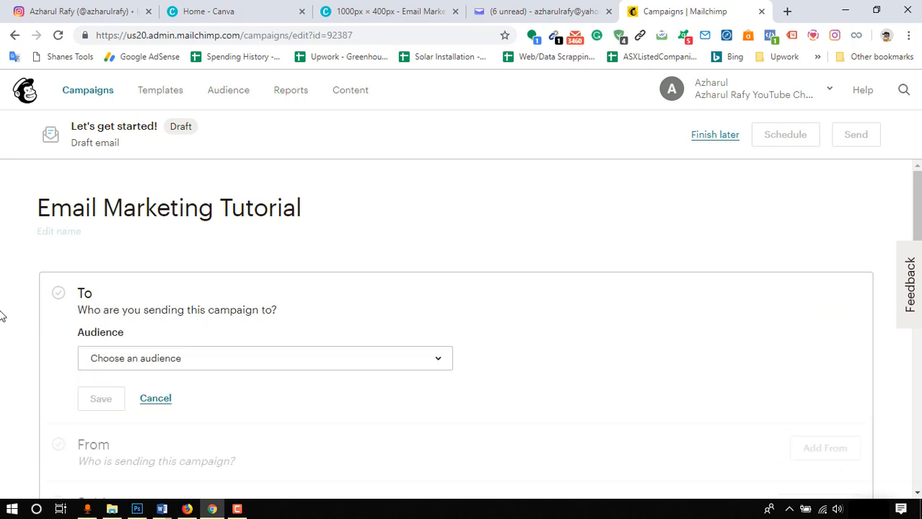
left_click(265, 357)
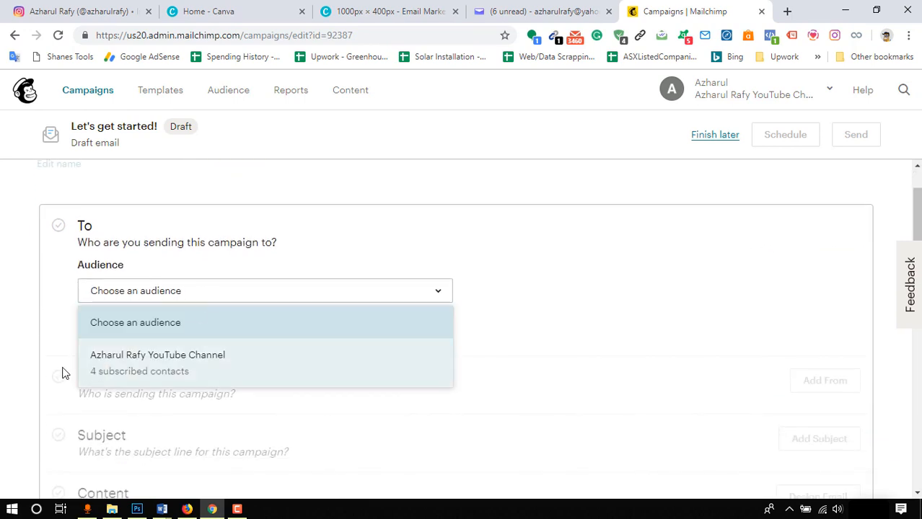
left_click(157, 355)
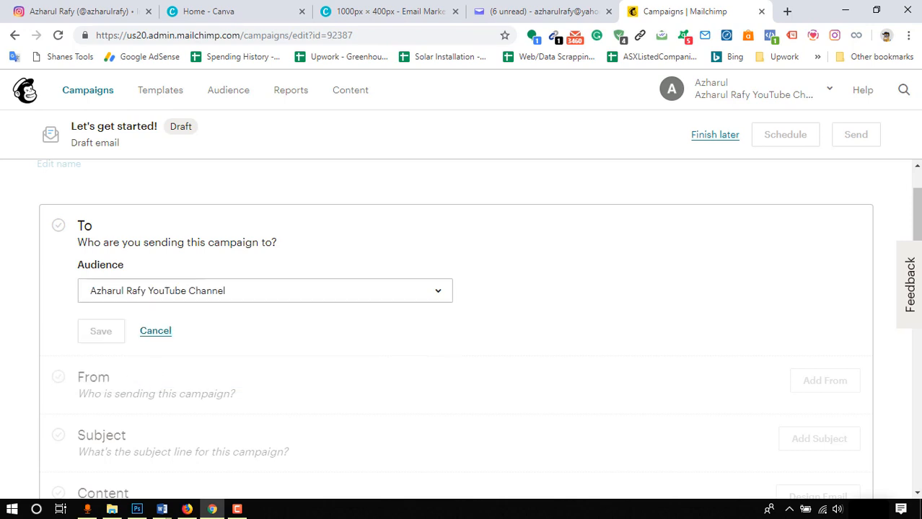
left_click(652, 222)
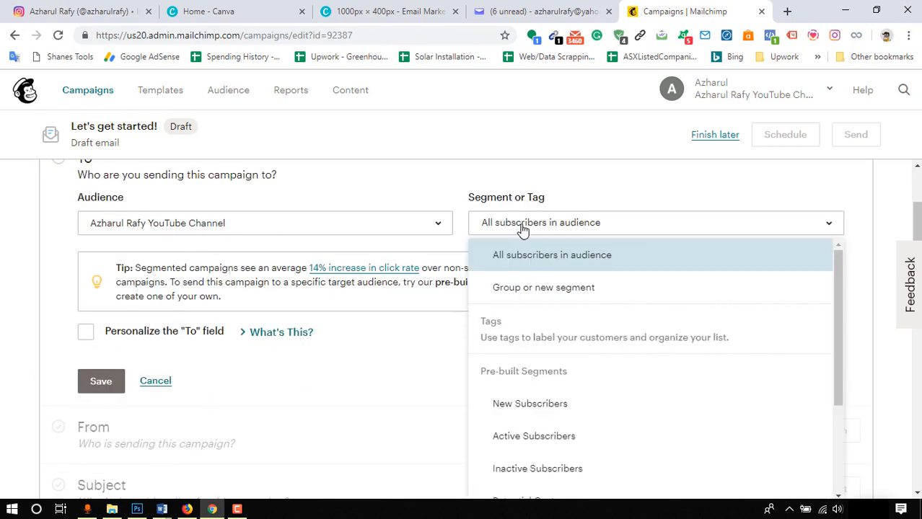
mouse_move(731, 303)
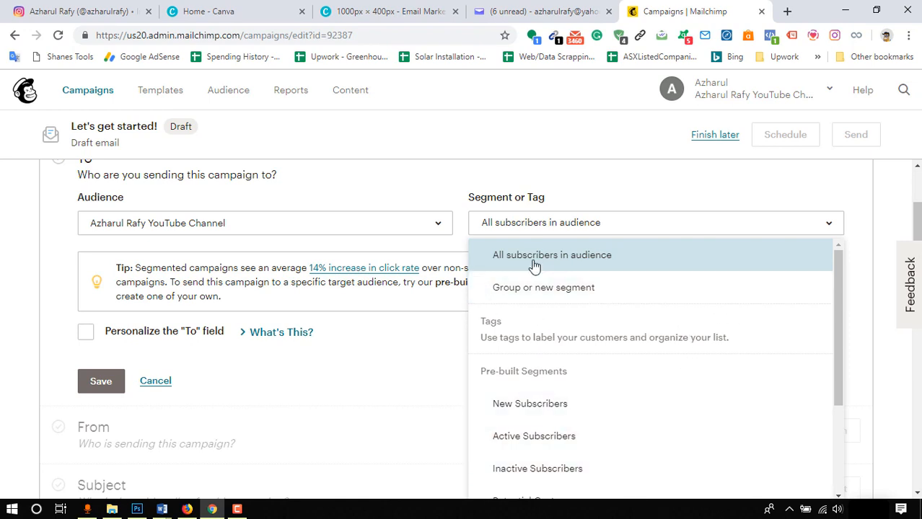
mouse_move(636, 263)
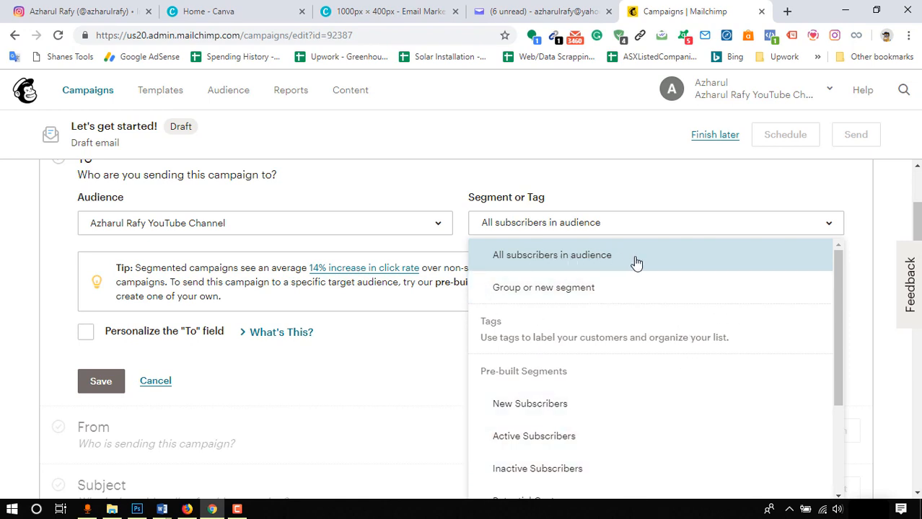
left_click(551, 253)
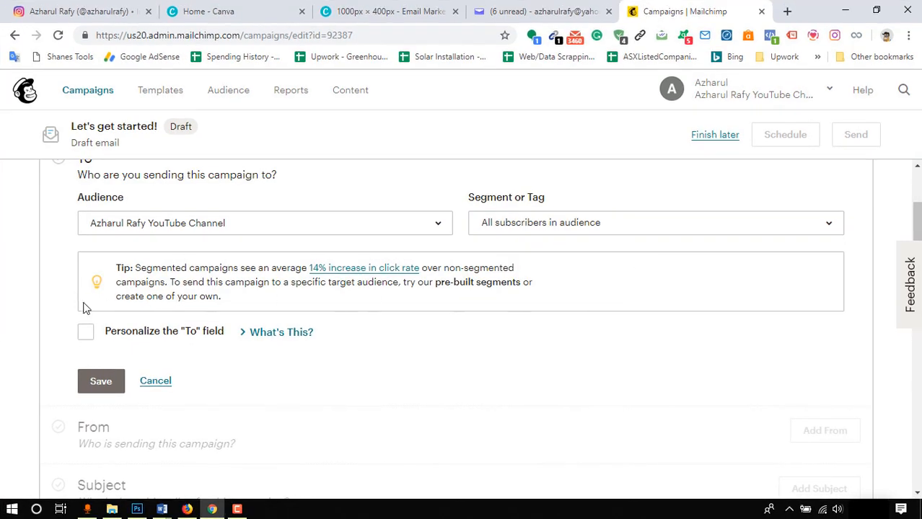
- Personalise the To field with the *|FNAME|* merge tag and save the recipients
left_click(85, 331)
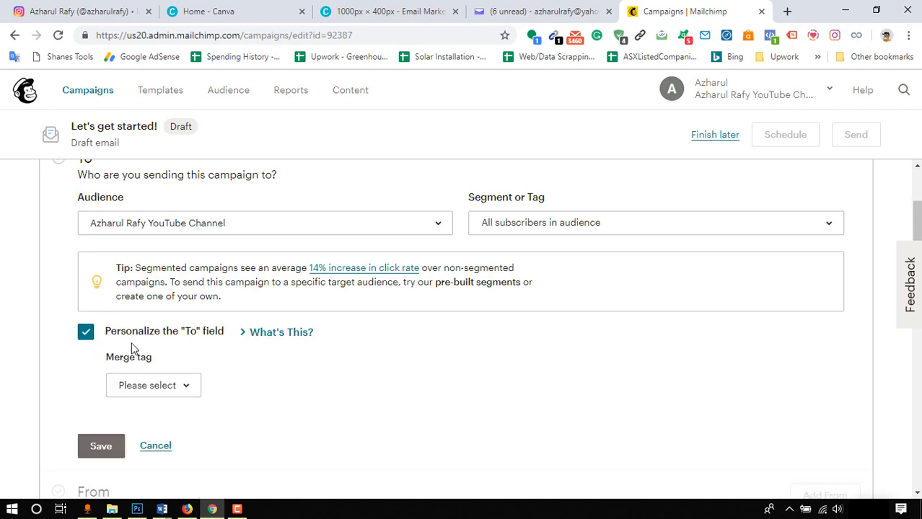
mouse_move(285, 380)
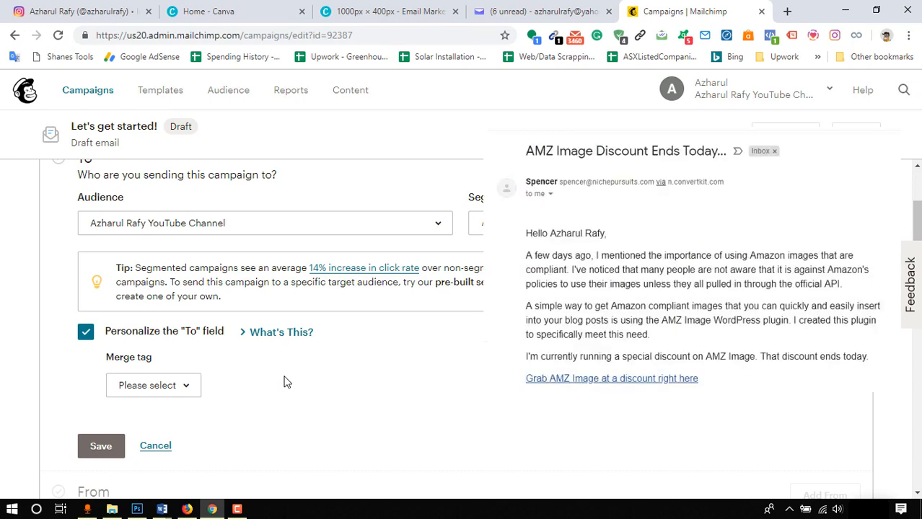
left_click(153, 385)
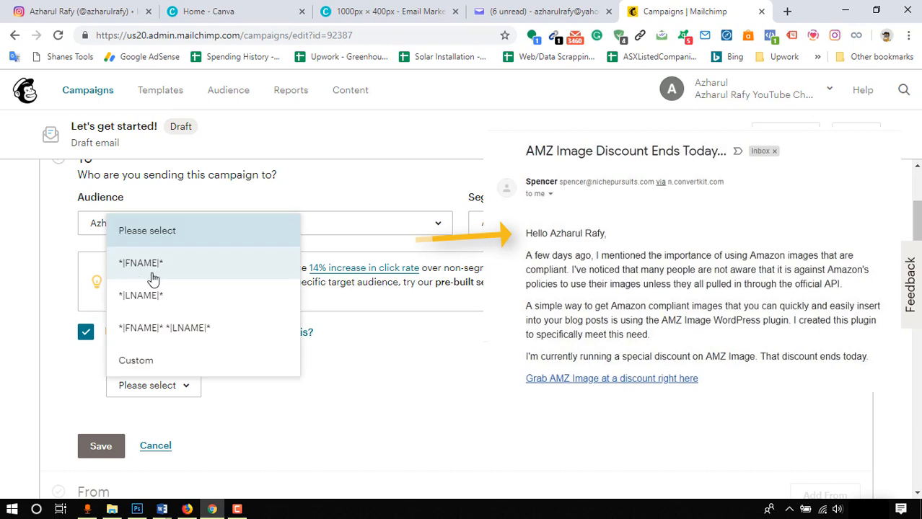
mouse_move(226, 280)
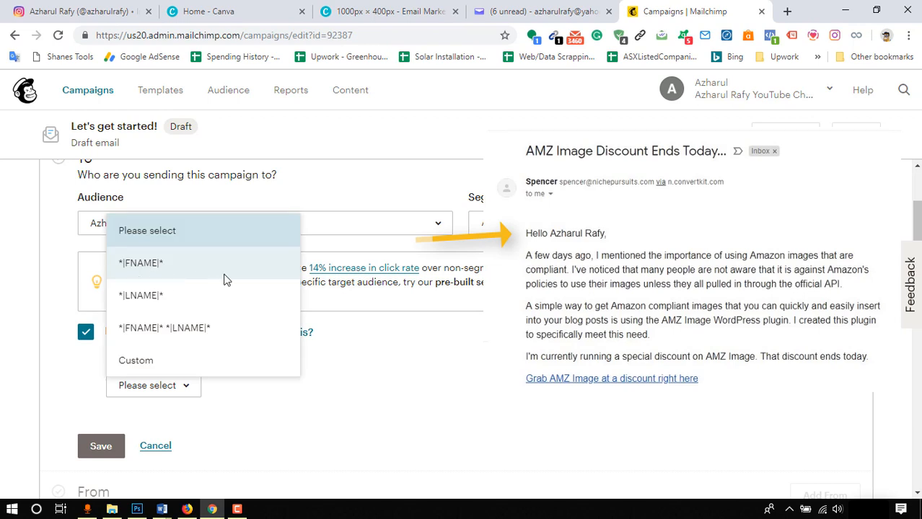
left_click(141, 262)
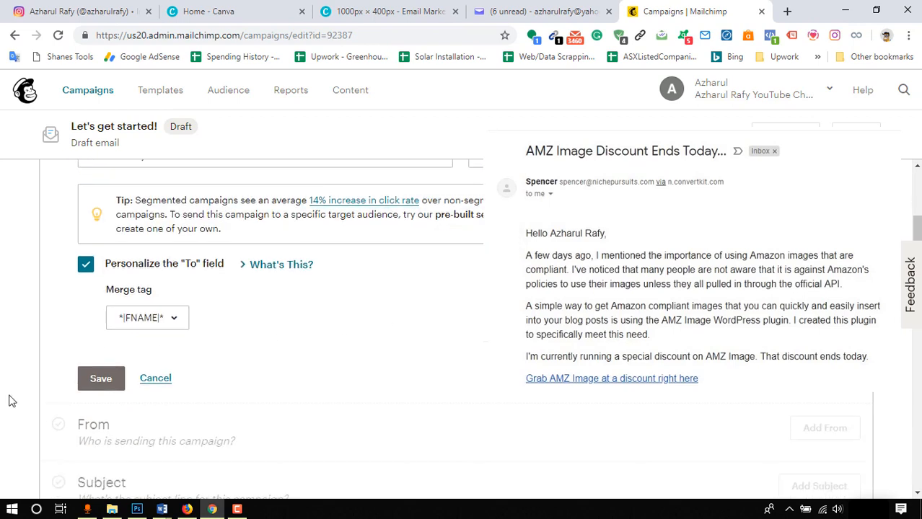
left_click(101, 378)
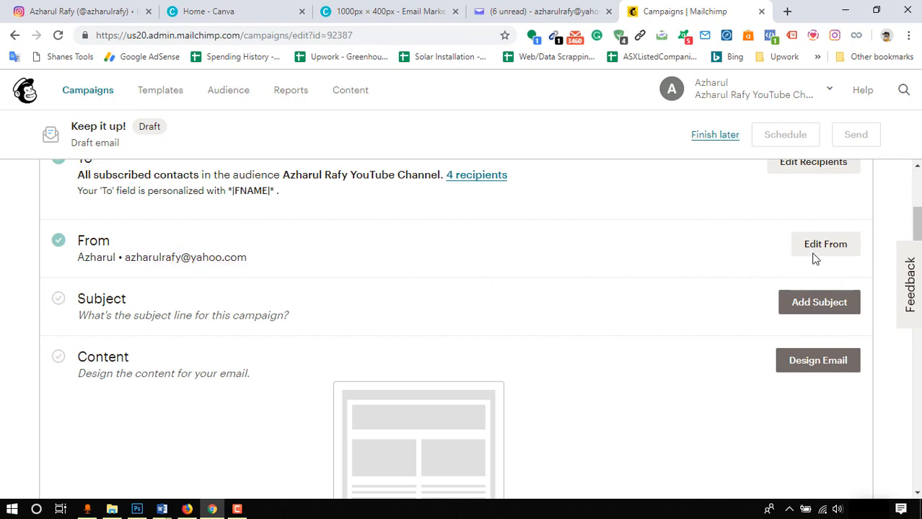
- Change the sender name to the full 'Azharul Rafy' and save it
left_click(825, 244)
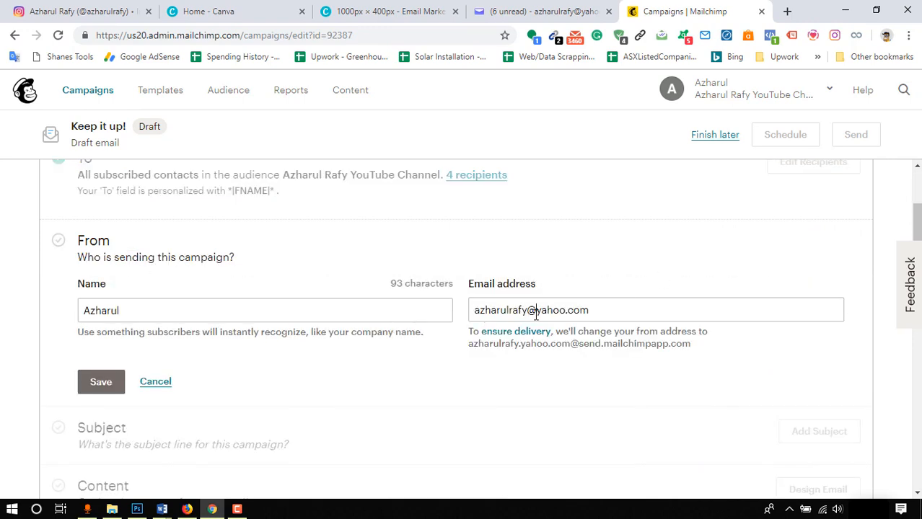
triple_click(531, 309)
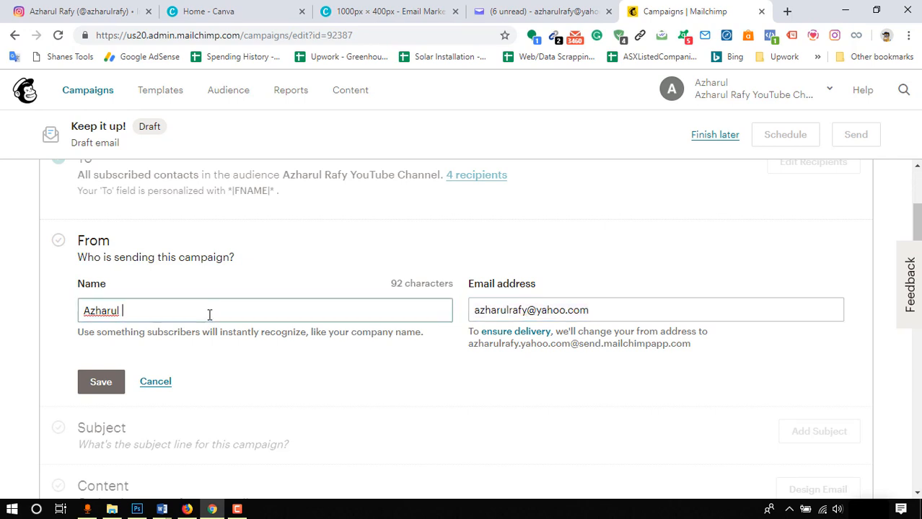
type("Rafy")
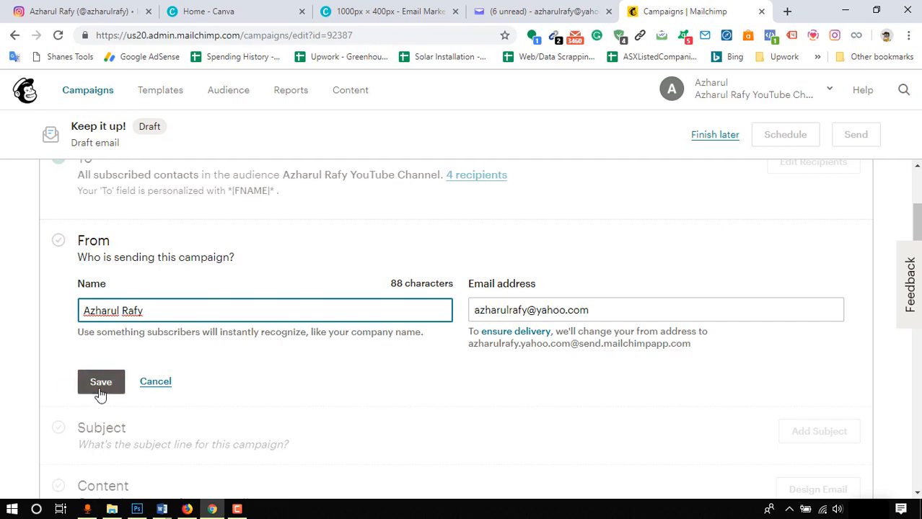
left_click(101, 380)
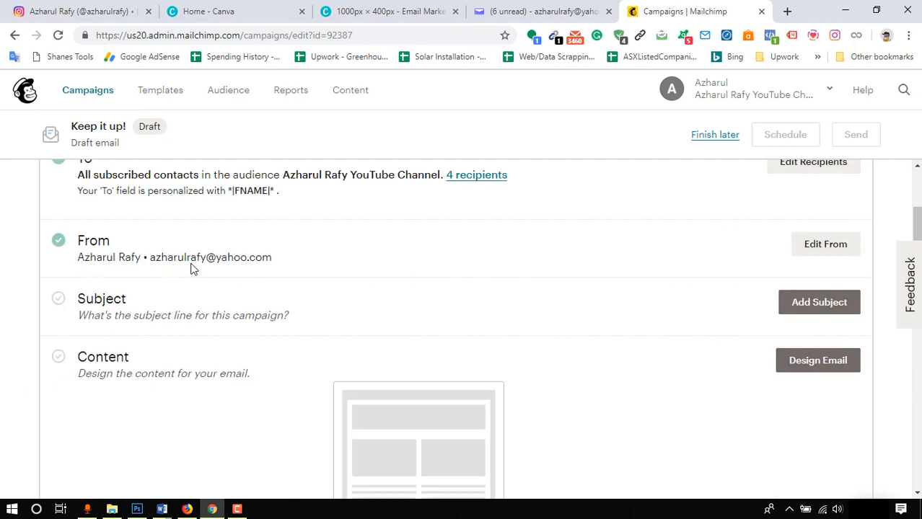
mouse_move(424, 329)
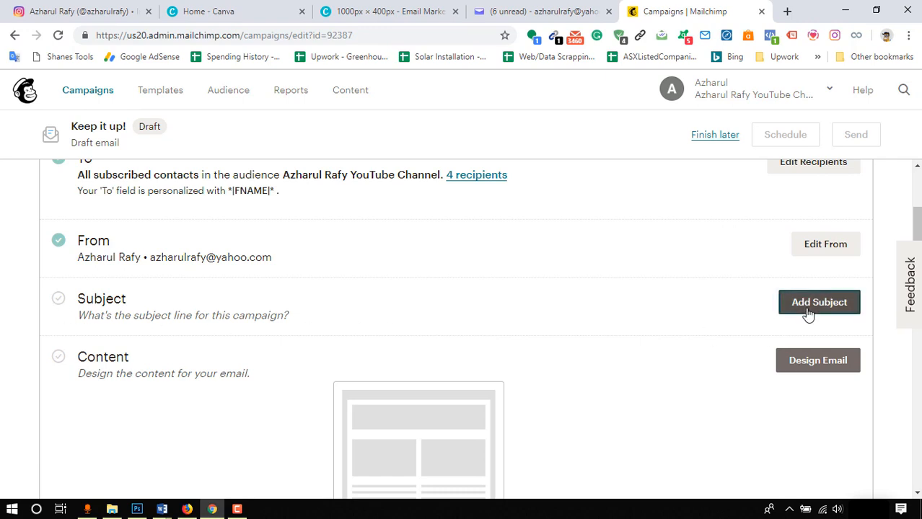
- Enter the subject 'Learn & Earn with Email Marketing - FULL FREE GUIDELINE'
left_click(819, 303)
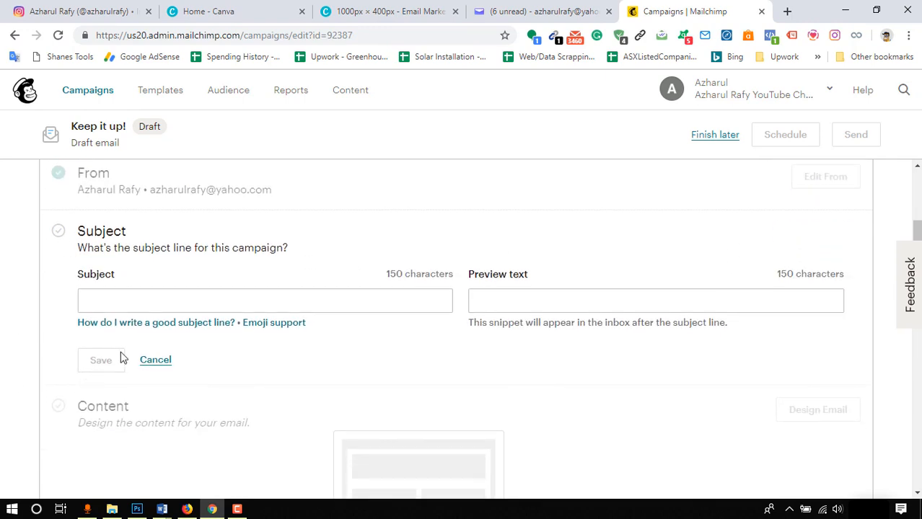
type("Learn Email")
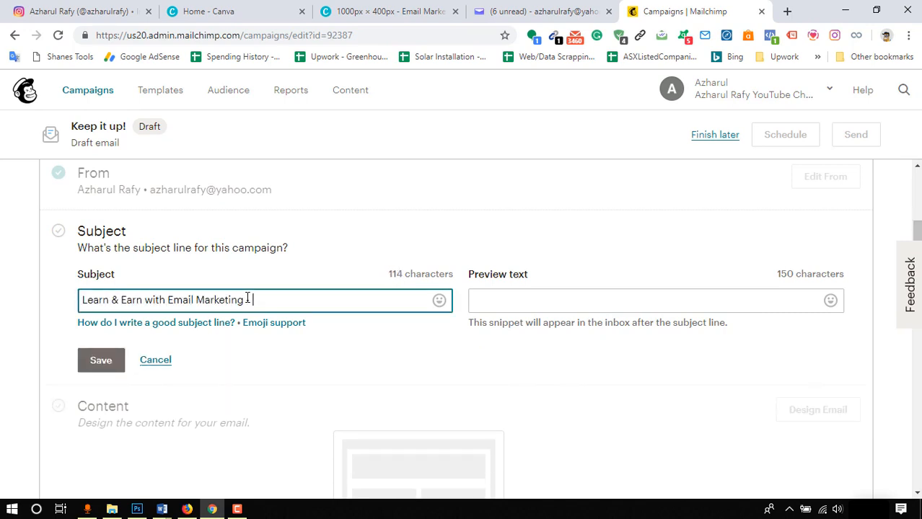
type("FULL COURSE F")
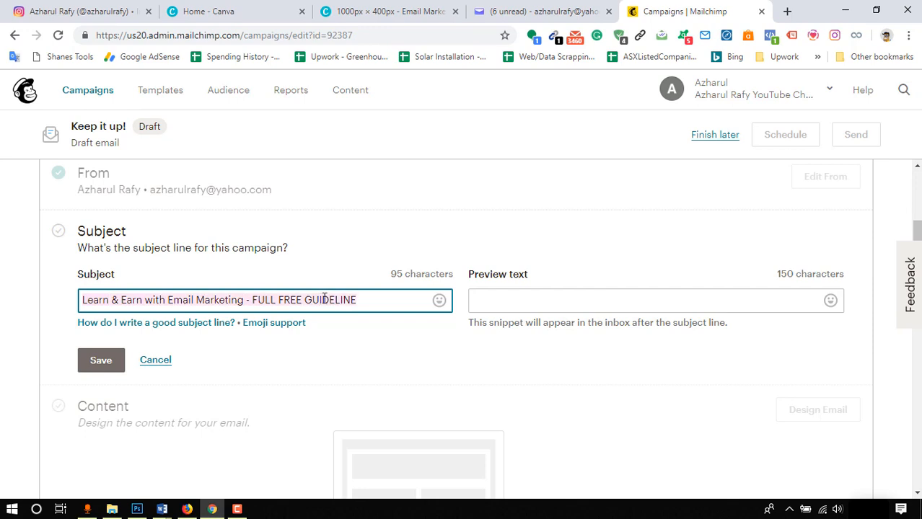
- Add preview text about not missing the free step-by-step email marketing guideline, and save
left_click(594, 300)
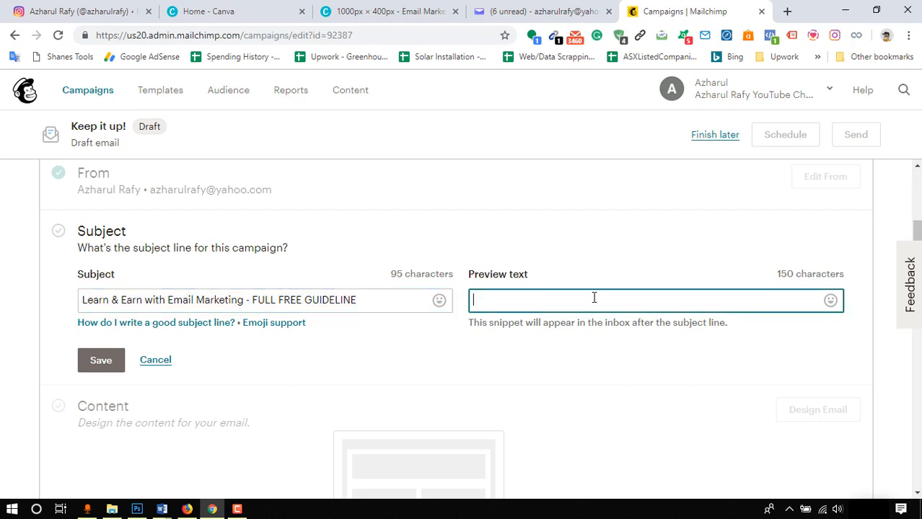
type("Do")
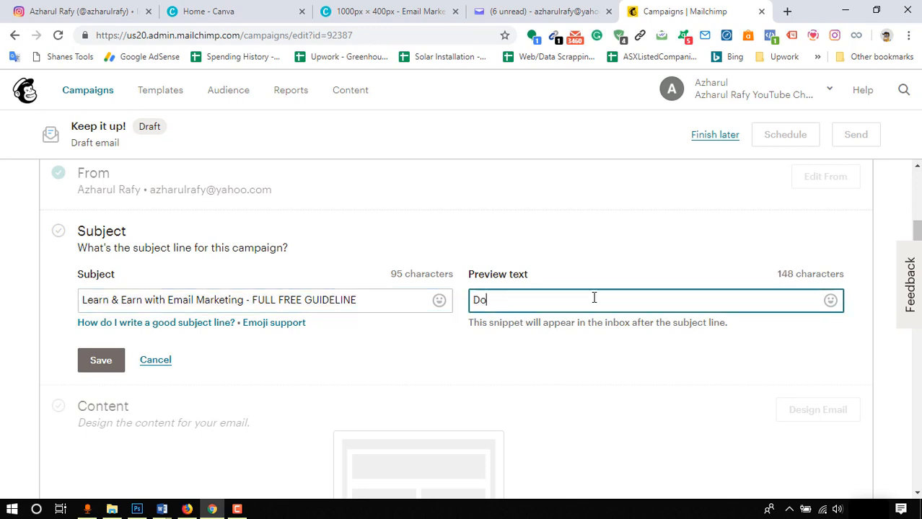
type("Dont miss the chance to get the full step by step b")
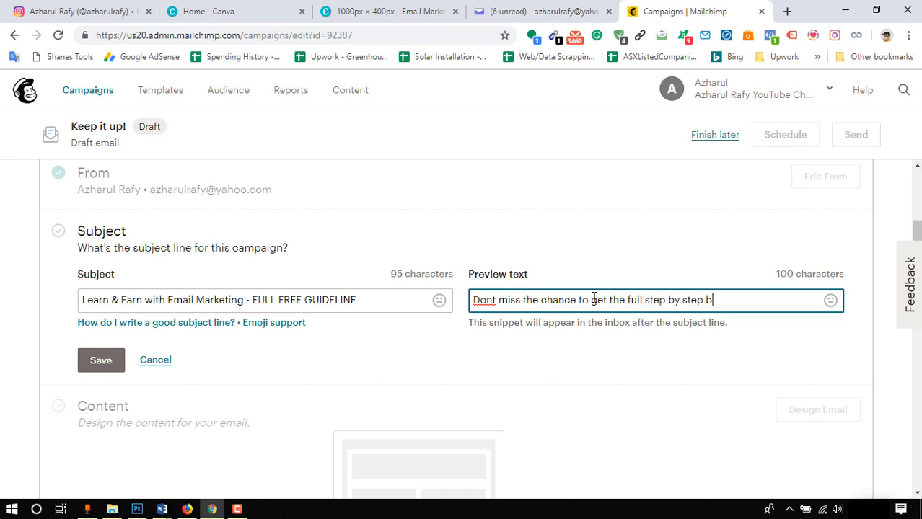
type("email marketing guideline absoulately free!")
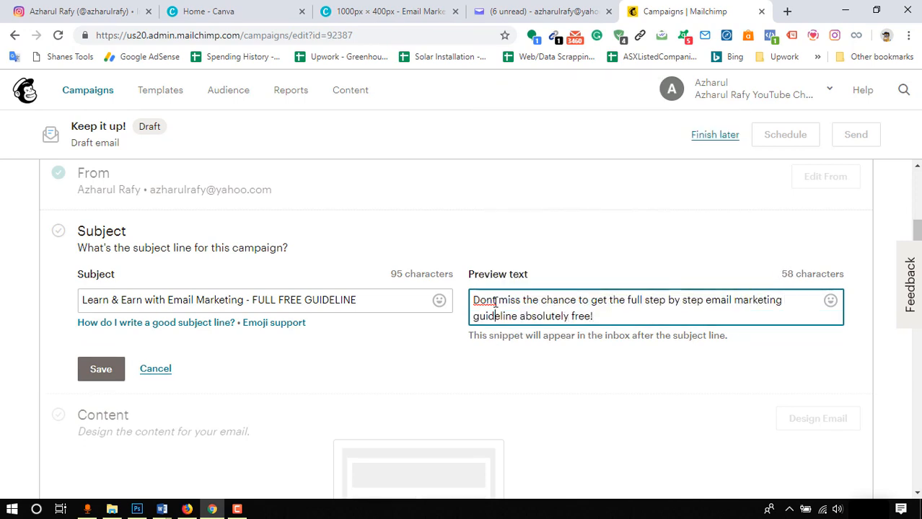
left_click(101, 369)
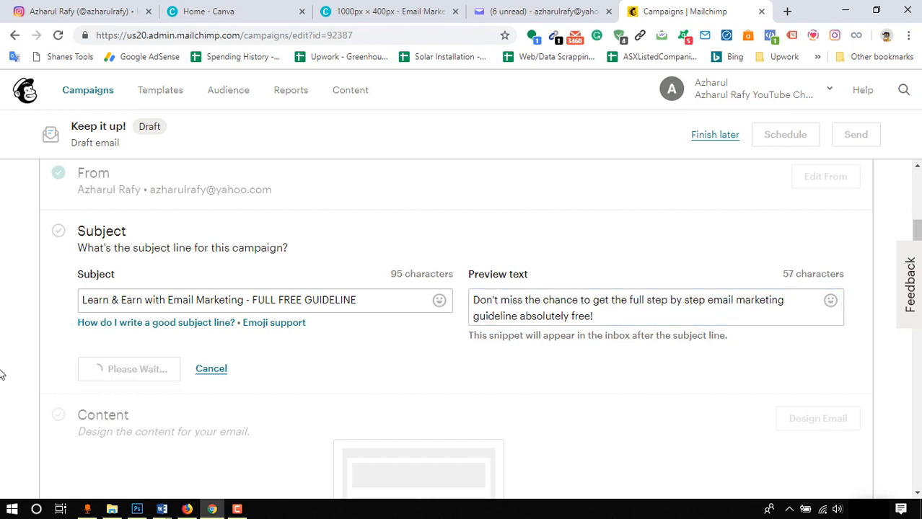
- Move down to the Content section and start designing the email
left_click(137, 369)
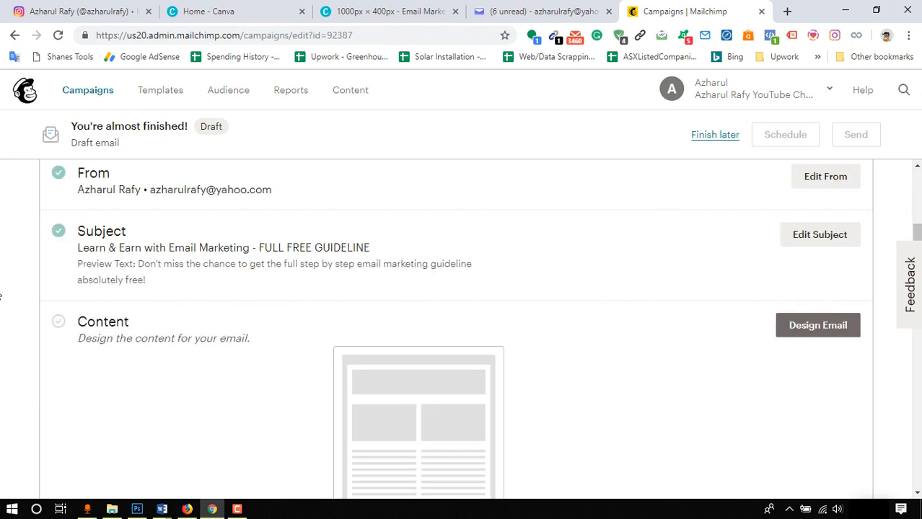
scroll("down", 3)
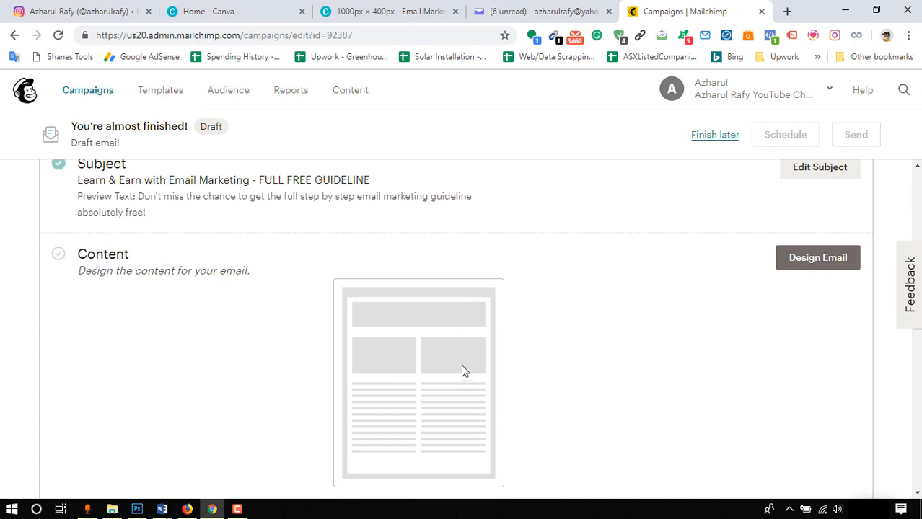
scroll("down", 3)
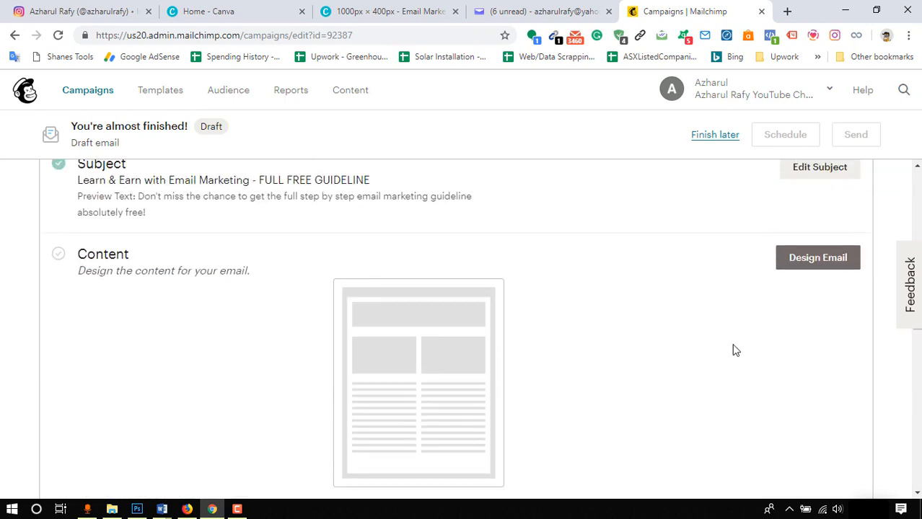
left_click(817, 257)
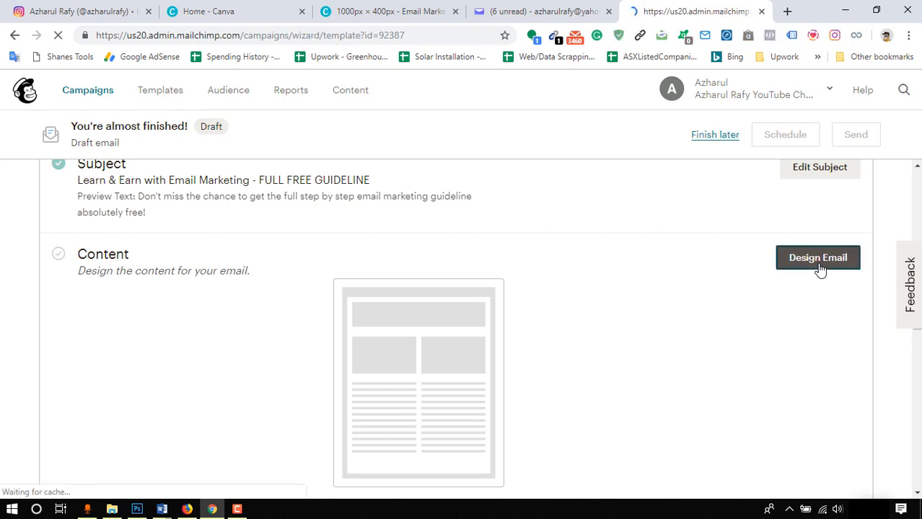
- Browse the template gallery and choose the basic 1:2 Column layout
left_click(817, 257)
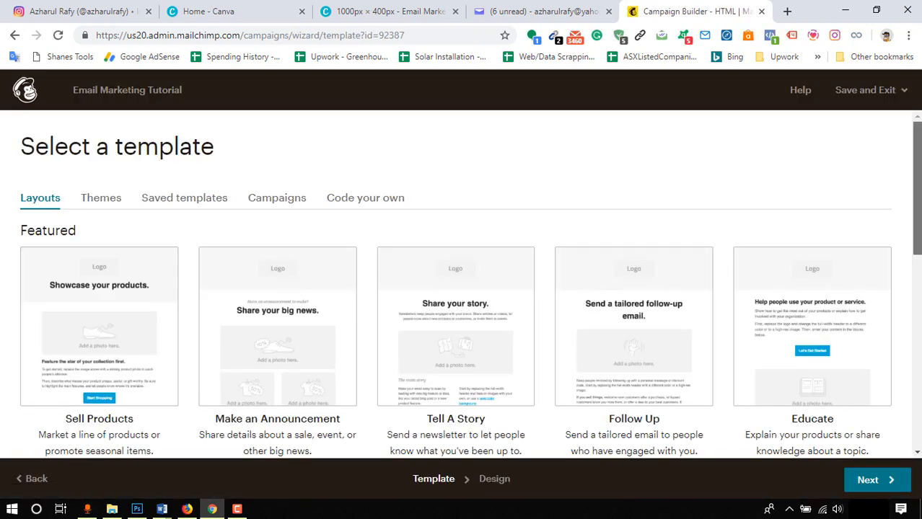
mouse_move(709, 238)
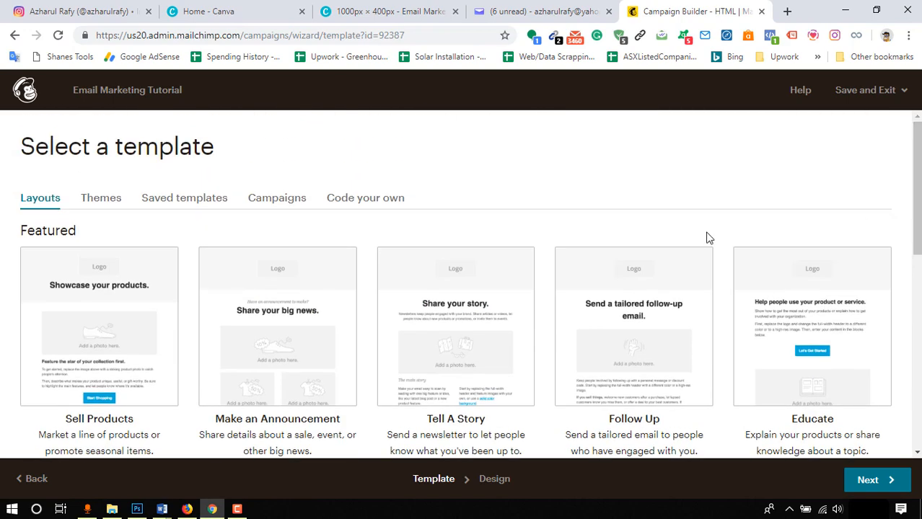
left_click(101, 197)
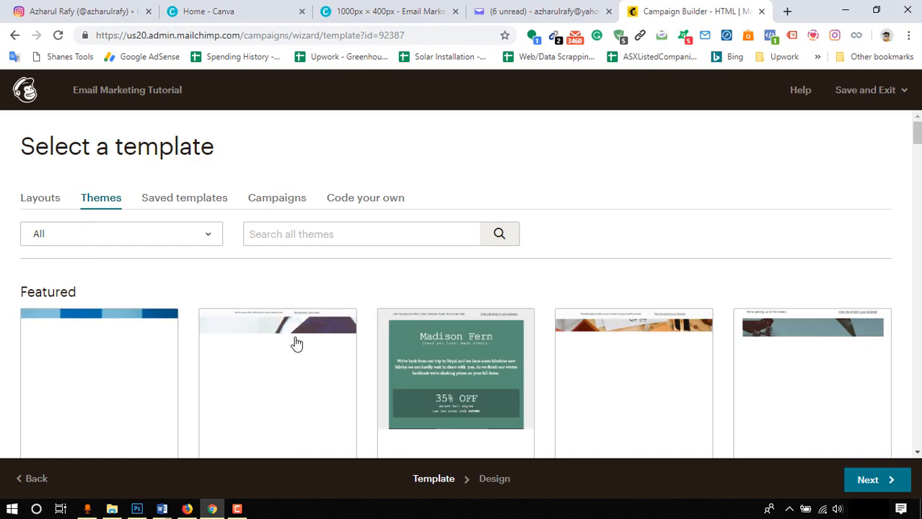
scroll("down", 3)
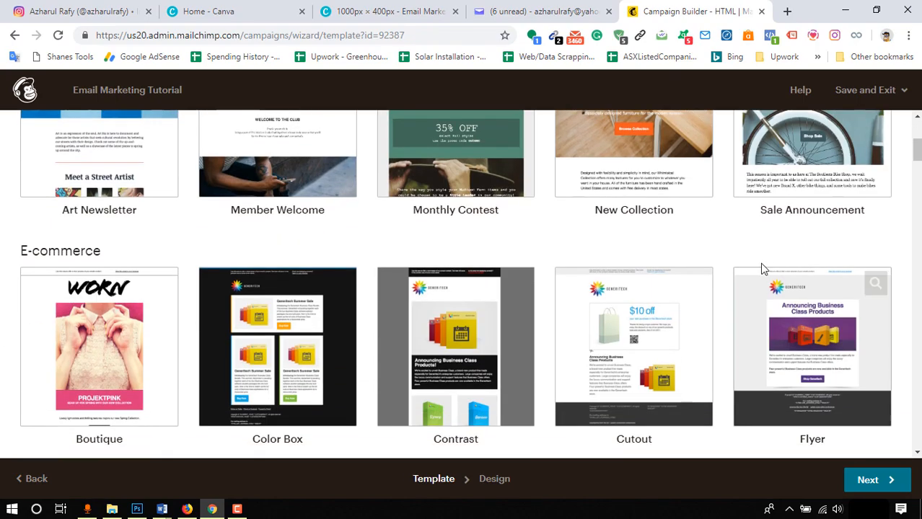
scroll("down", 3)
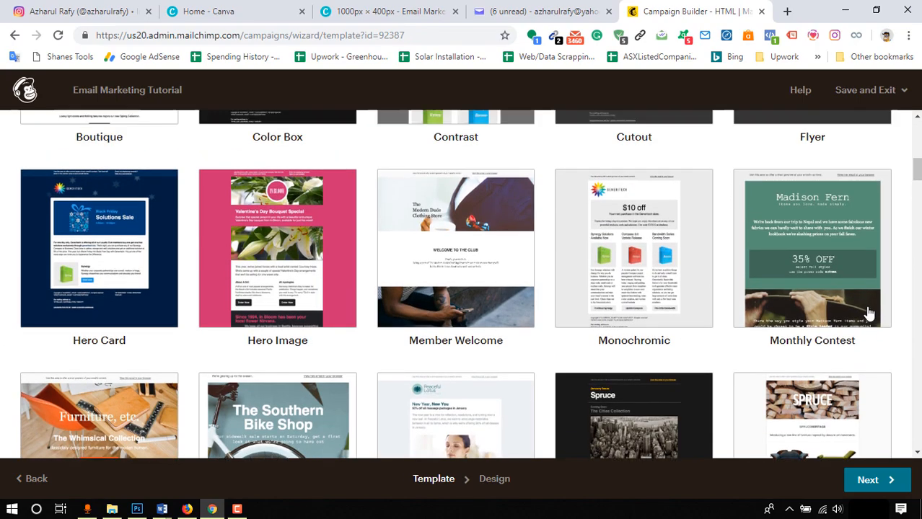
scroll("down", 3)
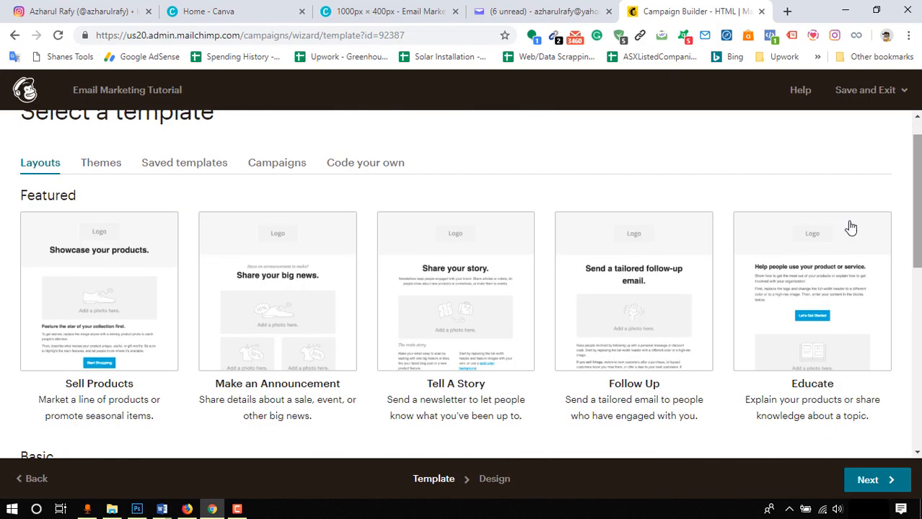
mouse_move(623, 360)
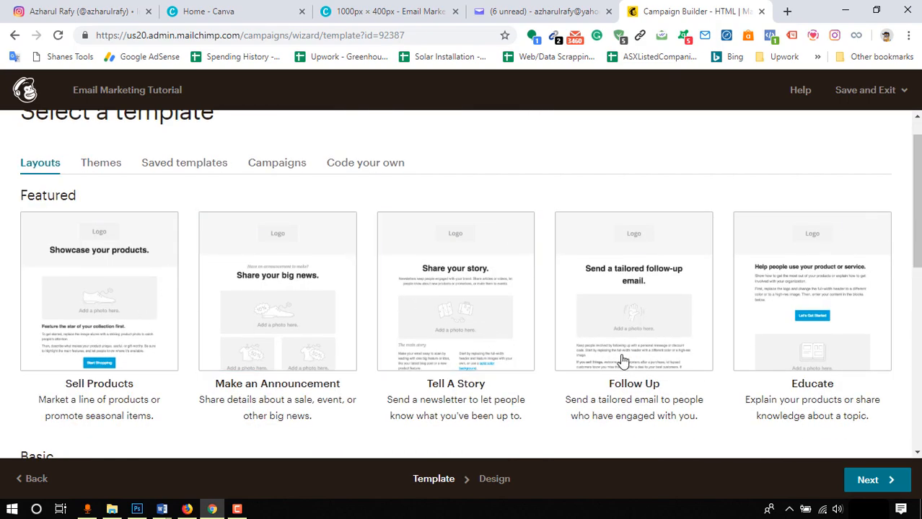
scroll("down", 3)
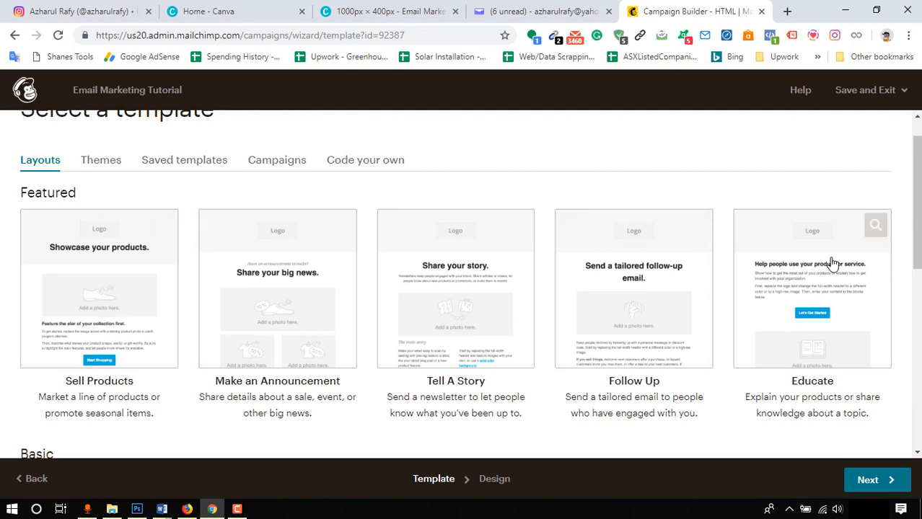
scroll("down", 3)
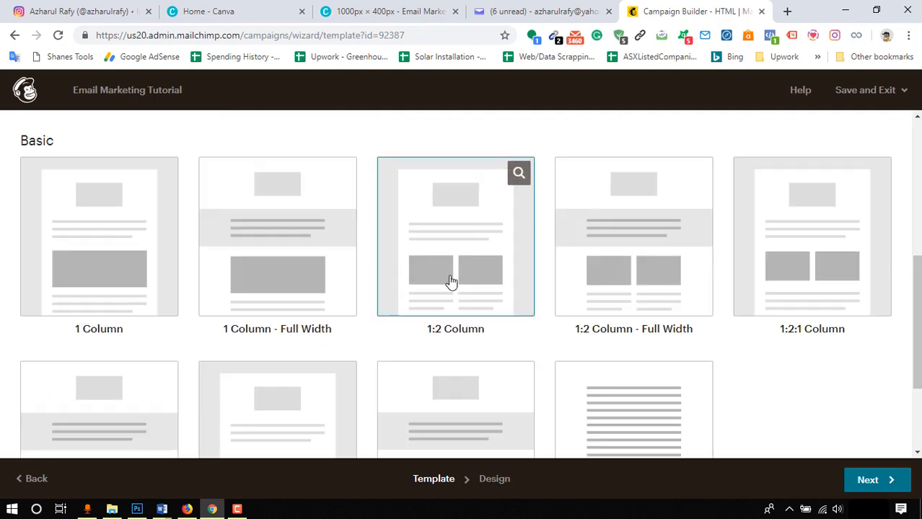
mouse_move(501, 335)
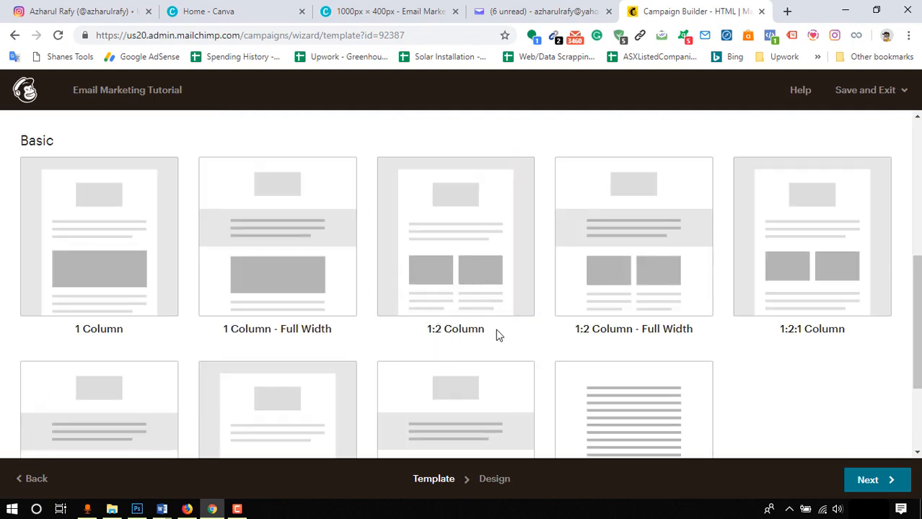
left_click(456, 237)
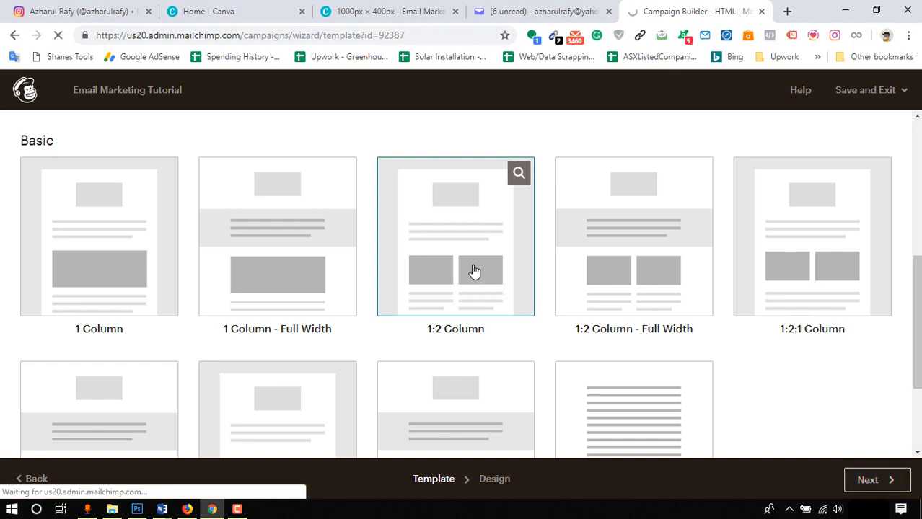
- Load the 1:2 Column template in the designer and return to it from the Canva tab
left_click(456, 237)
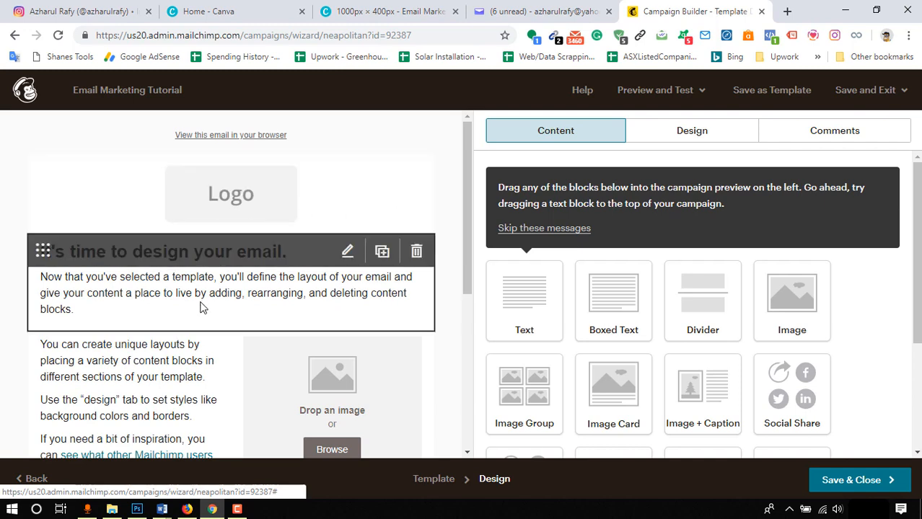
scroll("down", 3)
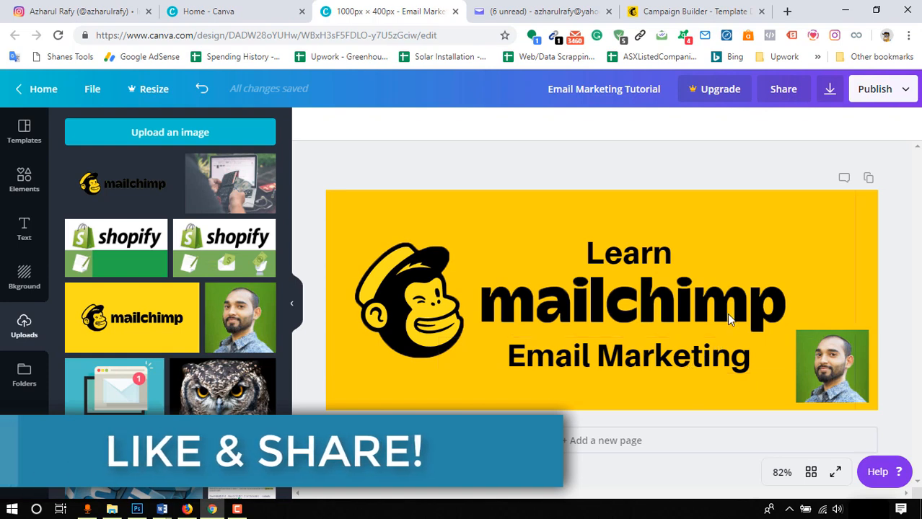
left_click(693, 11)
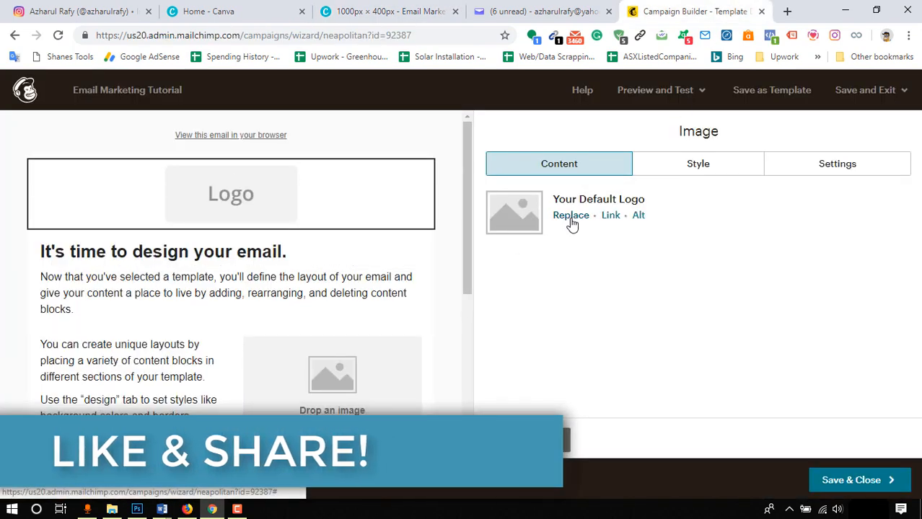
- Upload 'Email Marketing Tutorial.png' and insert it as the header image replacing the logo
left_click(572, 215)
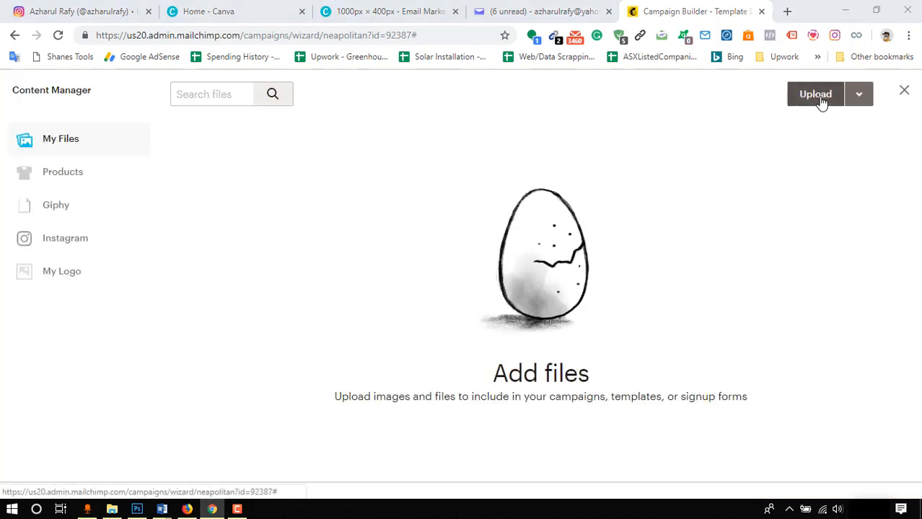
left_click(815, 94)
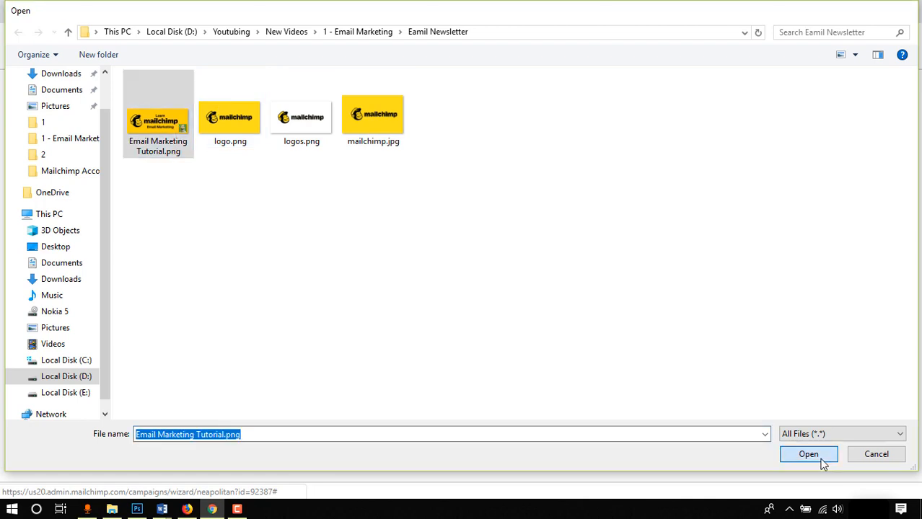
left_click(808, 453)
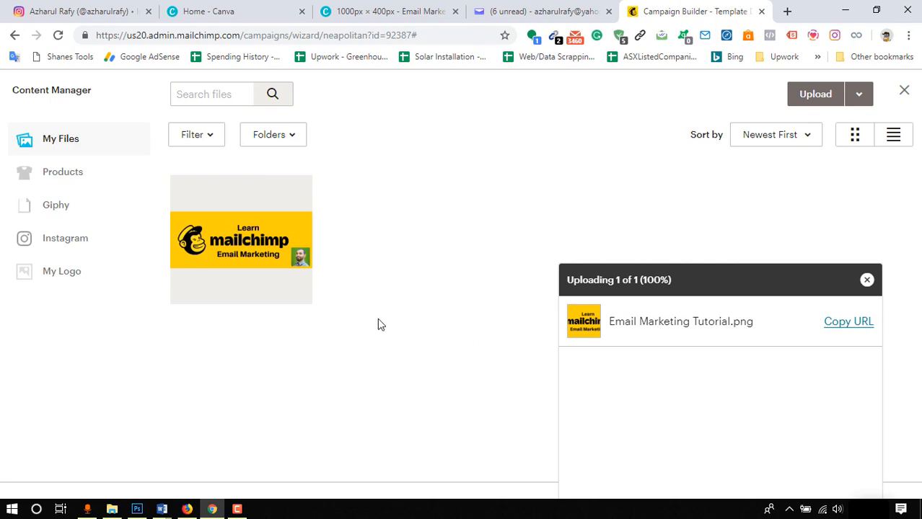
left_click(241, 239)
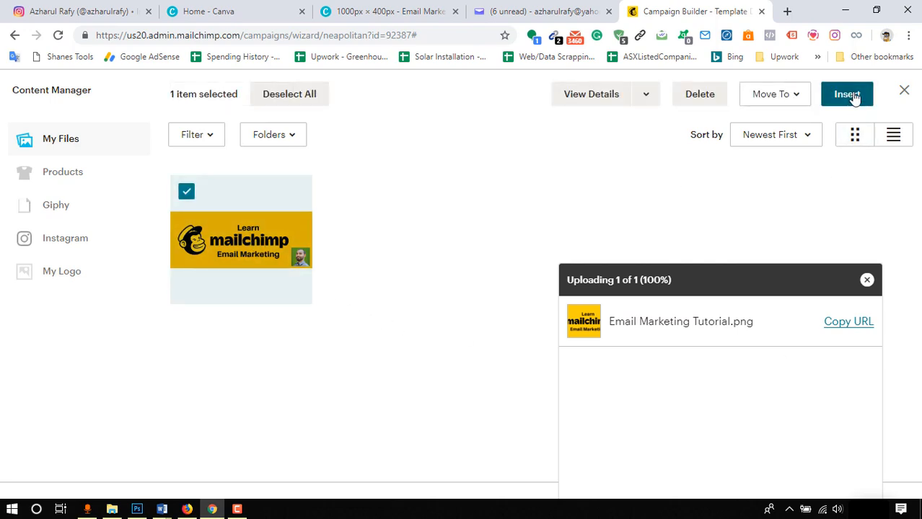
left_click(847, 94)
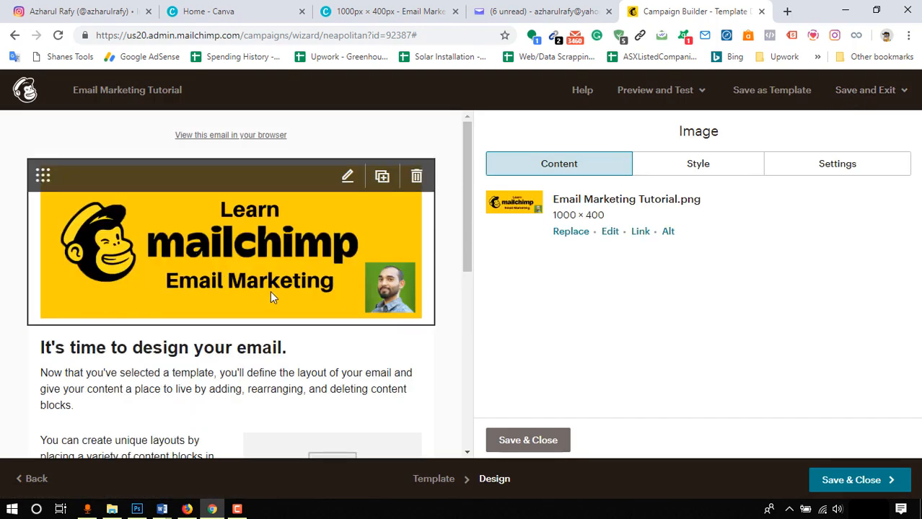
- Retitle the intro 'Learn Email Marketing & Earn!' and write its paragraph about getting your skills ahead
scroll("down", 3)
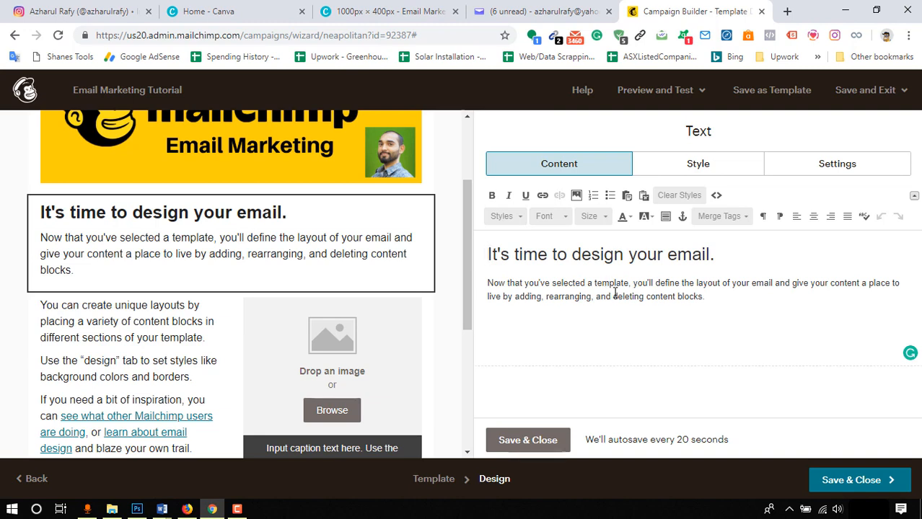
left_click(490, 254)
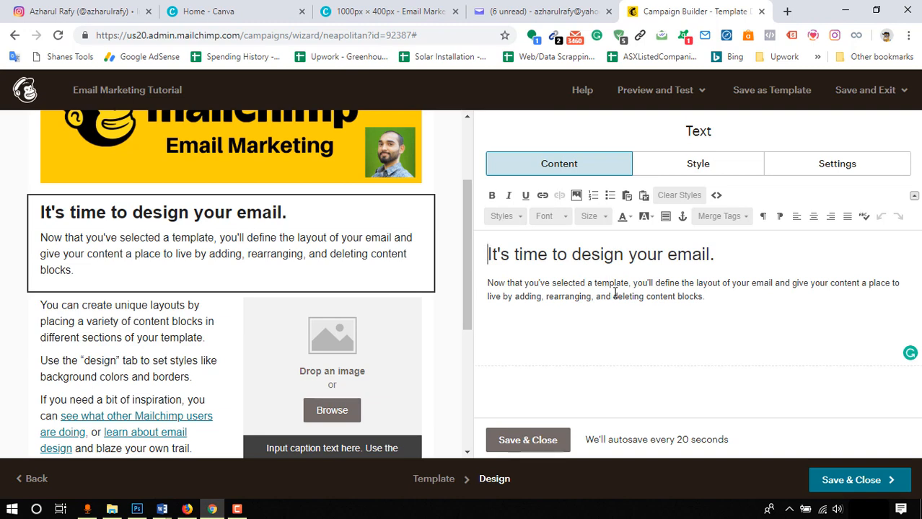
type("Learn Email Marketing")
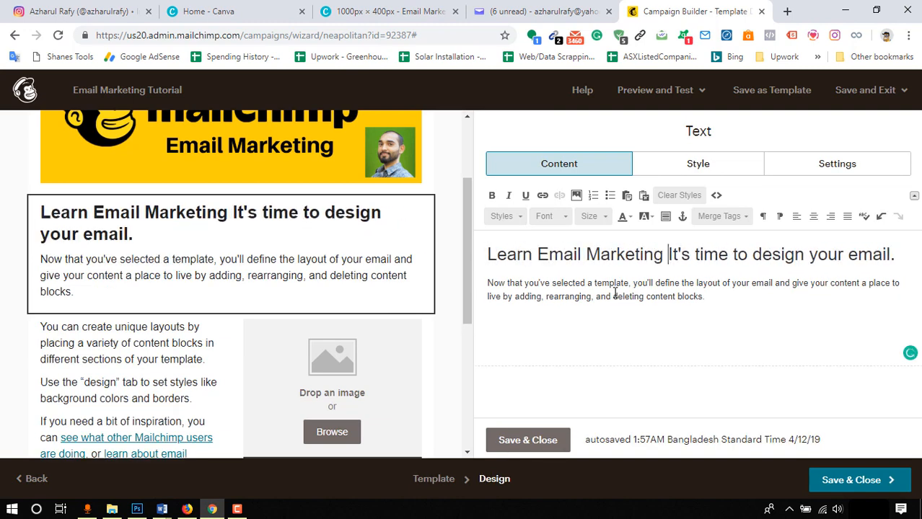
type("& Earn!")
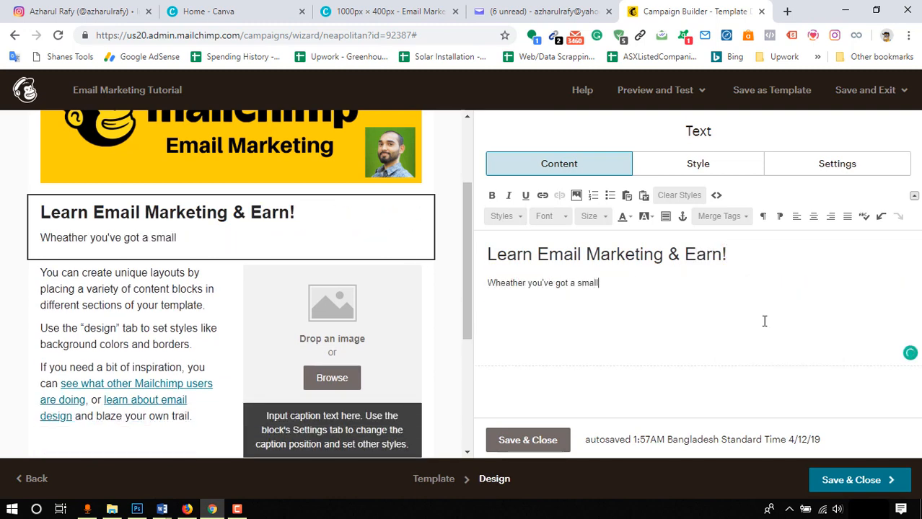
type("business or you want to provide email marketing services to your clients and make a decen")
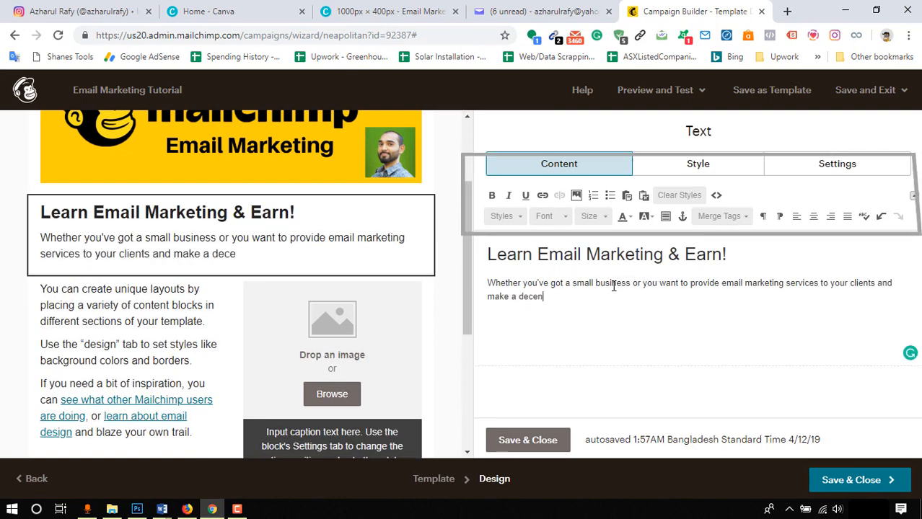
type("t amount every month, this is")
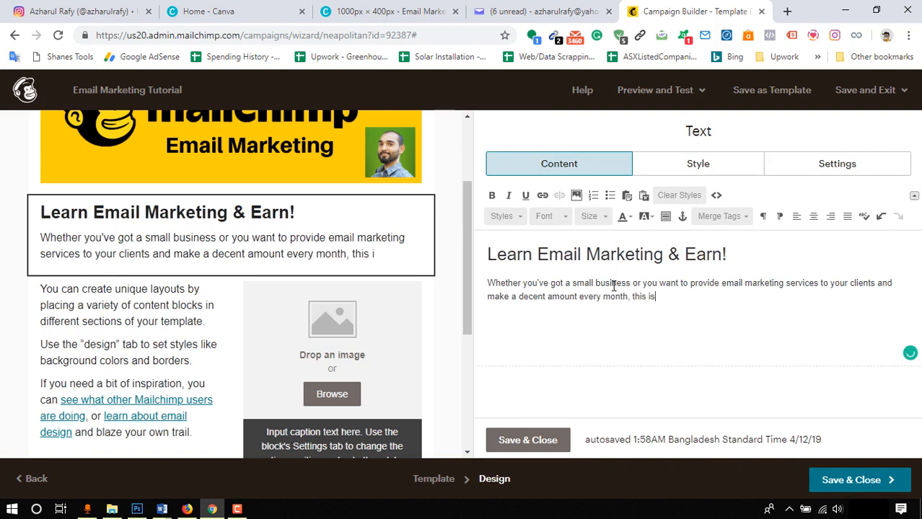
type("the chance to get your skills")
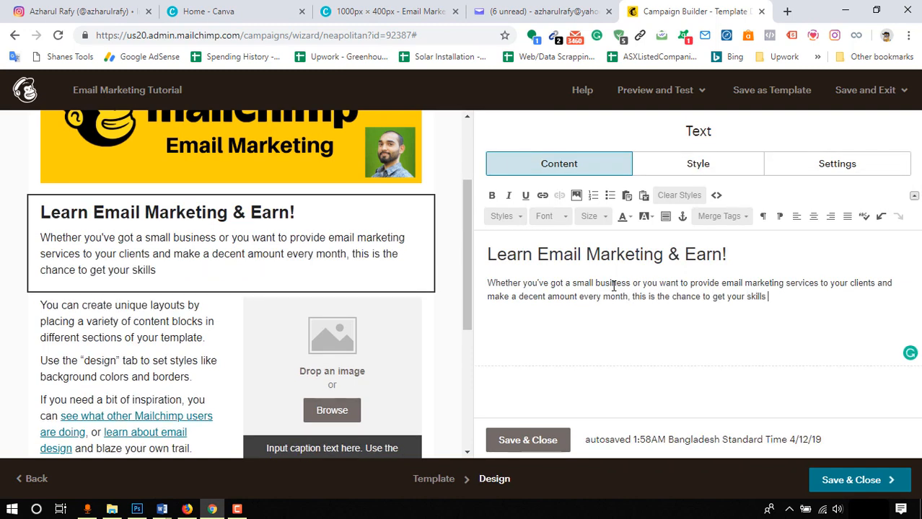
type("ah")
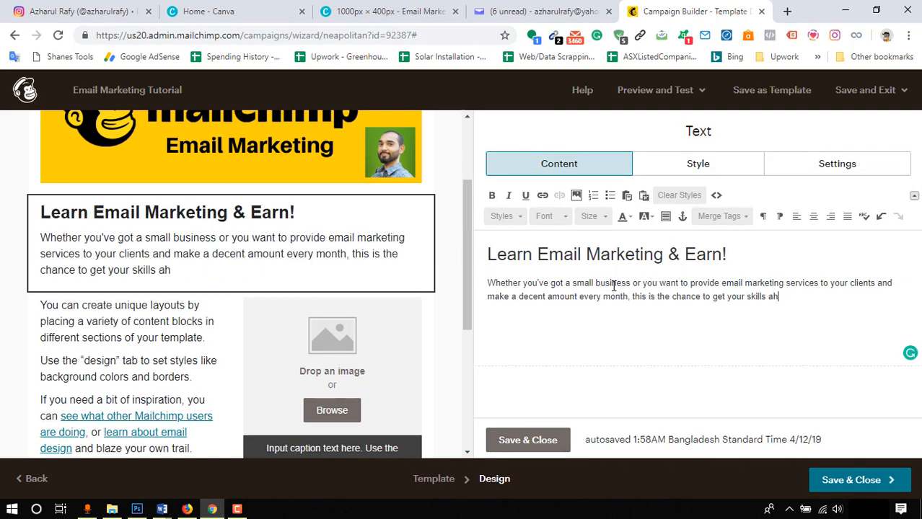
type("ead.")
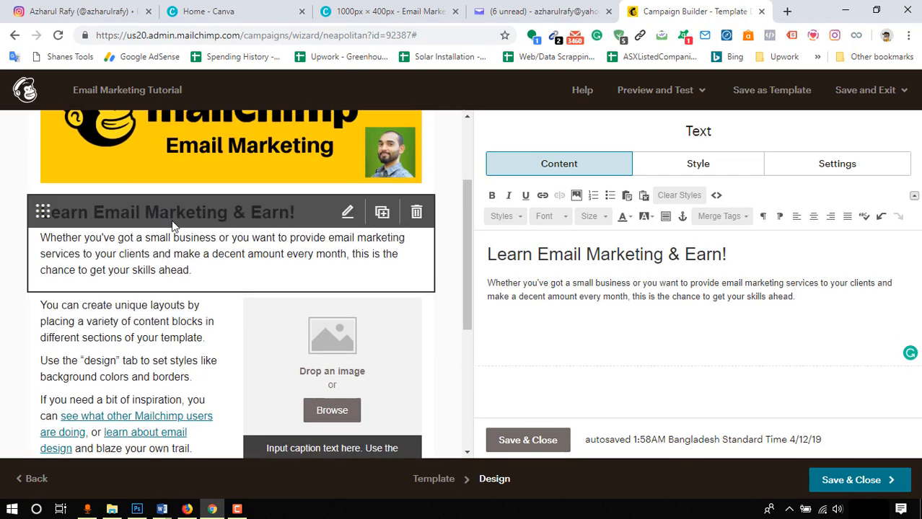
- Rewrite the second text block about promoting services and finding clients, linking Fiverr to its web address
left_click(127, 320)
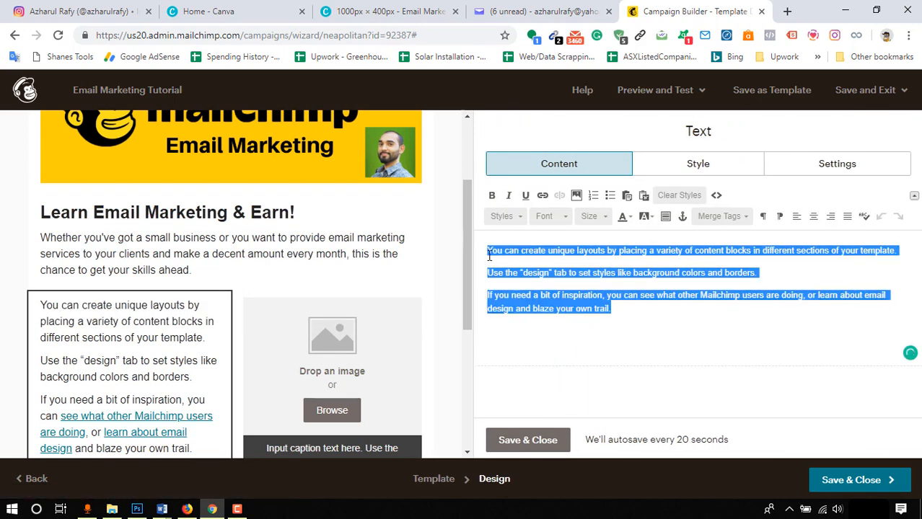
type("You will be able to promote your services or products to your potential customers after learning this skill, or you will be able to generate a good income from your future clients by providing email marketing services to them.")
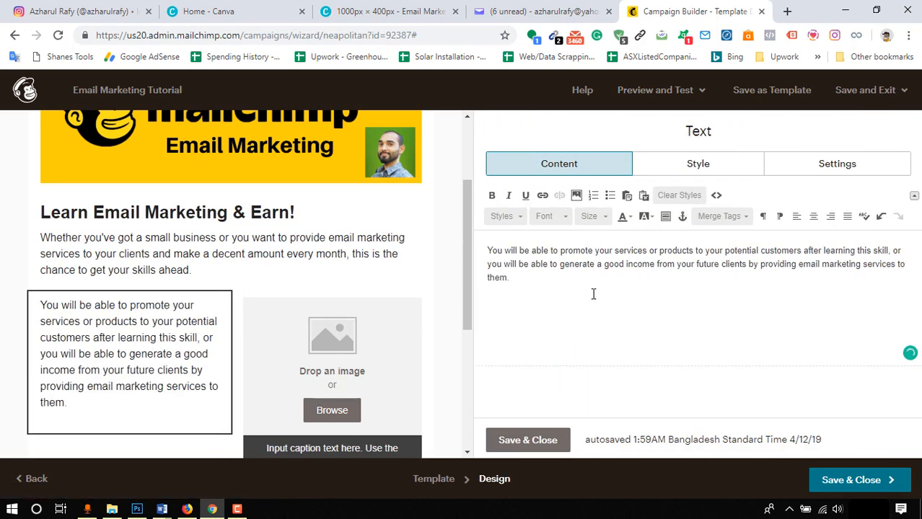
type("You will find clients who needs email marketing through Fiverr, Upwork or Freelancer.com!")
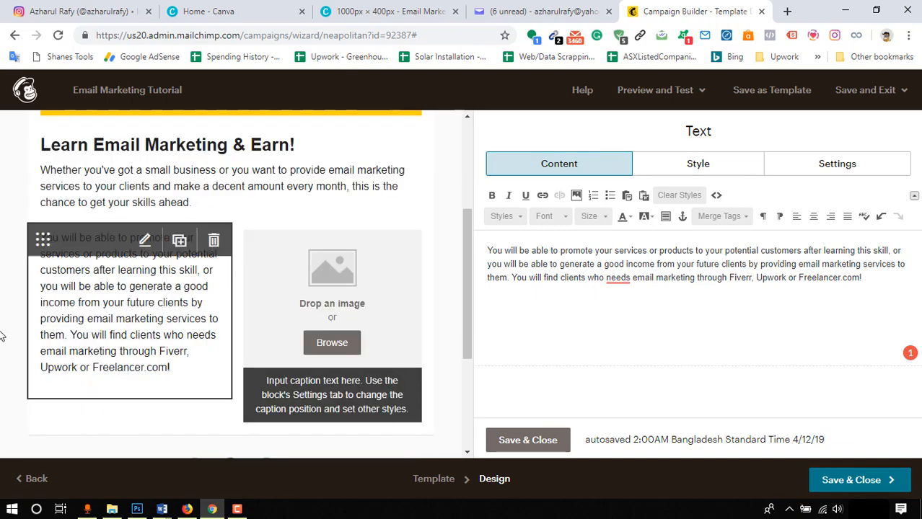
left_click(542, 194)
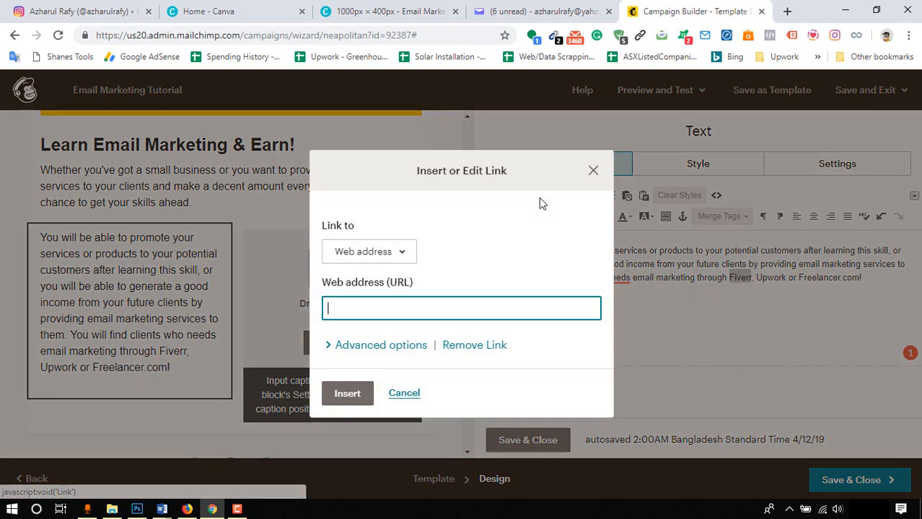
type("www.fiverr.com")
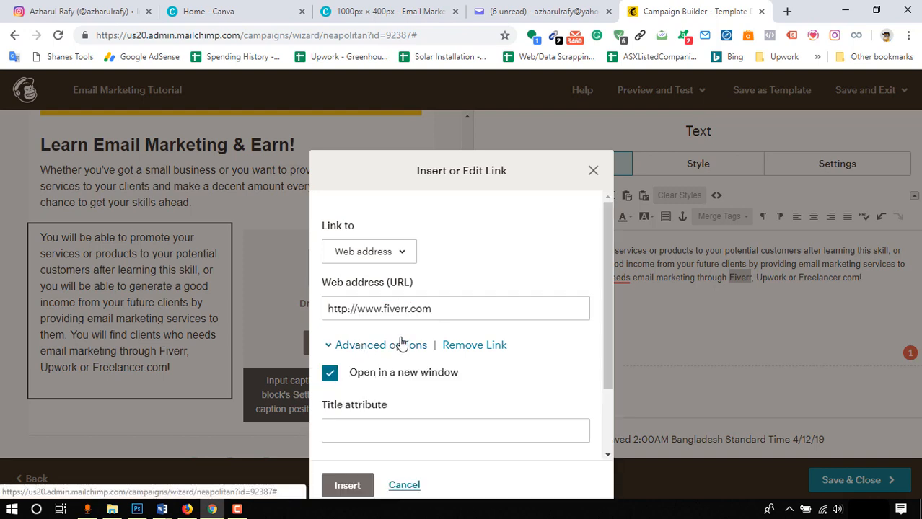
scroll("down", 3)
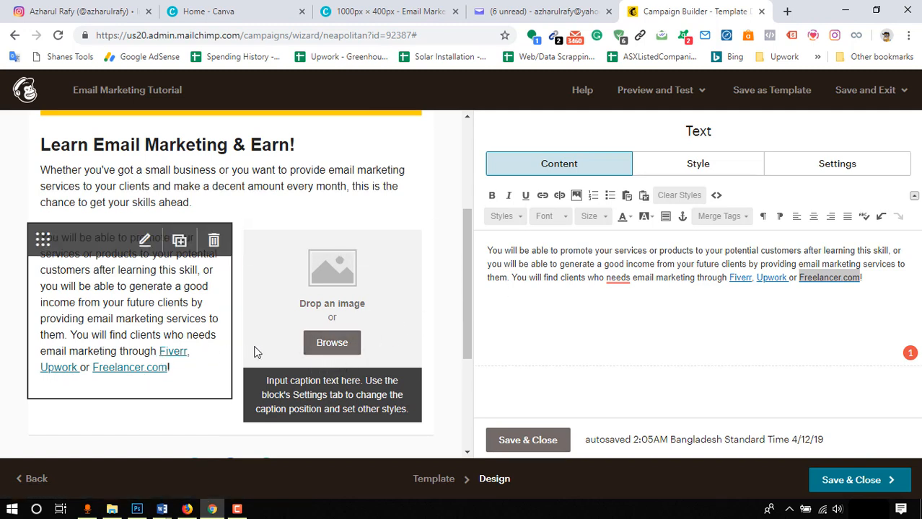
- Upload mailchimp.jpg through the Content Manager and insert it into the empty image card
left_click(331, 343)
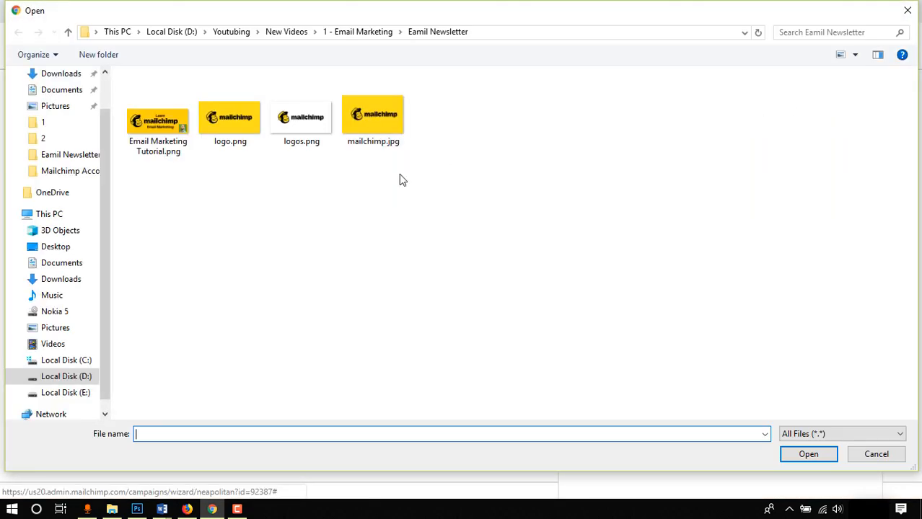
left_click(372, 118)
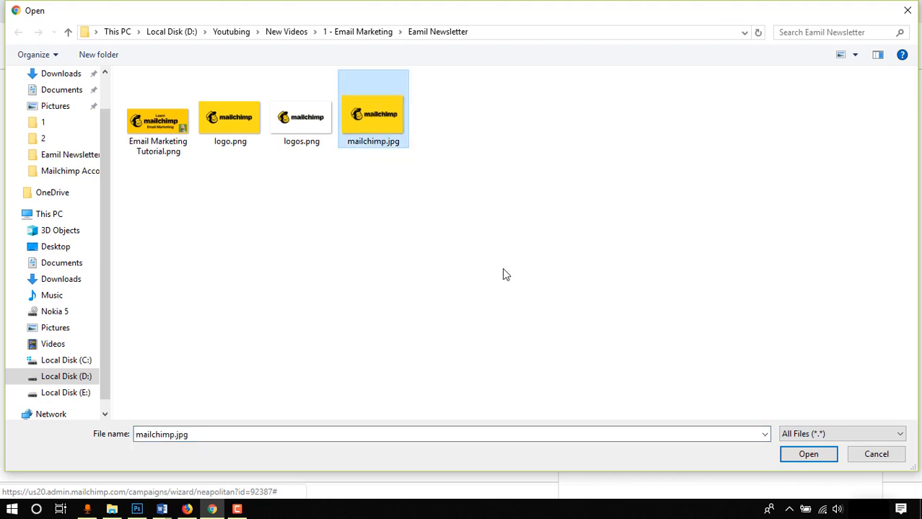
left_click(808, 453)
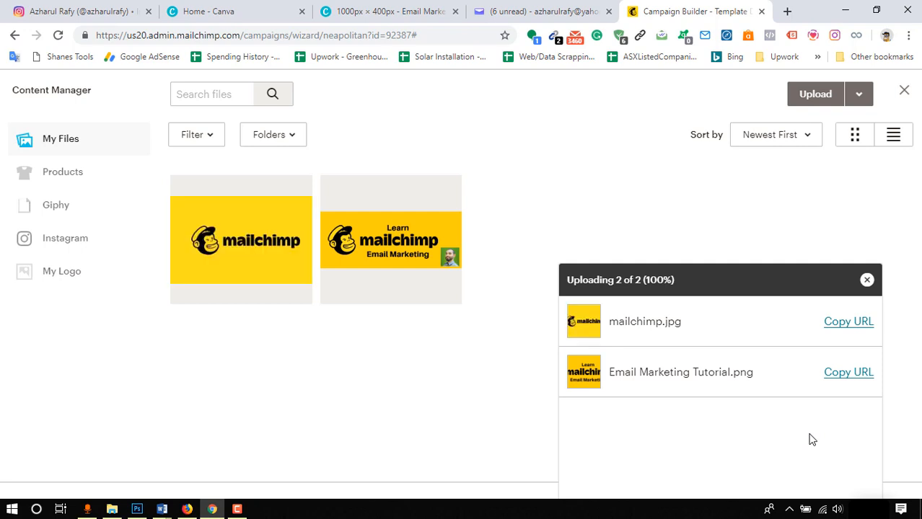
left_click(240, 239)
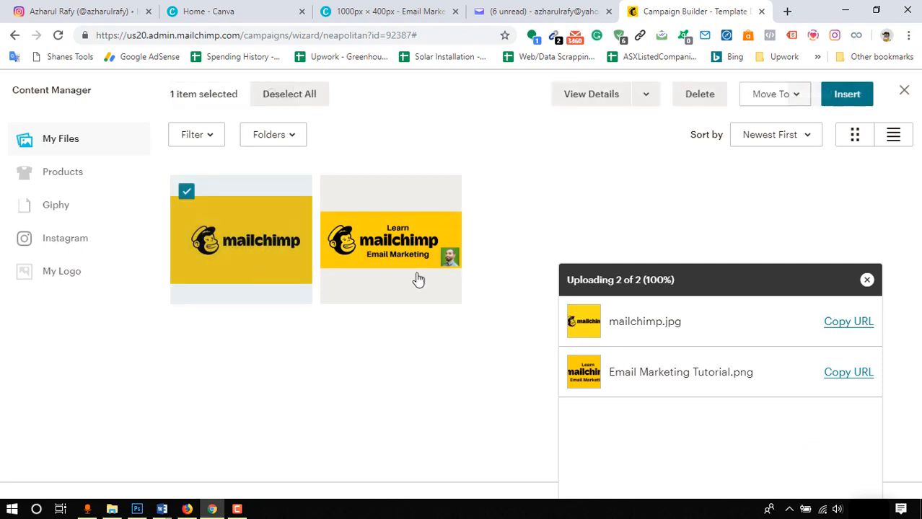
left_click(847, 94)
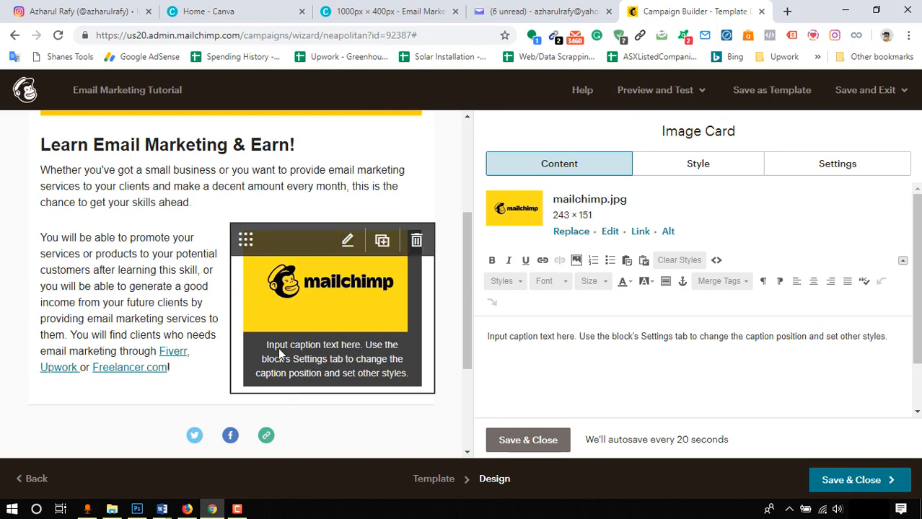
- Start the image card caption saying MailChimp is a top email marketing platform
left_click(877, 336)
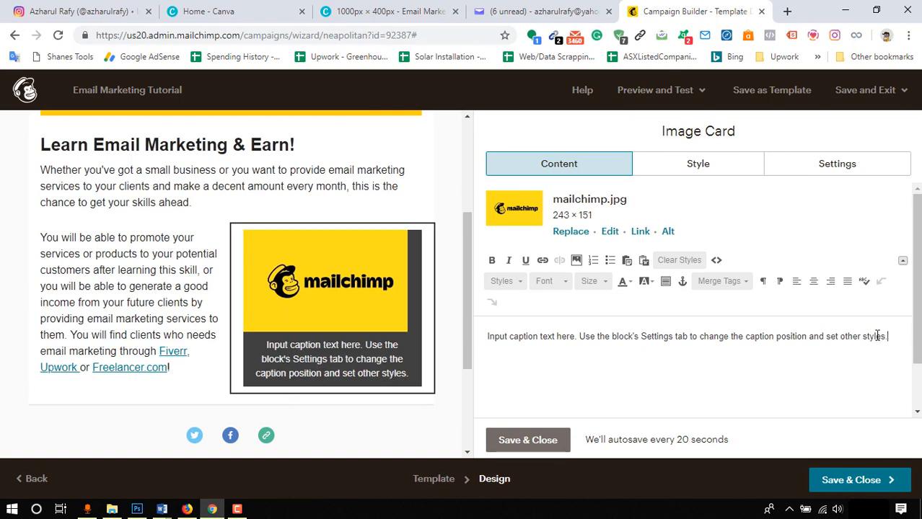
type("Mail")
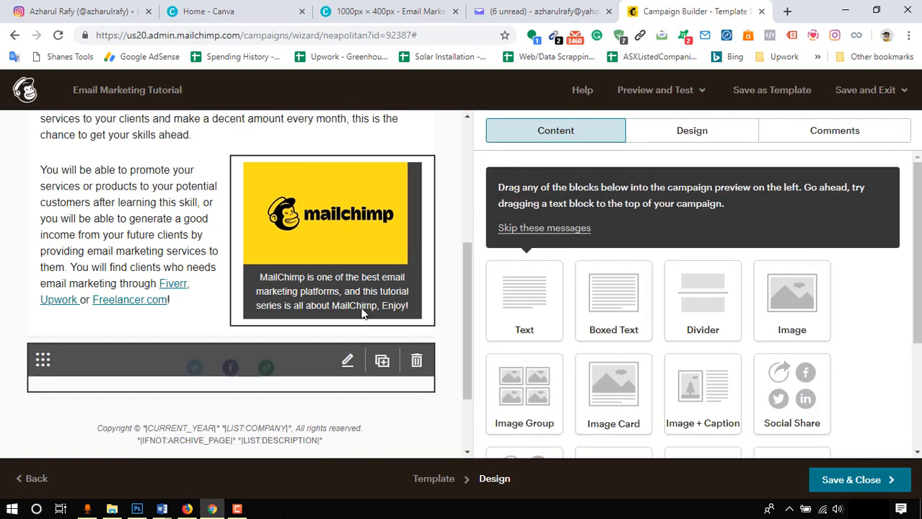
- Add a button block below the image card labelled 'Get the Full Guideline'
scroll("down", 3)
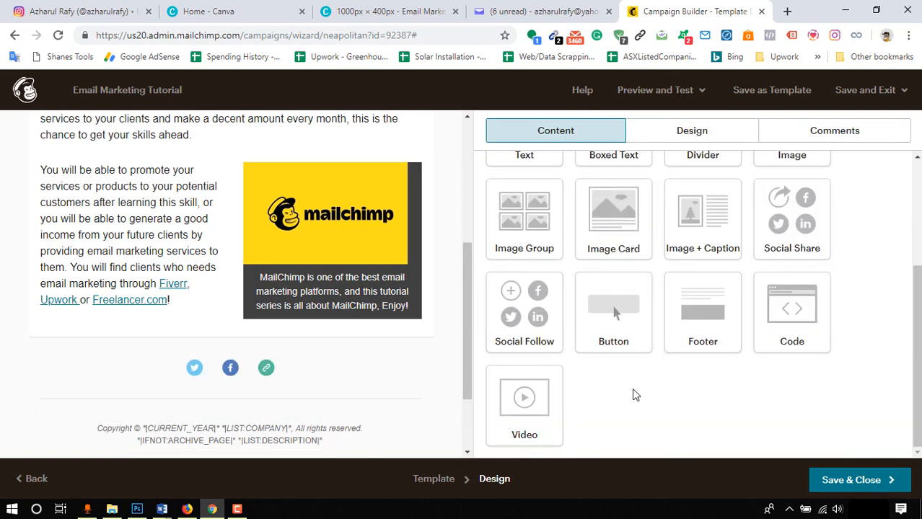
mouse_move(613, 310)
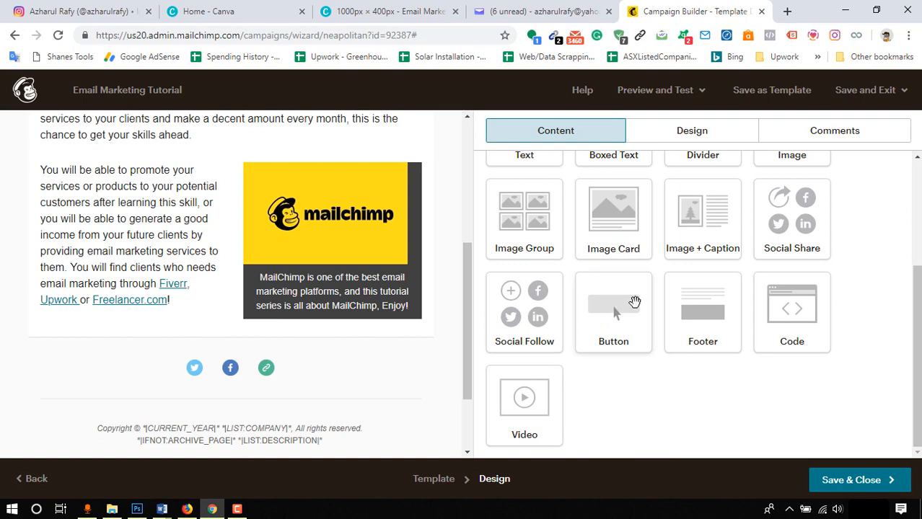
left_click_drag(613, 302, 354, 375)
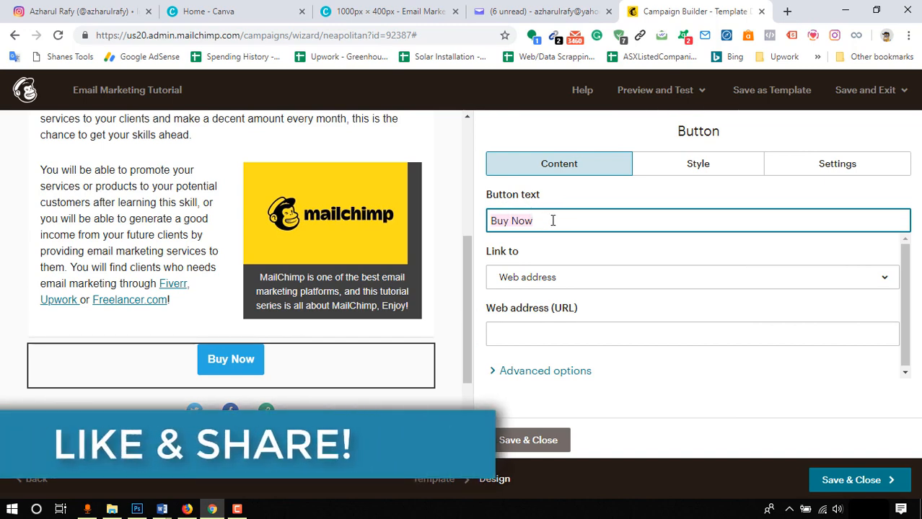
type("G")
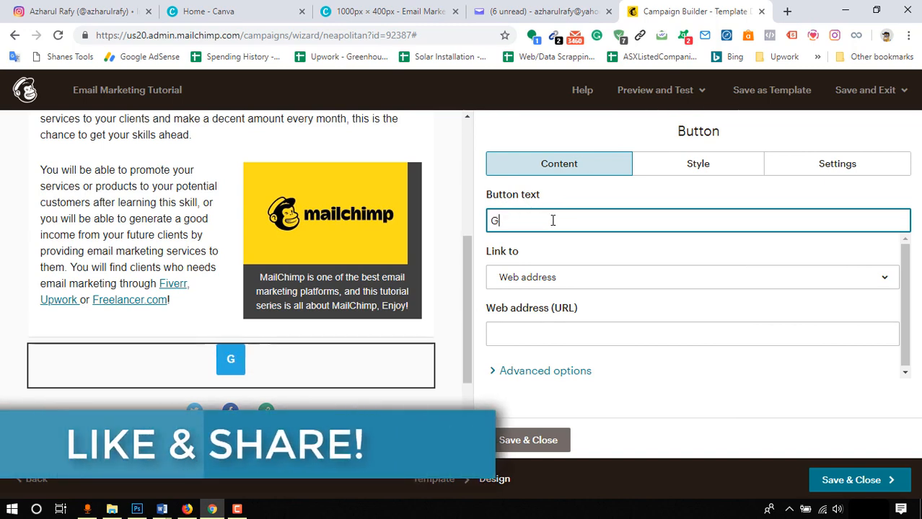
type("et the Full Guideline")
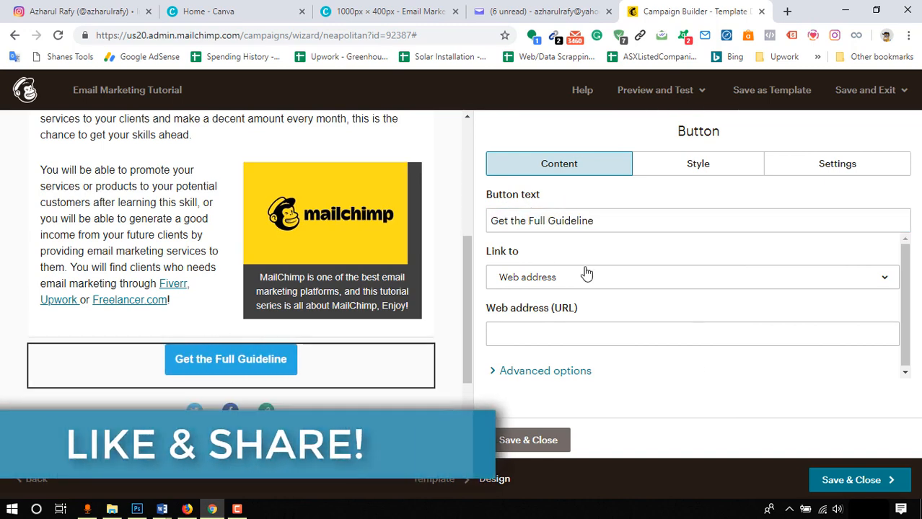
- Review the button's link type and content settings, then save it as white text on black
left_click(698, 164)
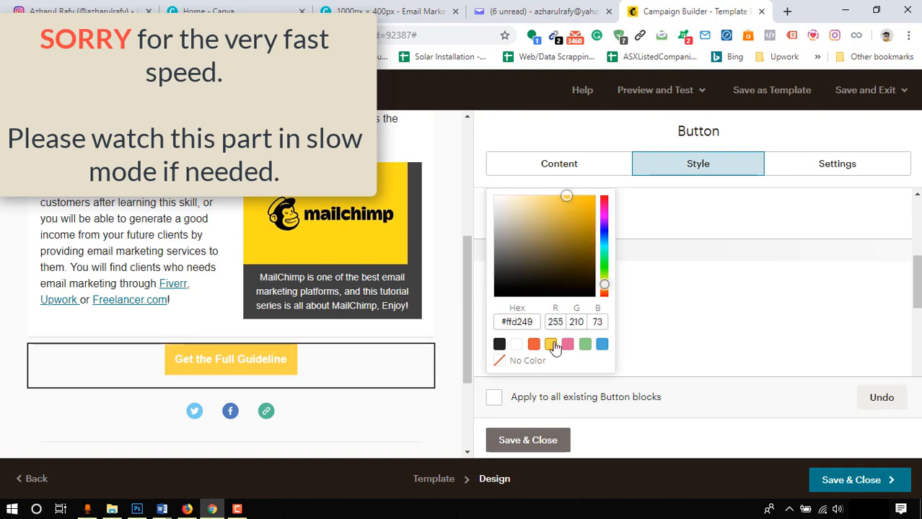
left_click(560, 165)
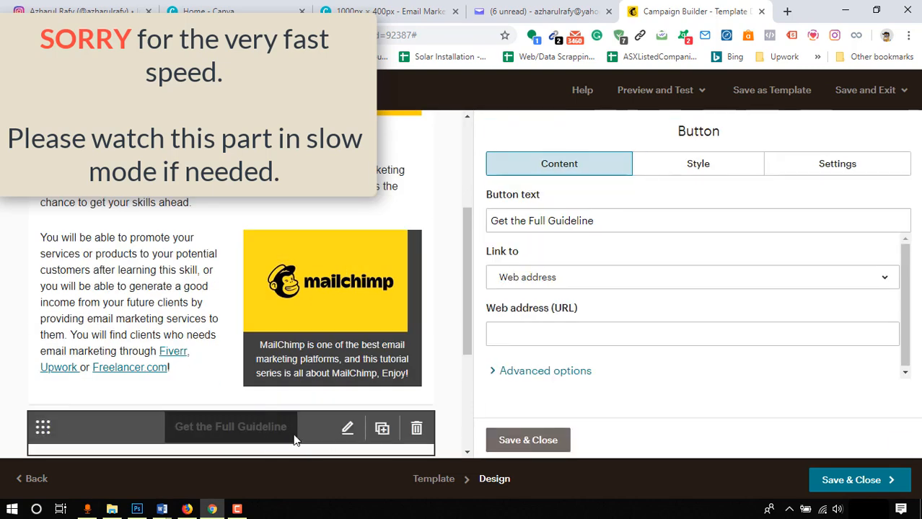
left_click(837, 165)
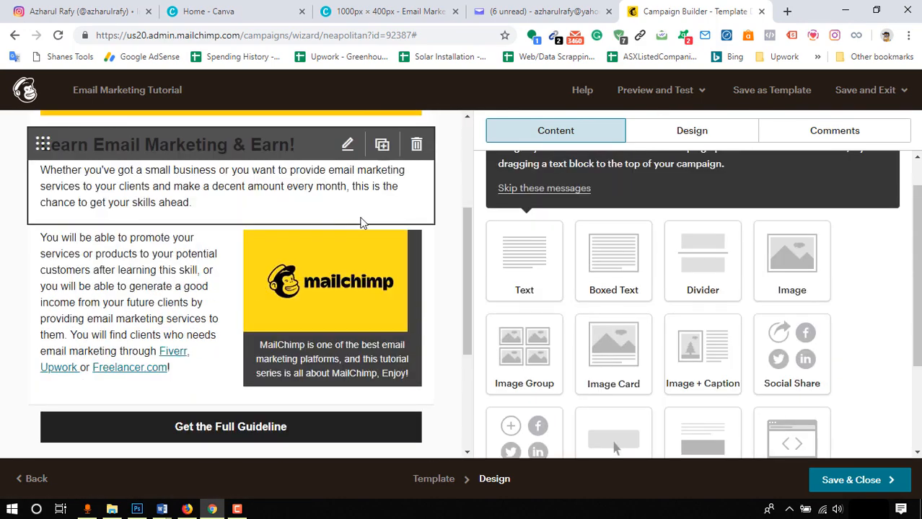
scroll("down", 3)
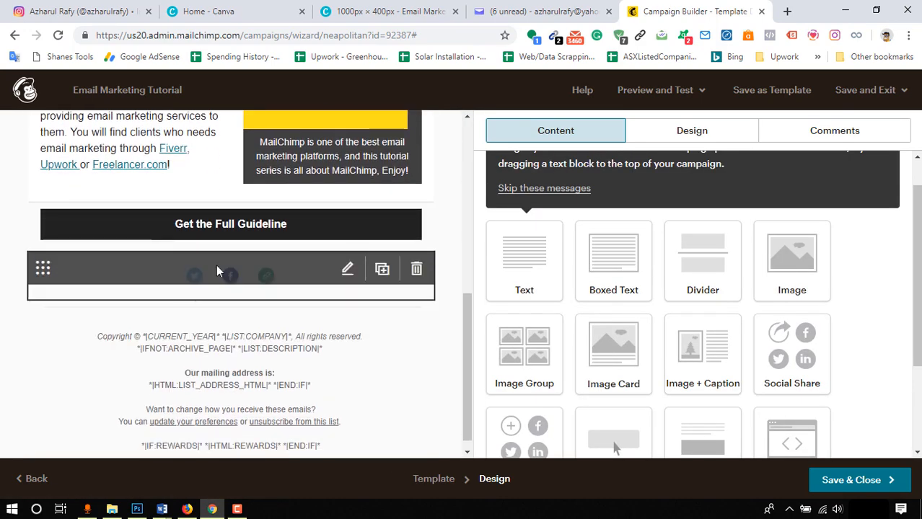
mouse_move(250, 282)
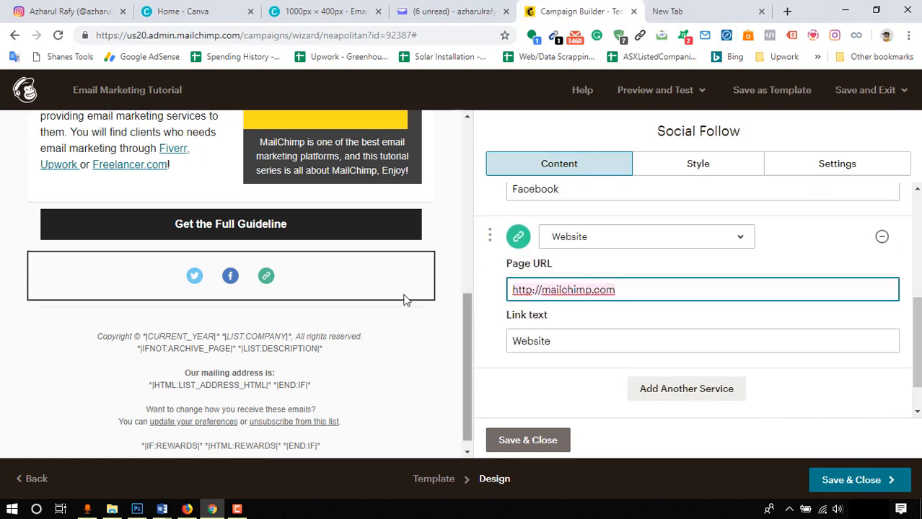
type("http://learners.c")
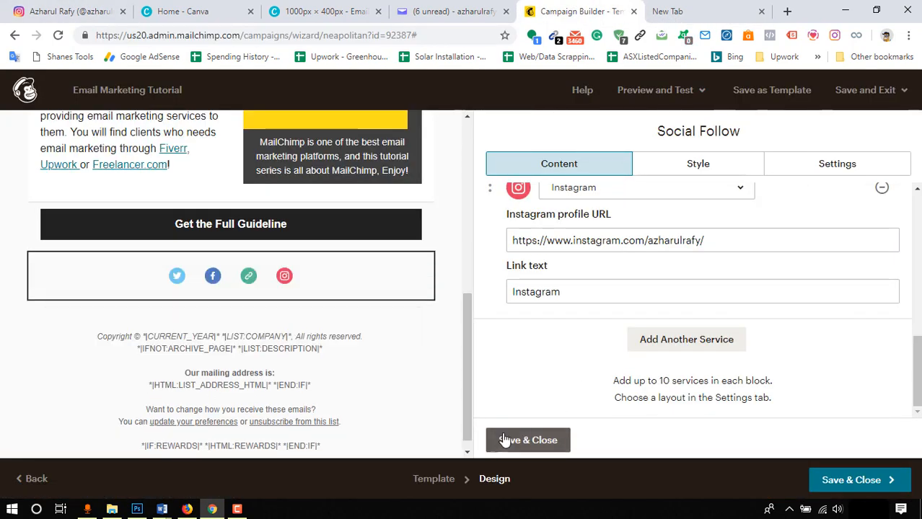
left_click(528, 440)
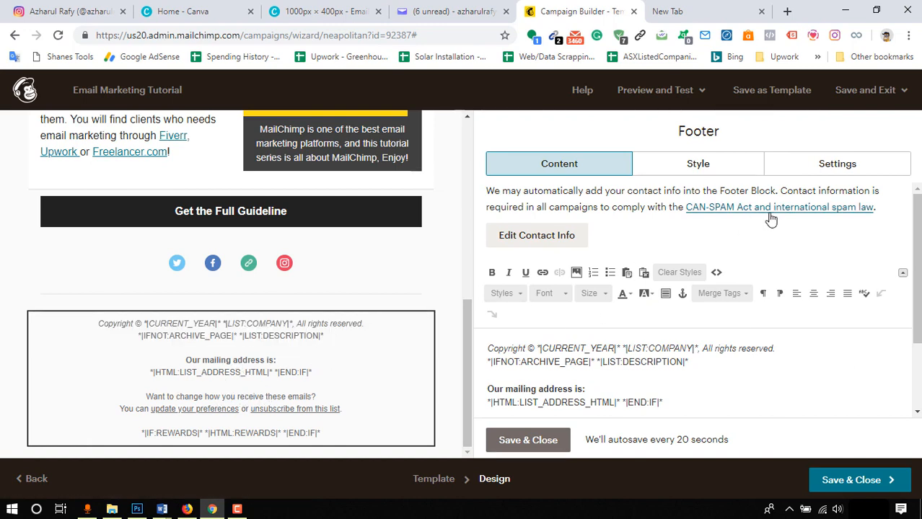
mouse_move(828, 220)
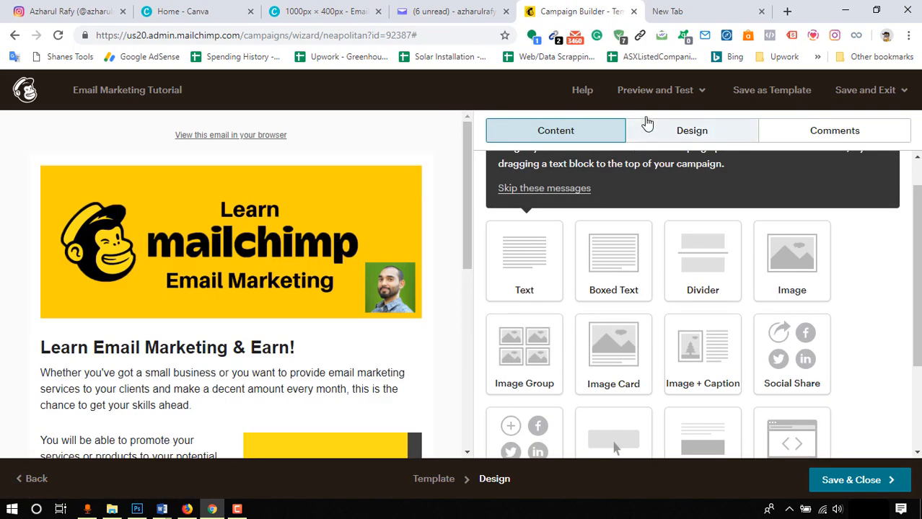
left_click(655, 90)
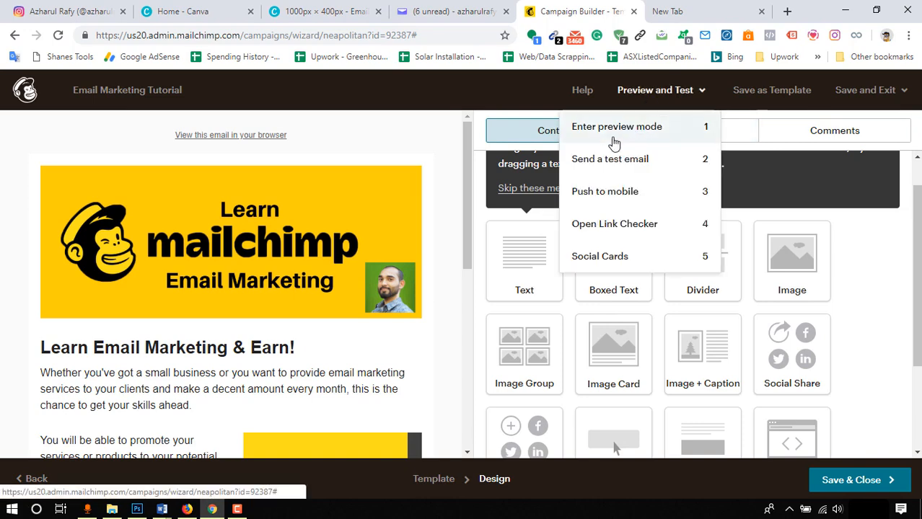
left_click(618, 127)
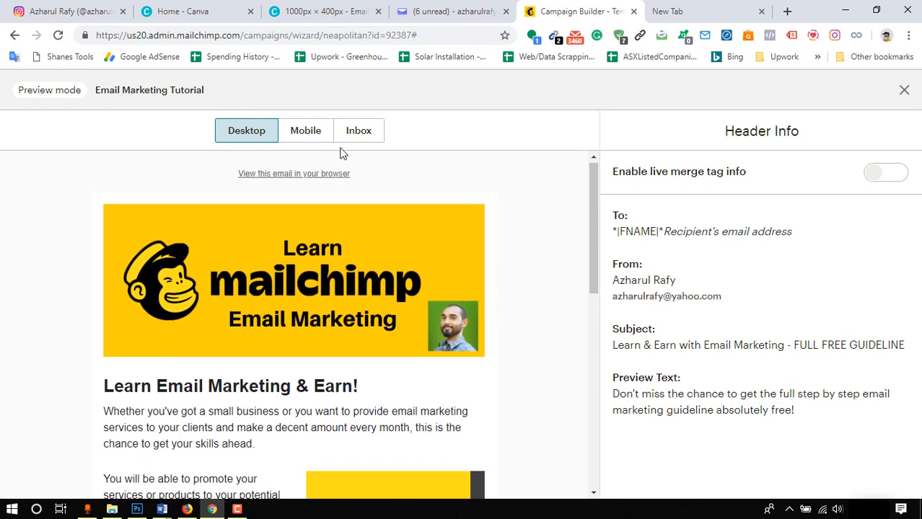
left_click(306, 130)
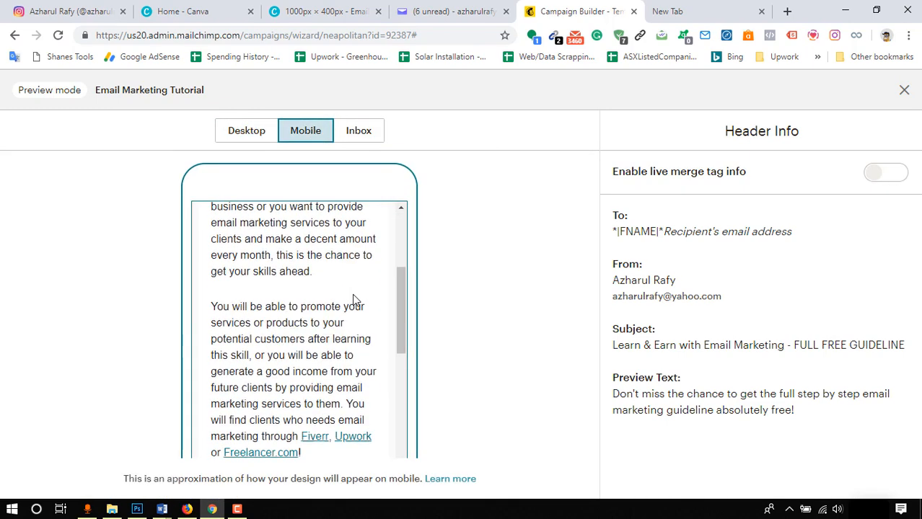
scroll("down", 3)
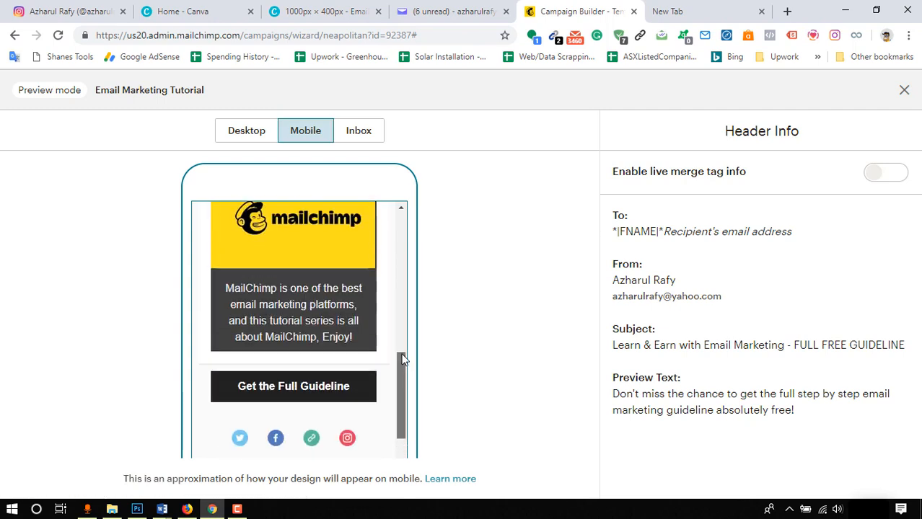
scroll("down", 3)
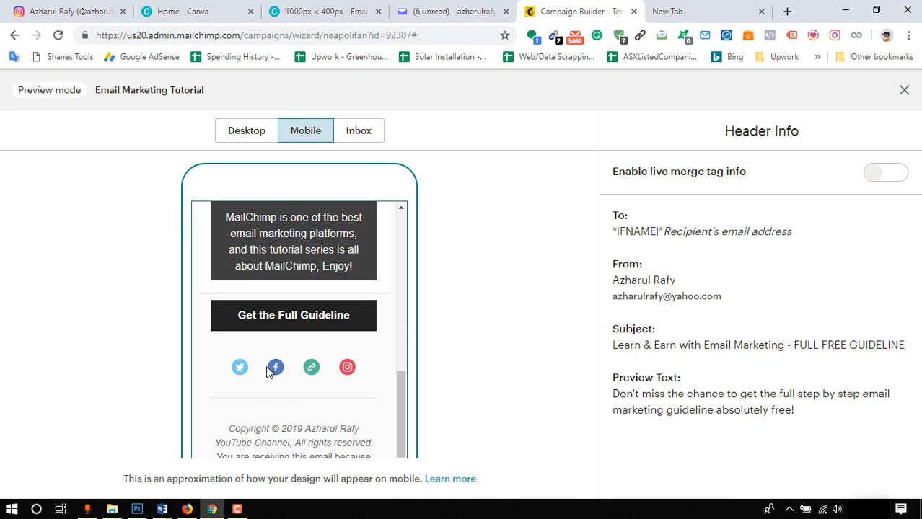
left_click(903, 89)
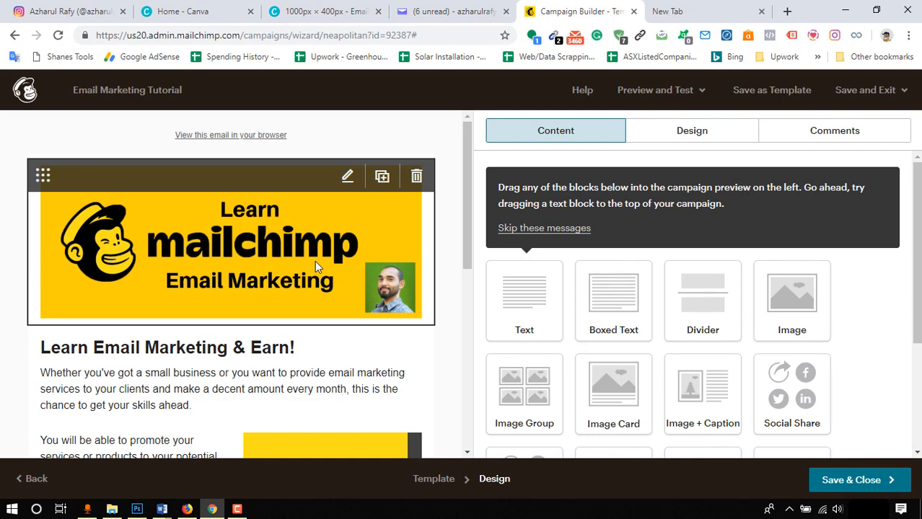
- Link the Learn Mailchimp header image to the YouTube tutorial URL, opening in a new window
left_click(231, 257)
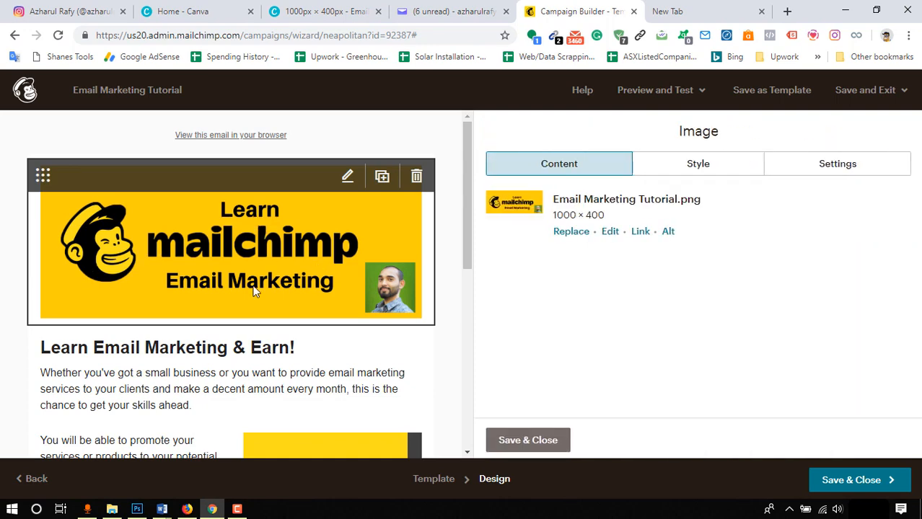
left_click(641, 231)
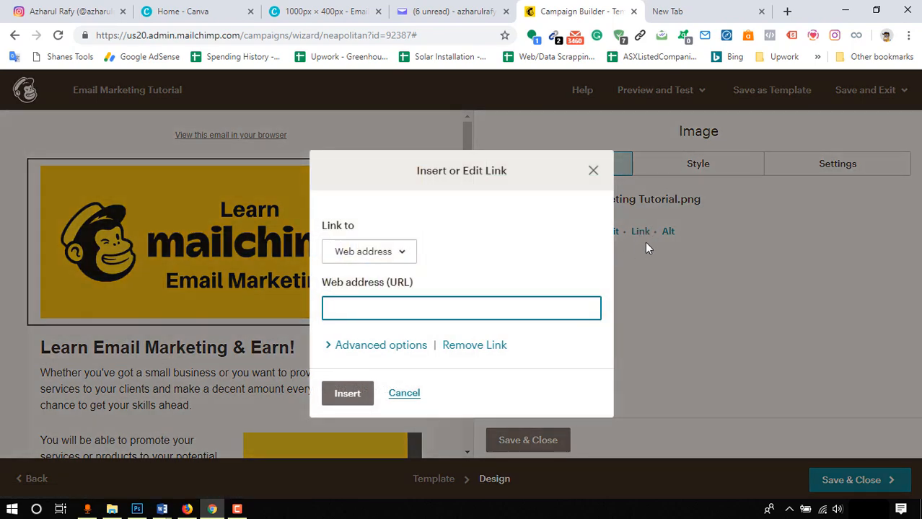
left_click(708, 12)
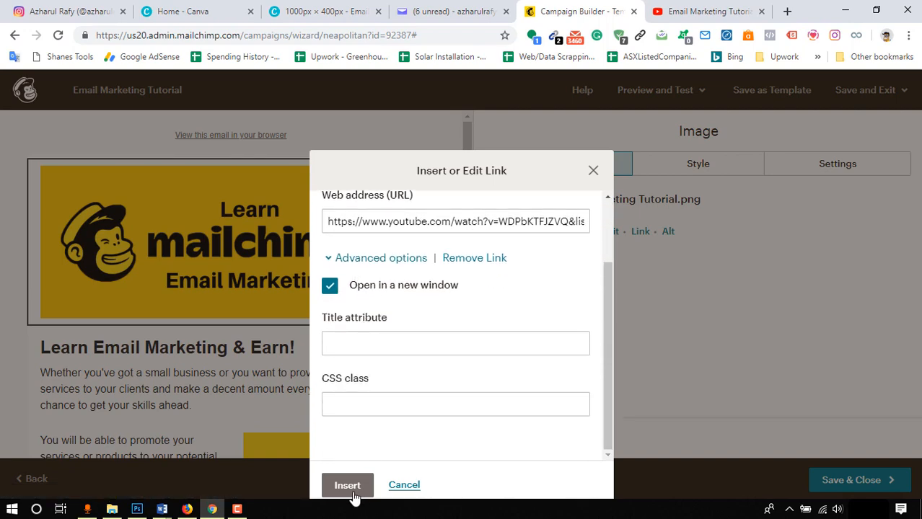
left_click(346, 484)
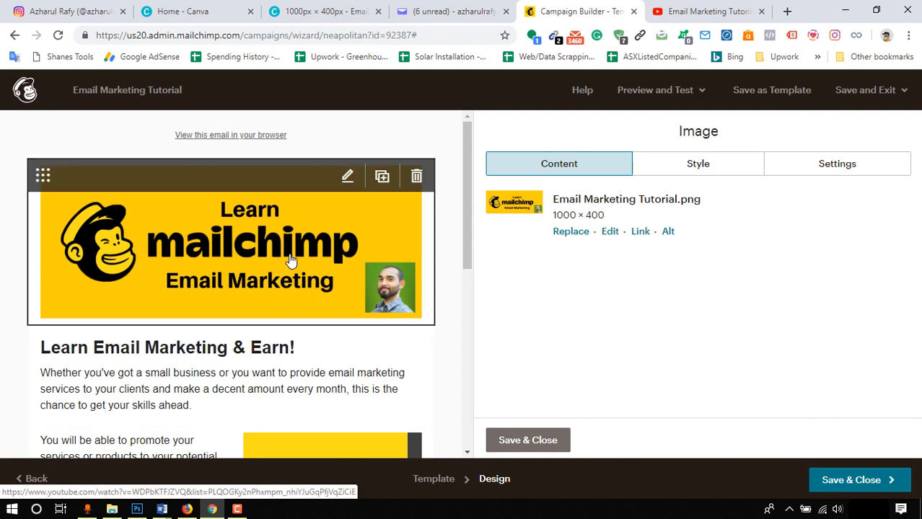
mouse_move(382, 257)
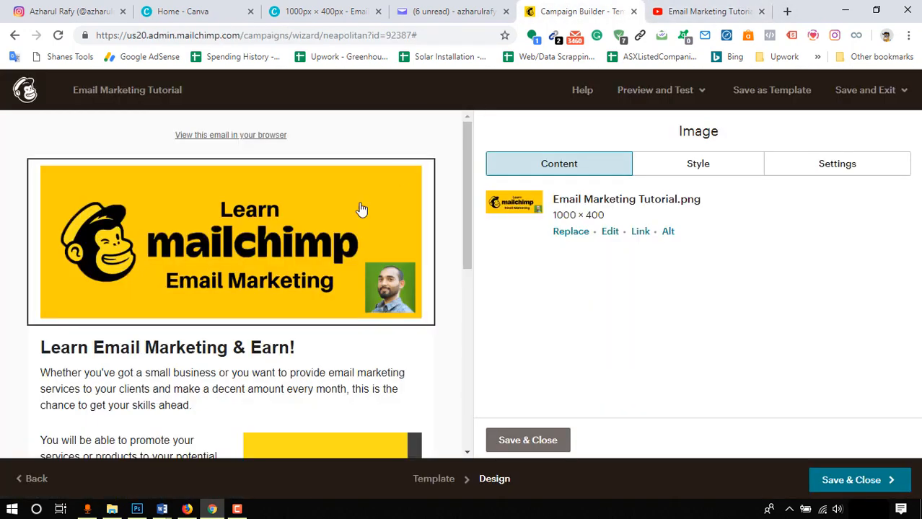
- Apply the YouTube tutorial link to the mailchimp image card and save it
scroll("down", 3)
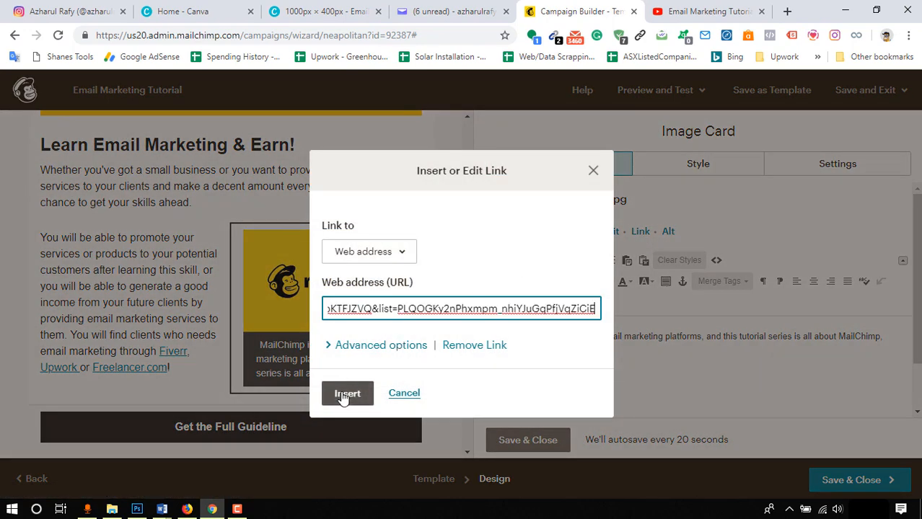
left_click(347, 393)
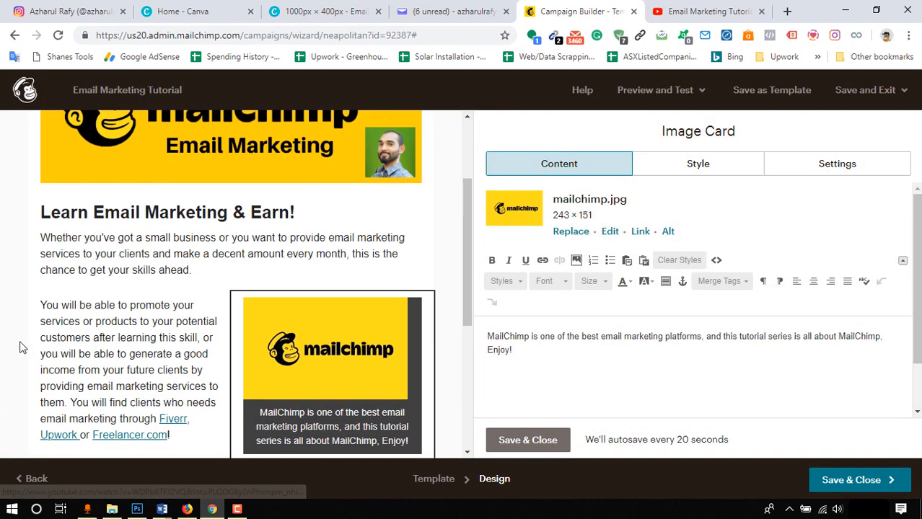
scroll("down", 3)
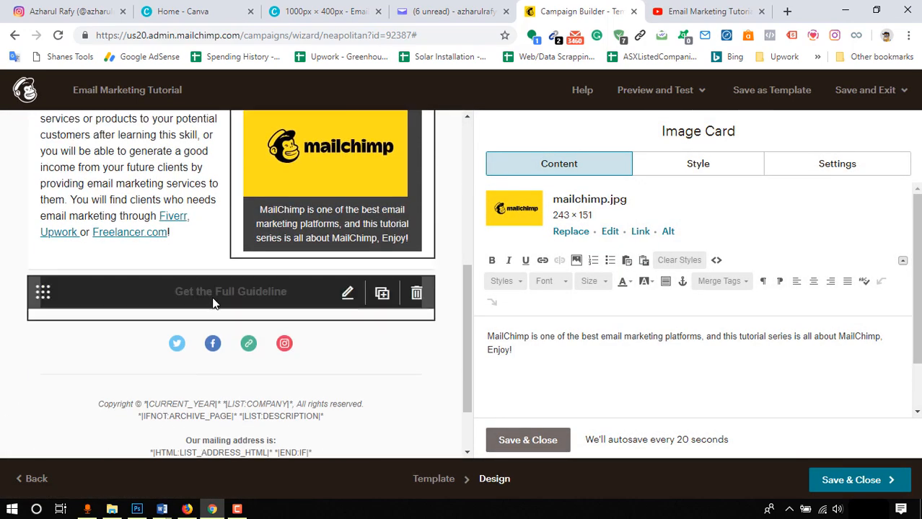
left_click(231, 291)
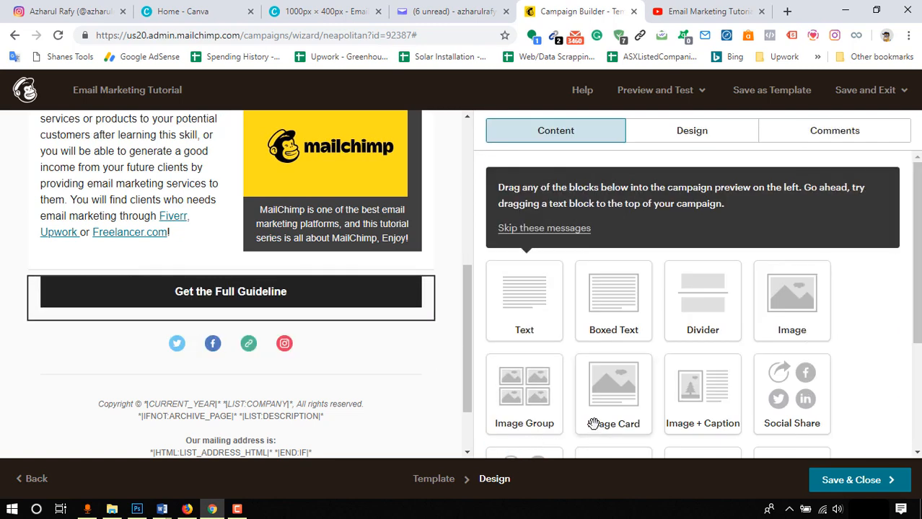
left_click(655, 89)
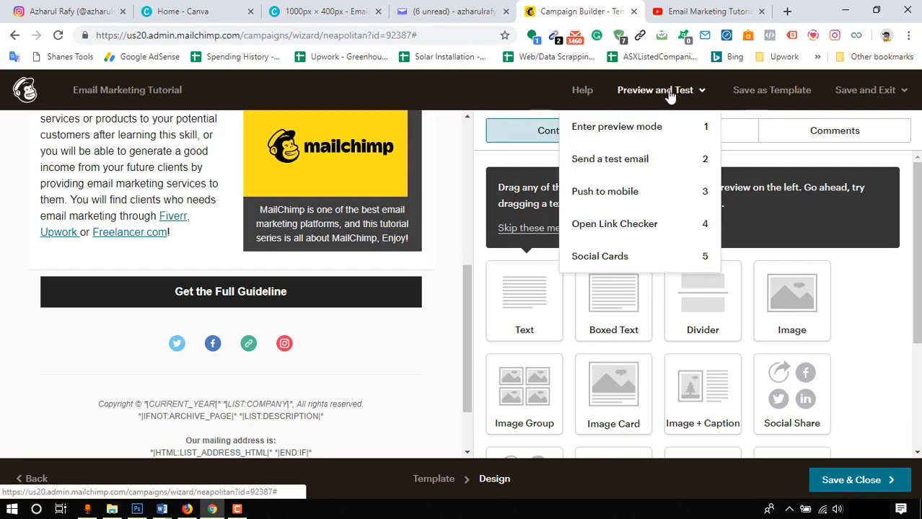
mouse_move(613, 223)
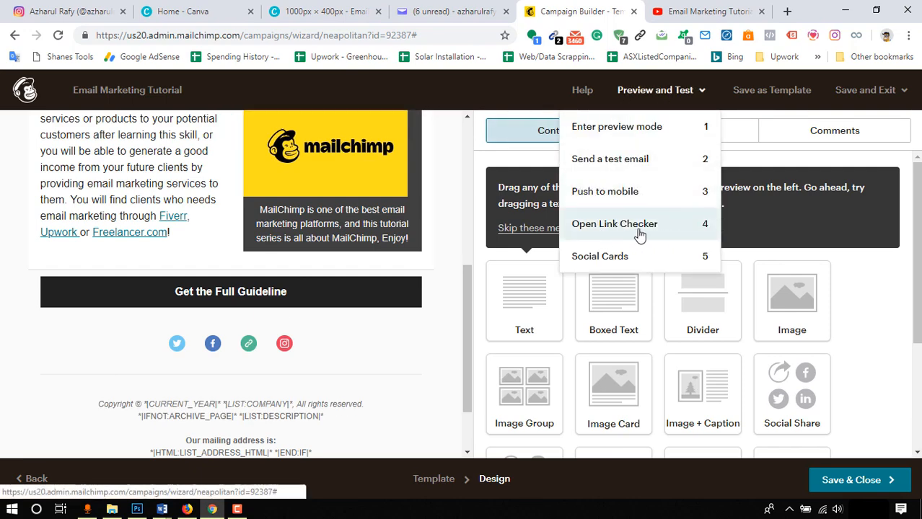
left_click(613, 224)
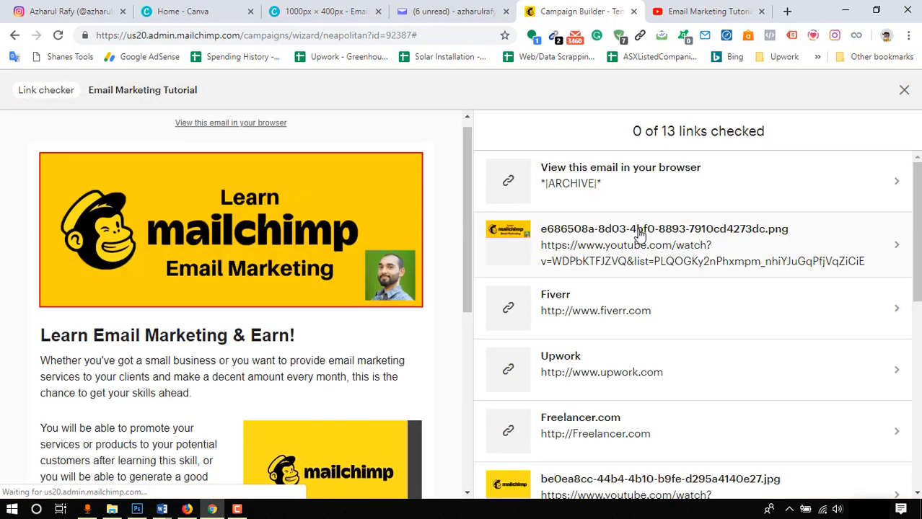
scroll("down", 3)
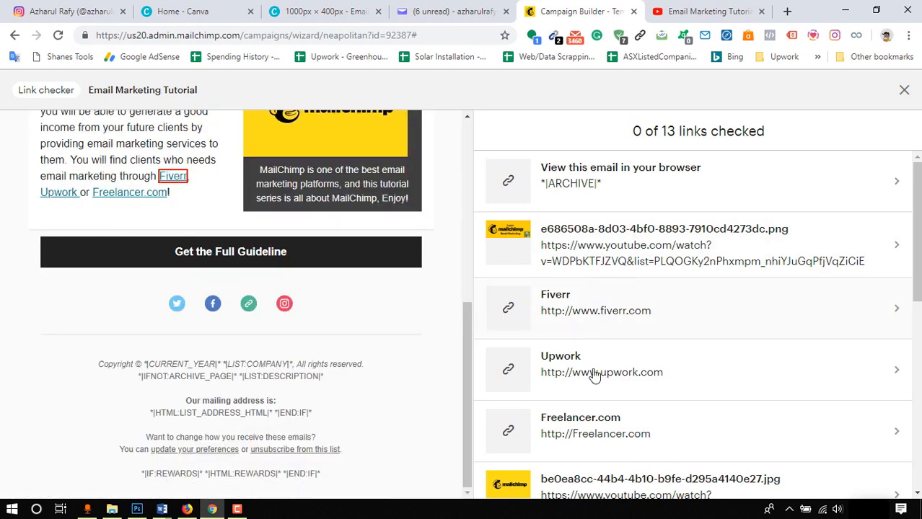
scroll("down", 3)
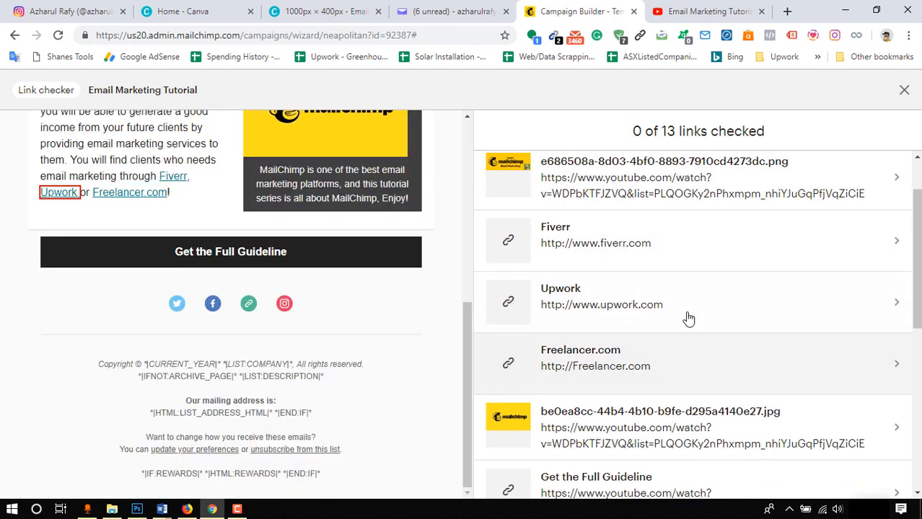
scroll("down", 3)
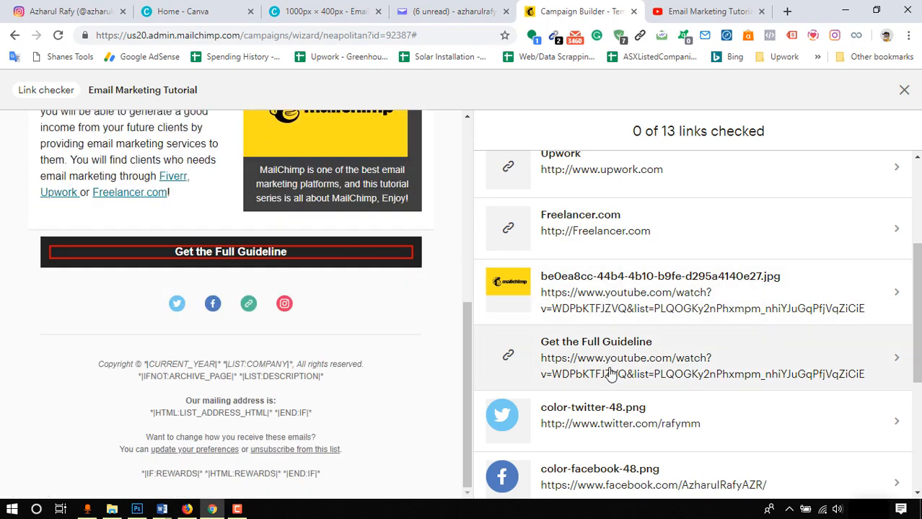
scroll("down", 3)
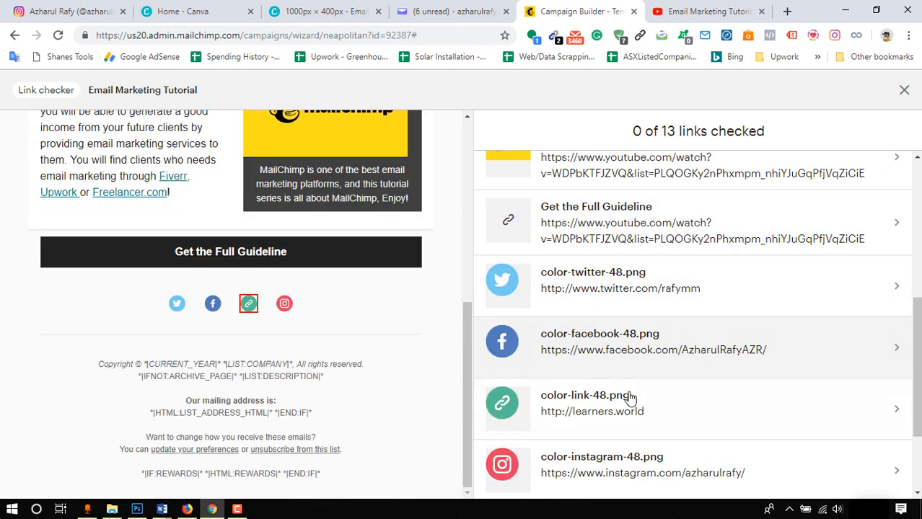
scroll("down", 3)
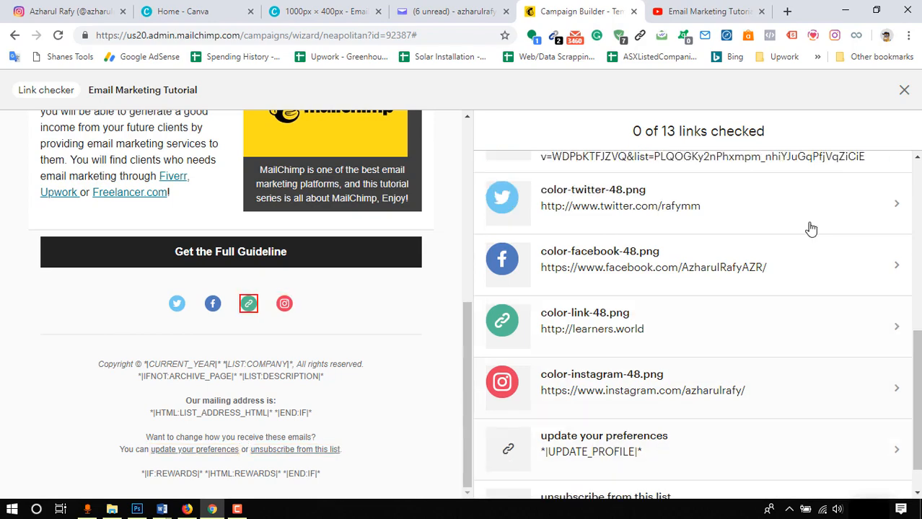
left_click(903, 90)
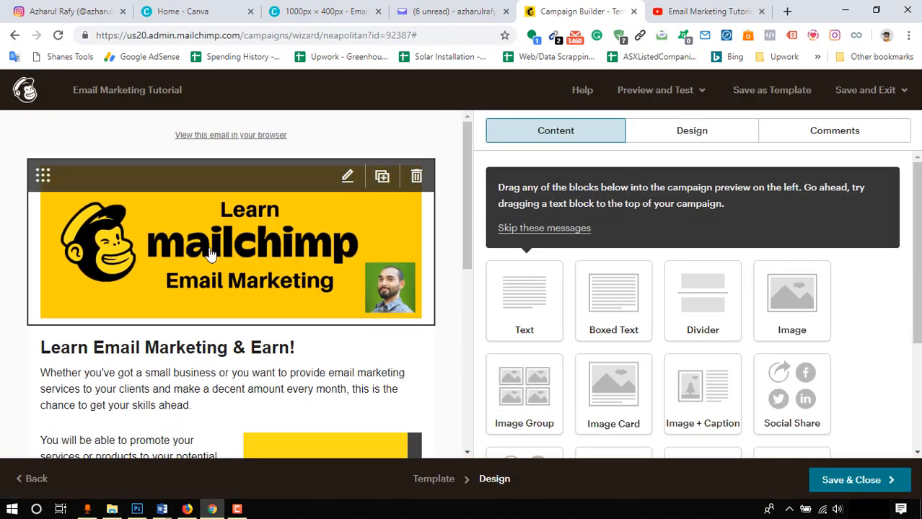
- Start a test send from Preview and Test and enter the recipient address beginning 'mdrafy'
scroll("down", 3)
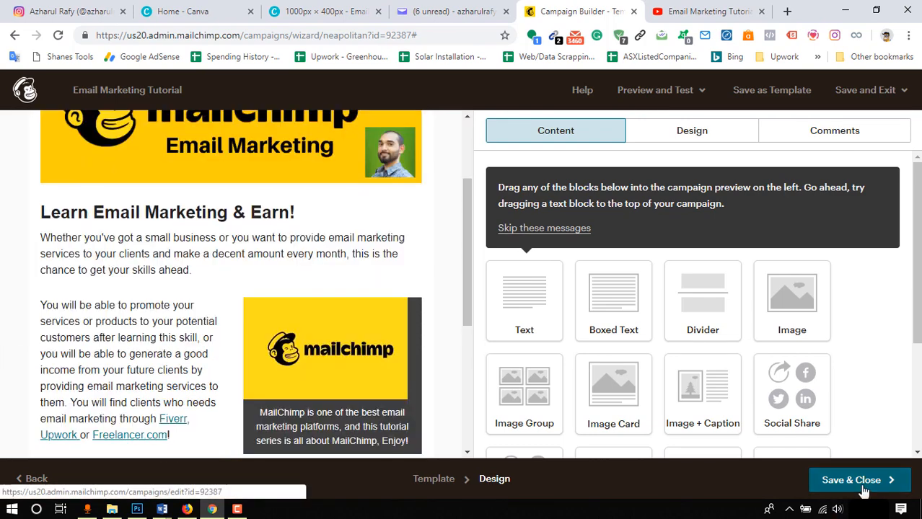
left_click(654, 89)
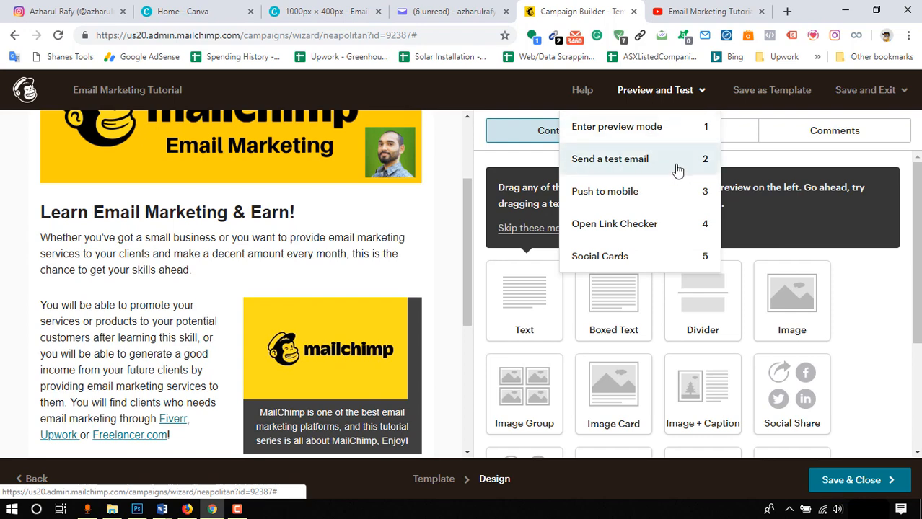
mouse_move(685, 166)
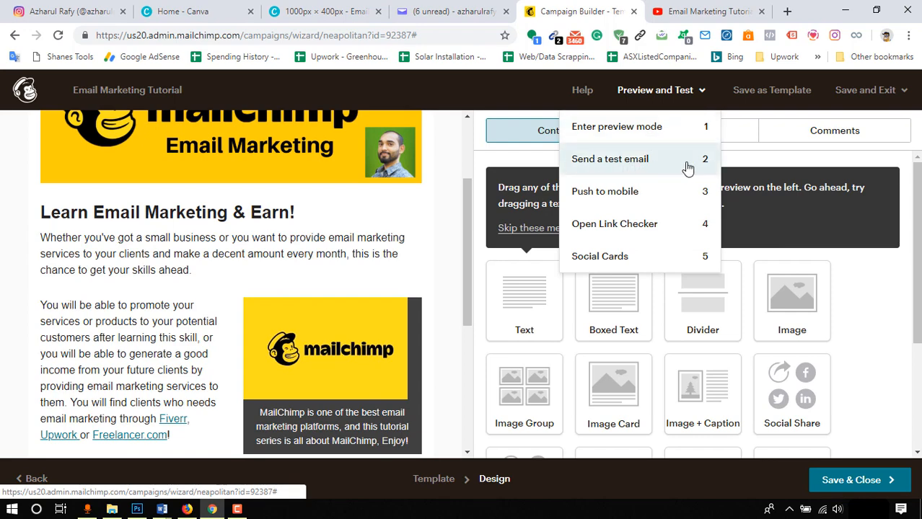
left_click(609, 158)
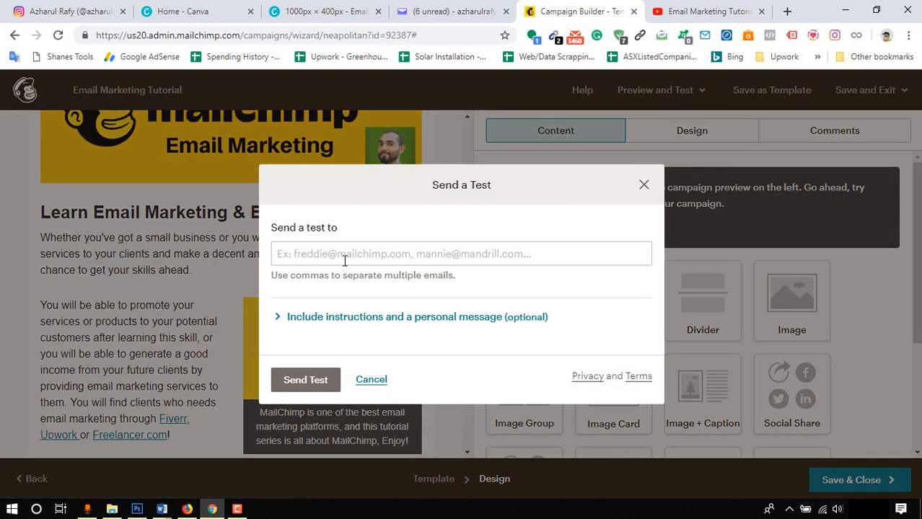
left_click(462, 254)
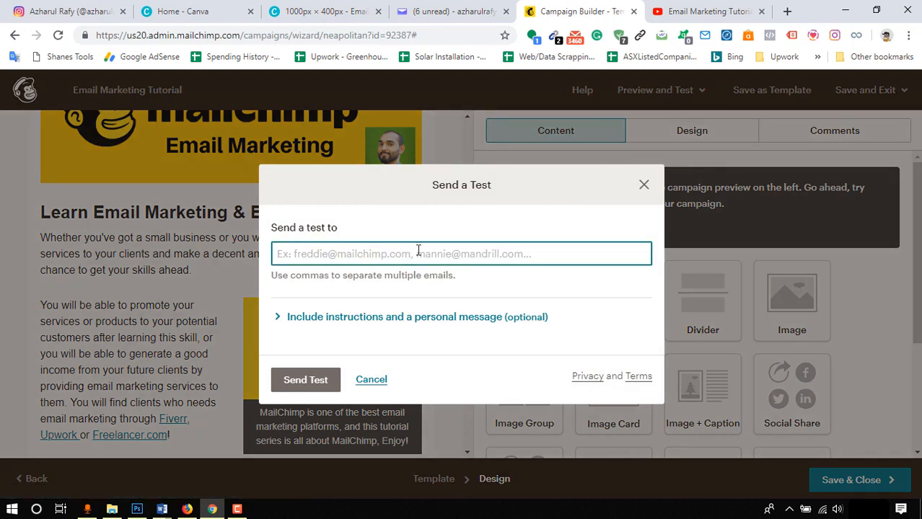
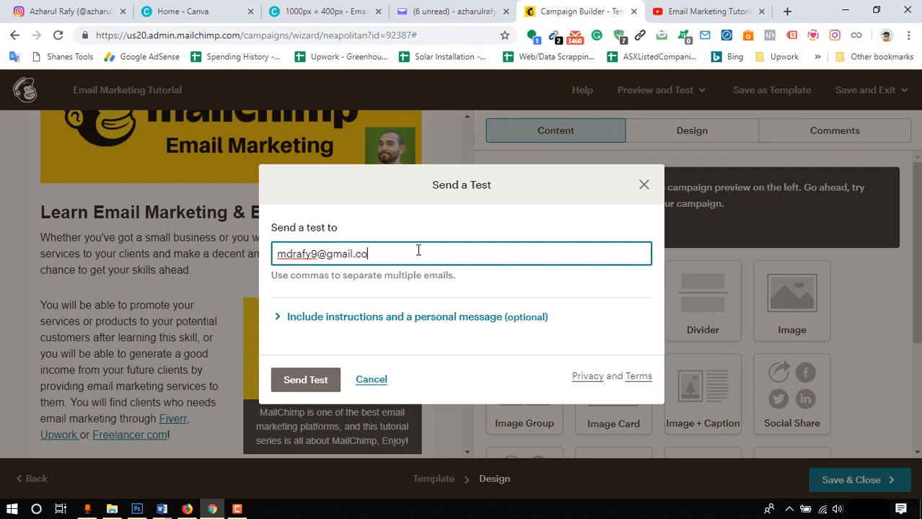
left_click(306, 380)
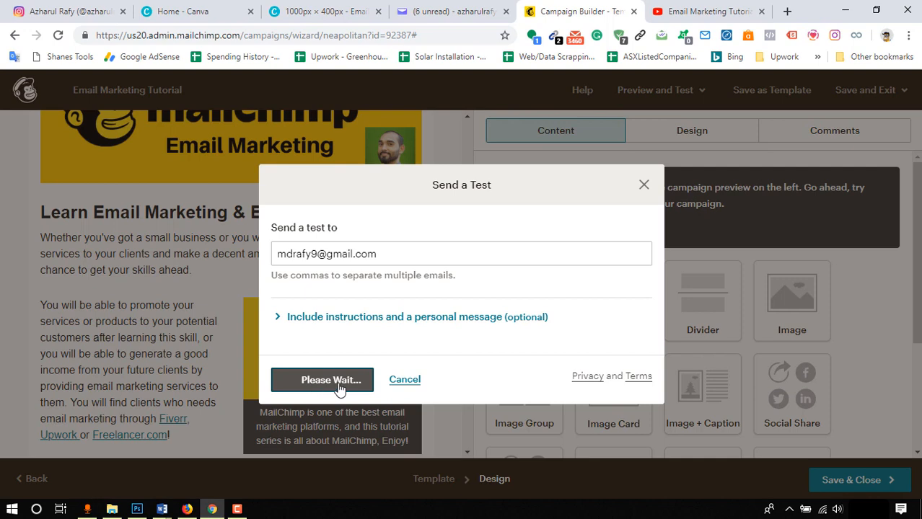
- Send the test email and dismiss the success confirmation
left_click(322, 380)
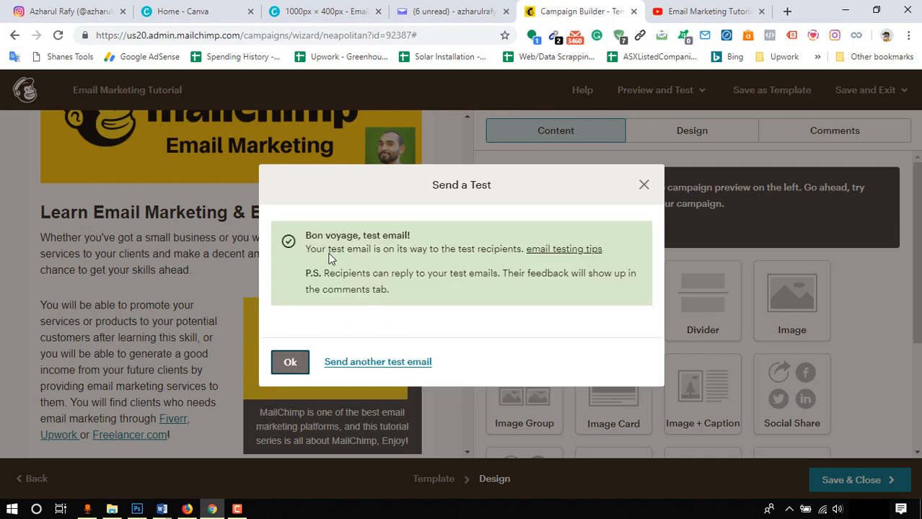
mouse_move(426, 261)
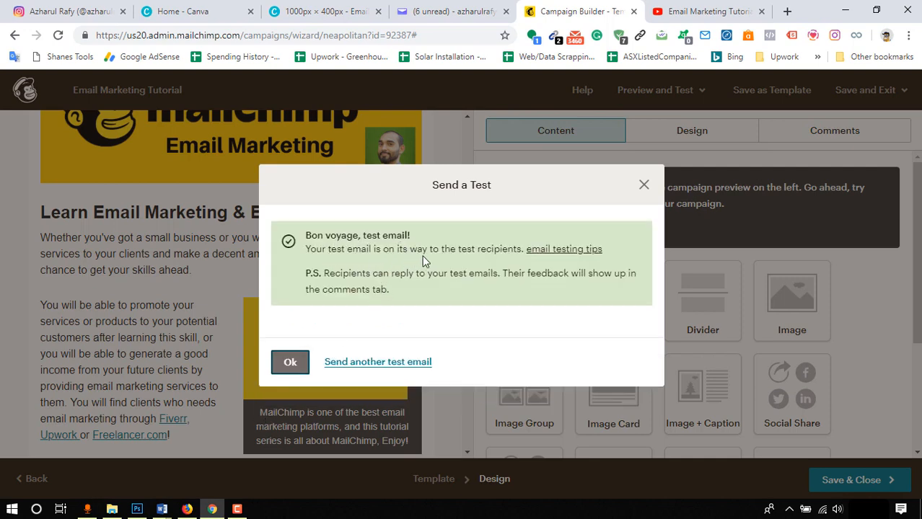
mouse_move(564, 248)
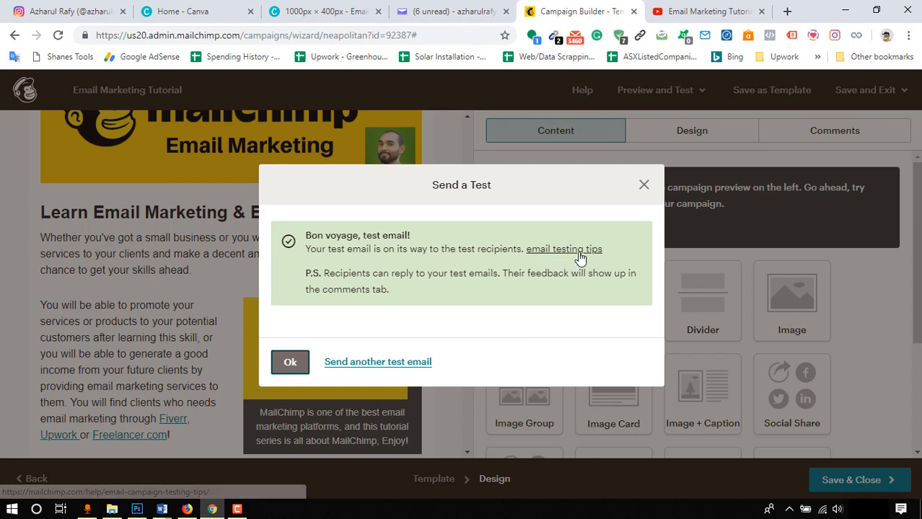
mouse_move(634, 201)
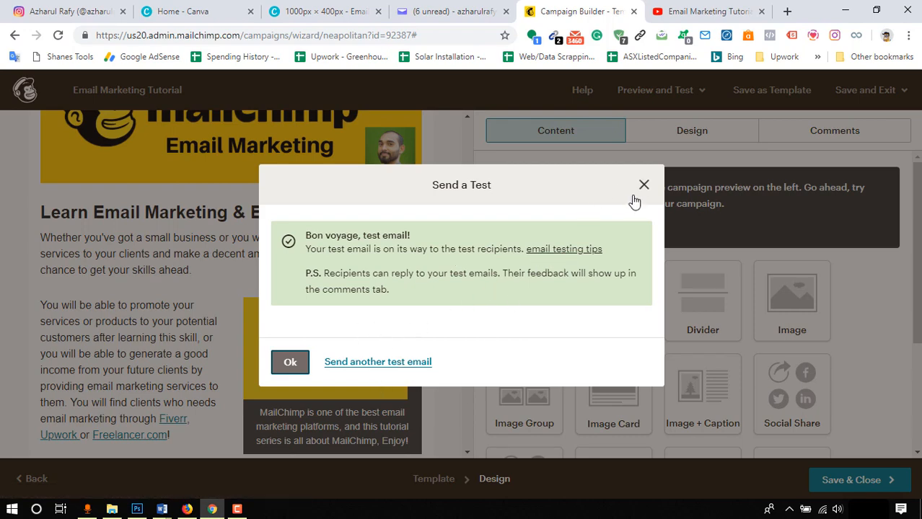
left_click(290, 361)
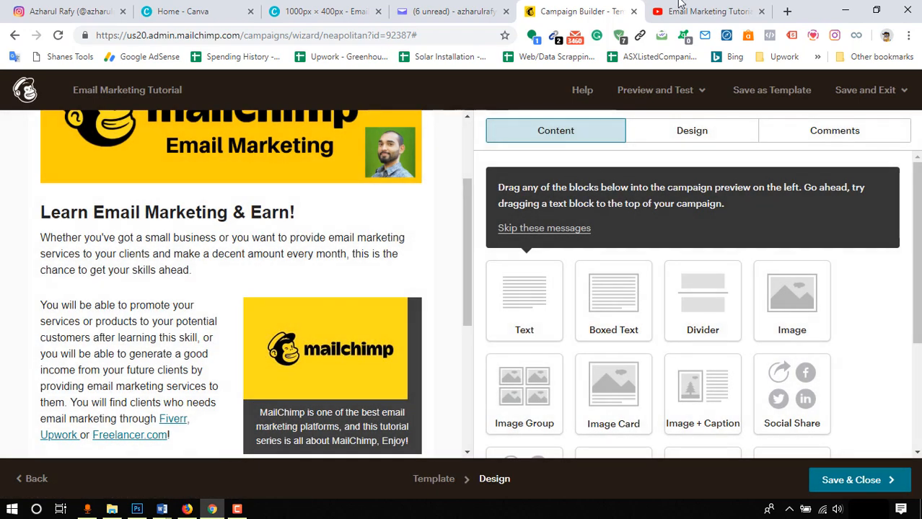
- Check the 'Learn & Earn with Email Marketing - FULL FREE GUIDELINE' test email in the Gmail inbox
left_click(787, 11)
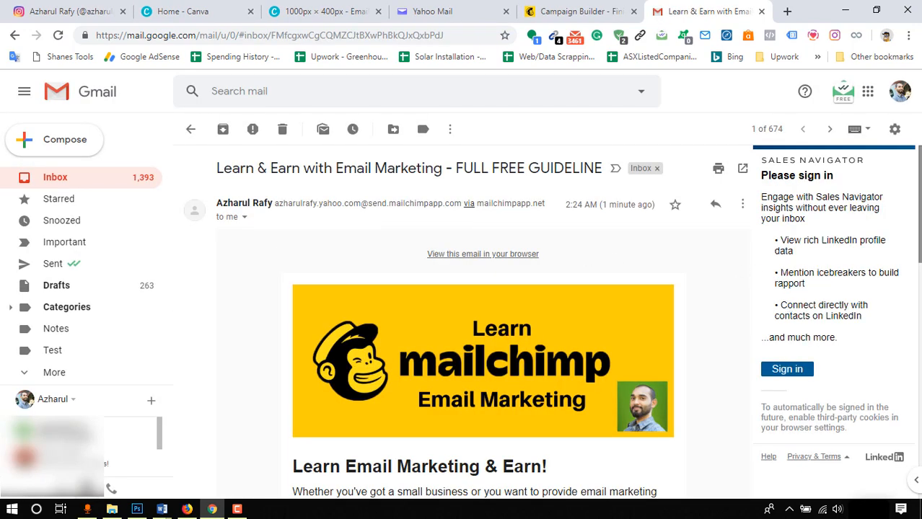
scroll("down", 3)
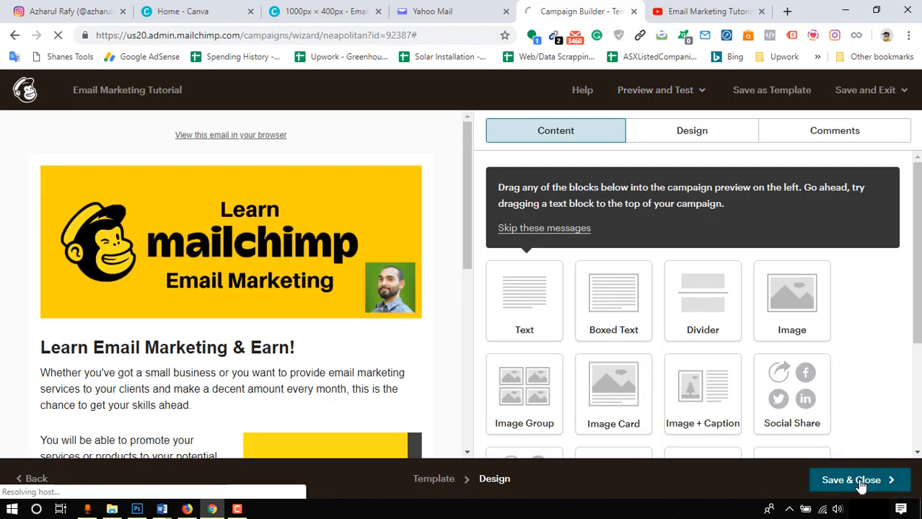
- Save the design, leave the editor and scroll to the Content section of the checklist
left_click(851, 479)
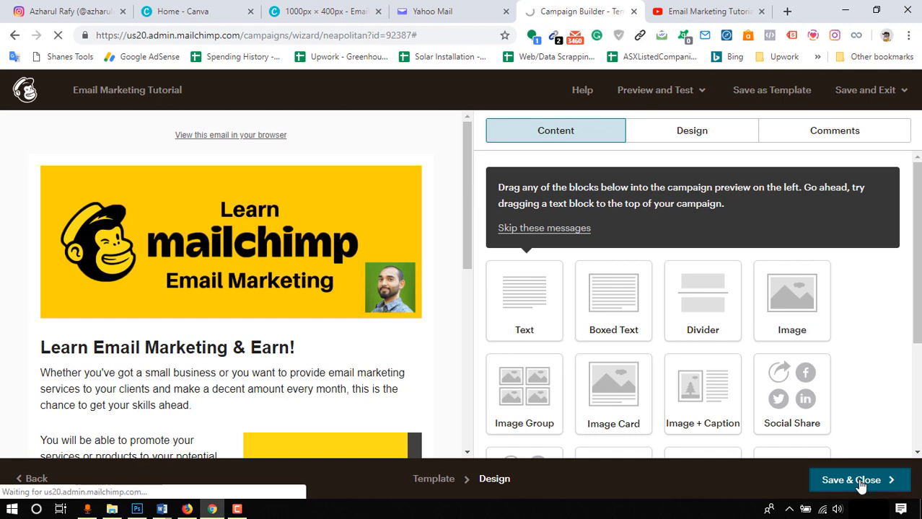
left_click(851, 479)
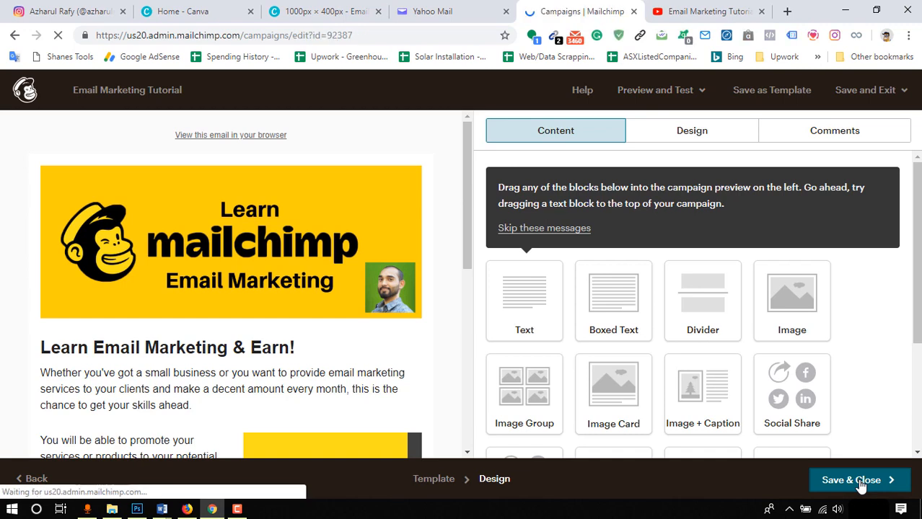
left_click(851, 479)
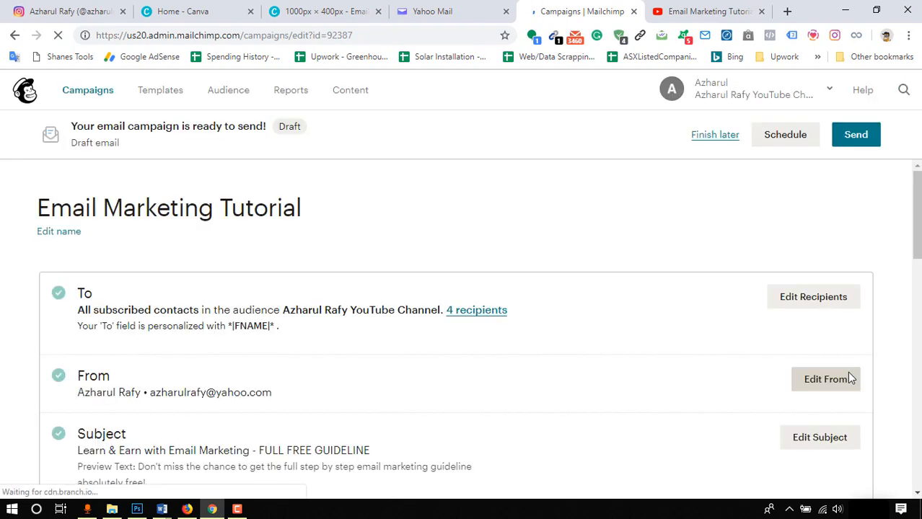
scroll("down", 3)
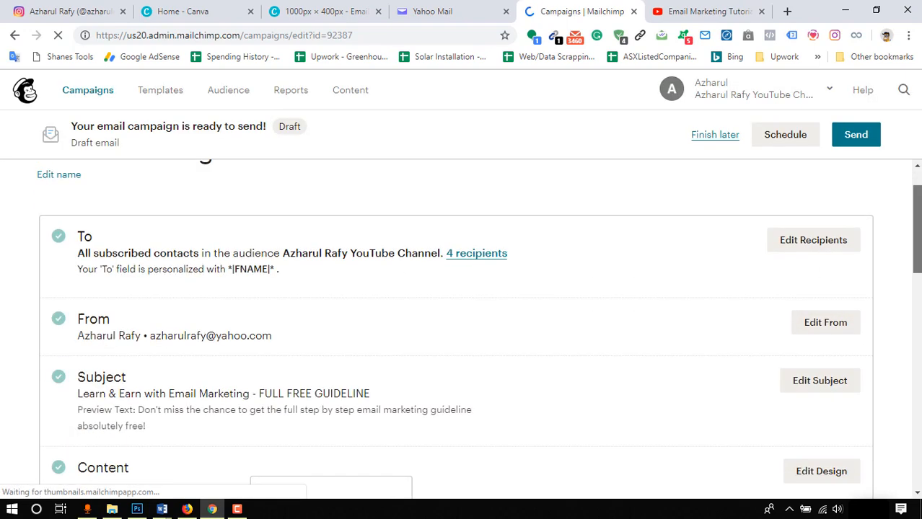
scroll("down", 3)
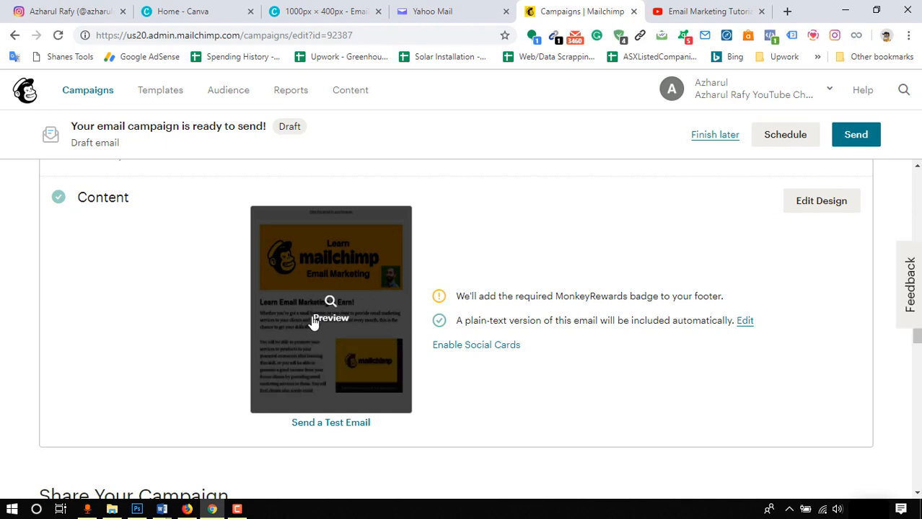
- Preview the campaign email including Mobile view, then return to the completed checklist
left_click(330, 317)
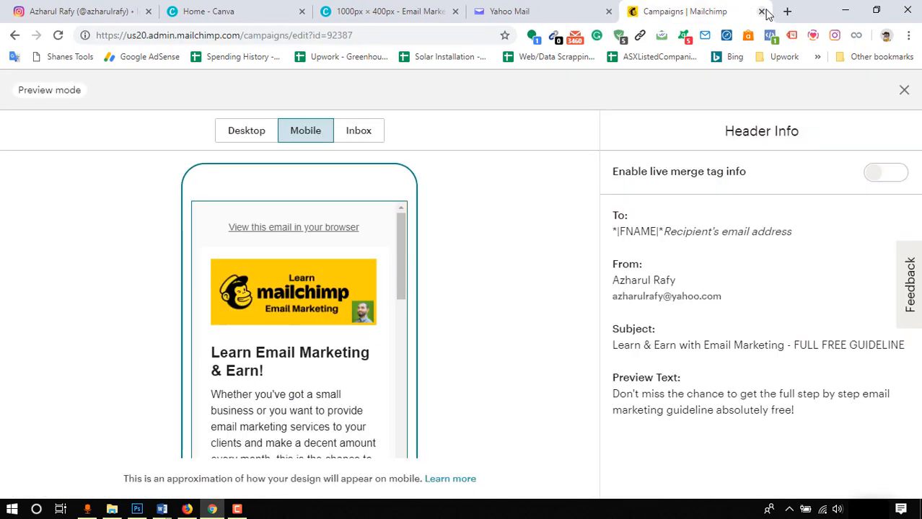
left_click(903, 89)
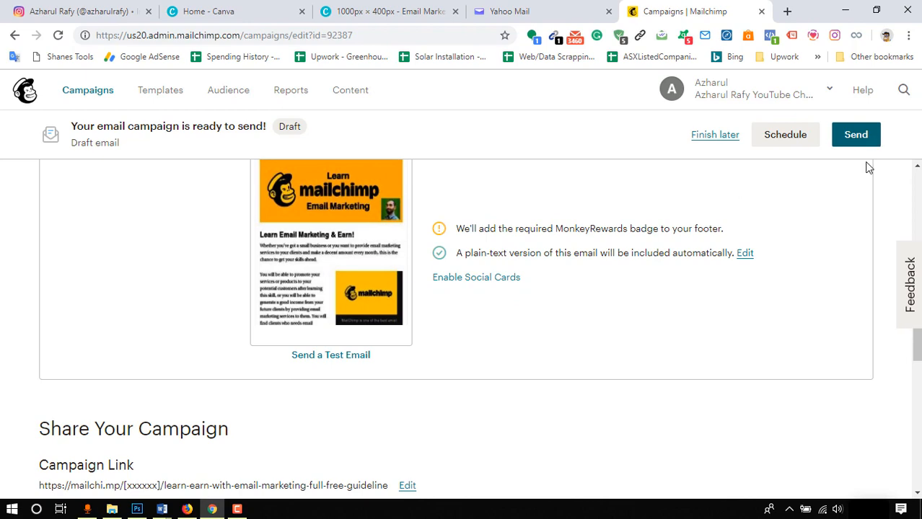
- Send the Email Marketing Tutorial campaign now to the audience's 4 subscribers
left_click(855, 134)
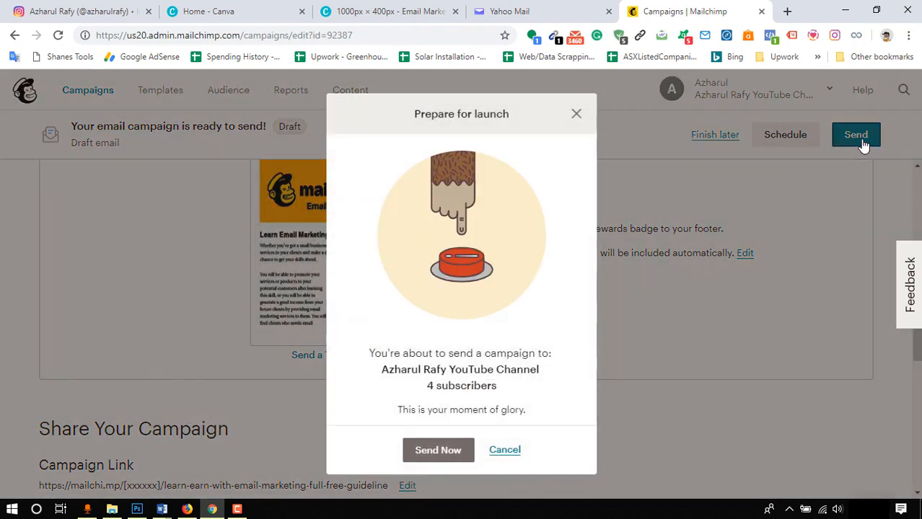
mouse_move(404, 472)
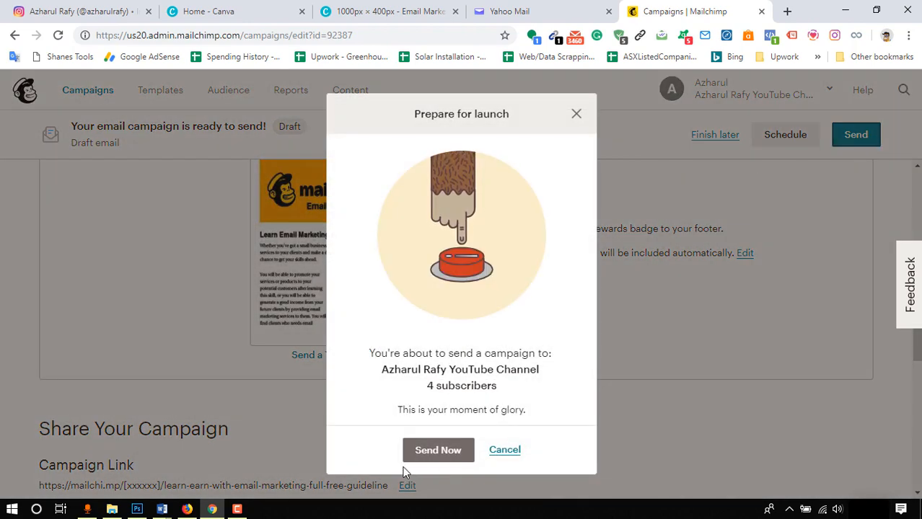
left_click(438, 450)
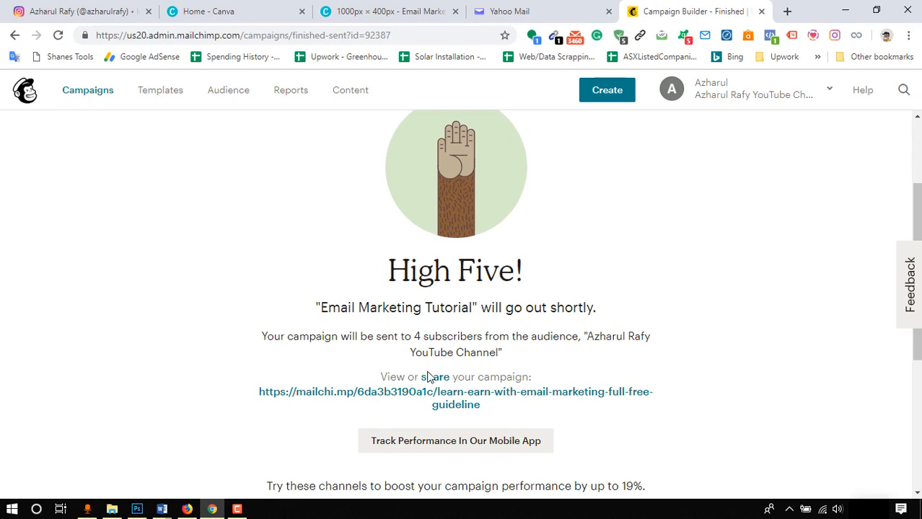
scroll("down", 3)
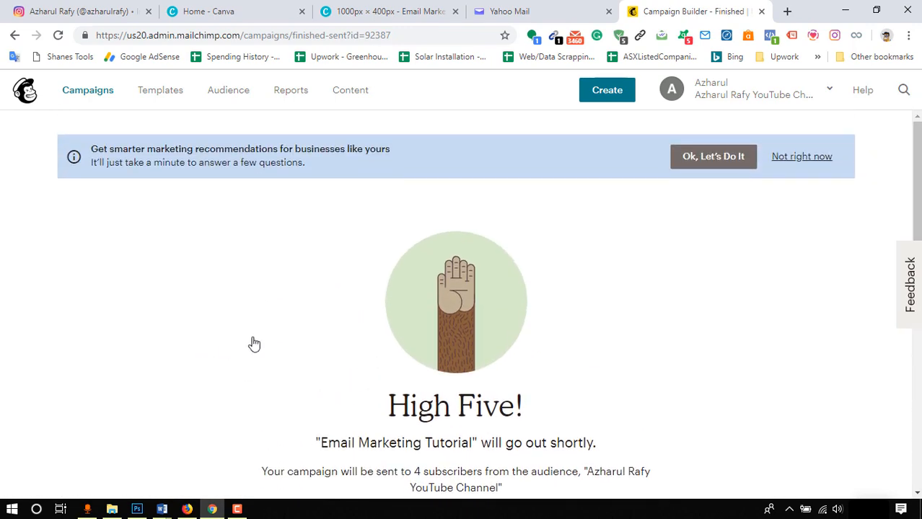
mouse_move(82, 170)
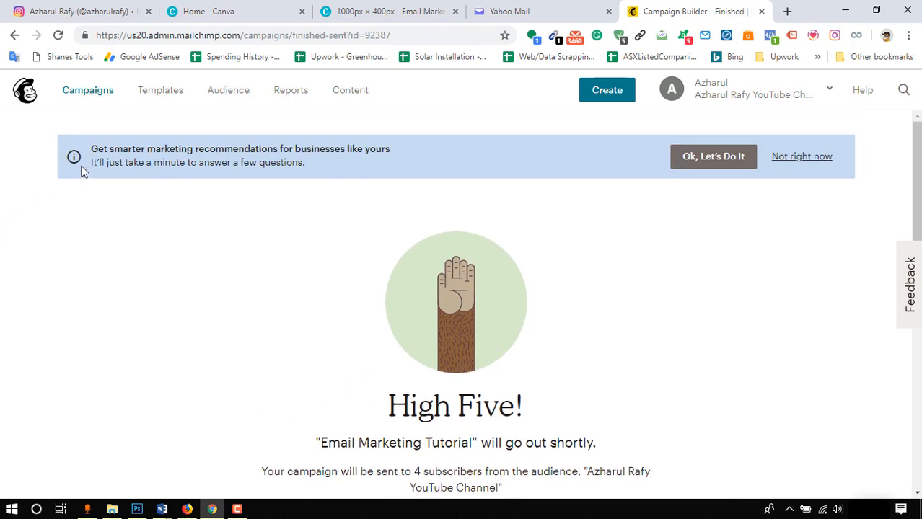
mouse_move(548, 367)
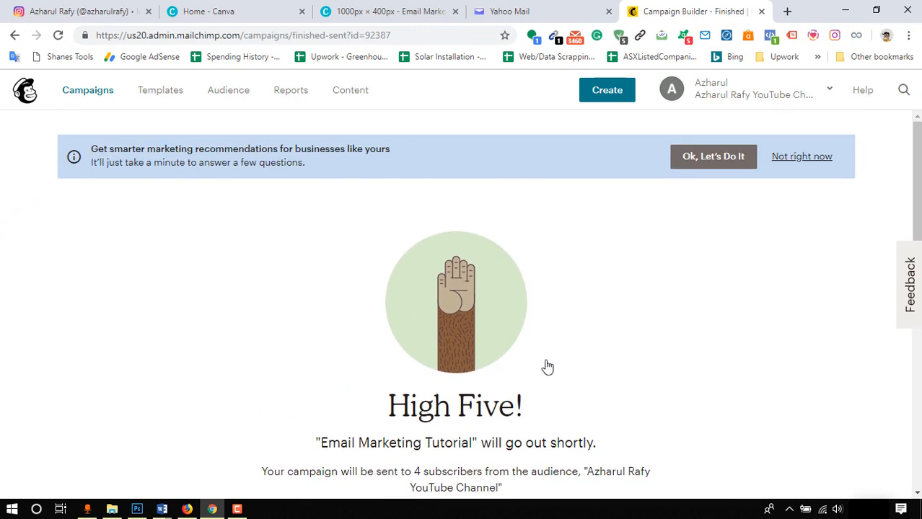
scroll("down", 3)
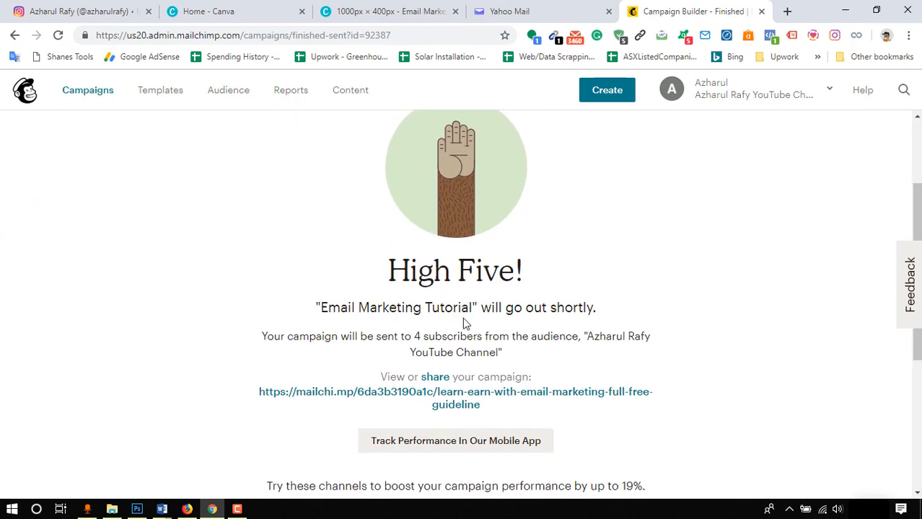